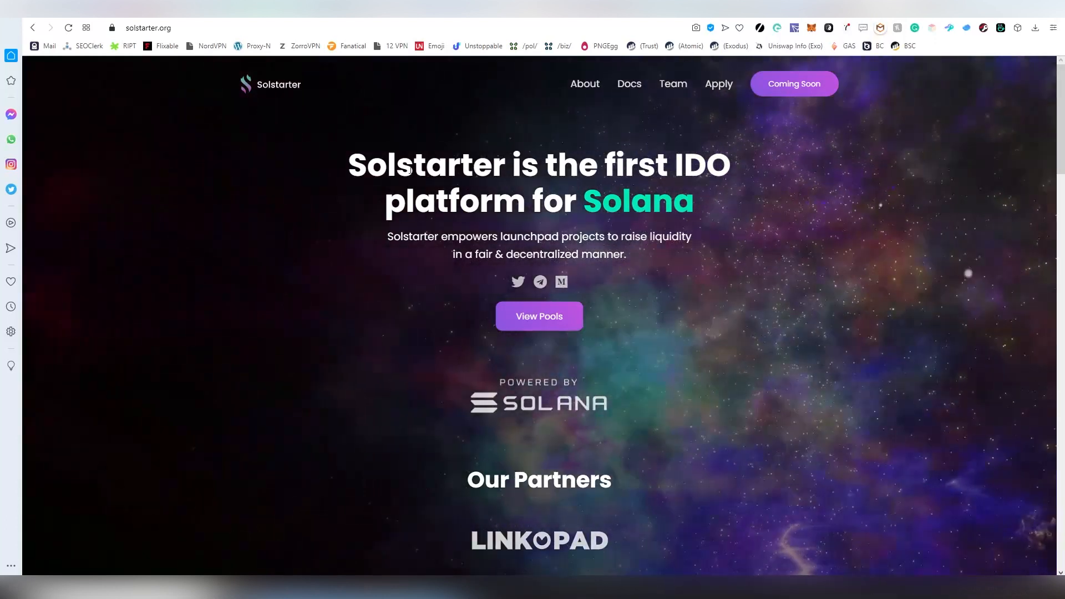
# Scroll the Solstarter homepage through partners, fair-capital principles and the Supernova-to-Moon staking tiers
pyautogui.scroll(-3)
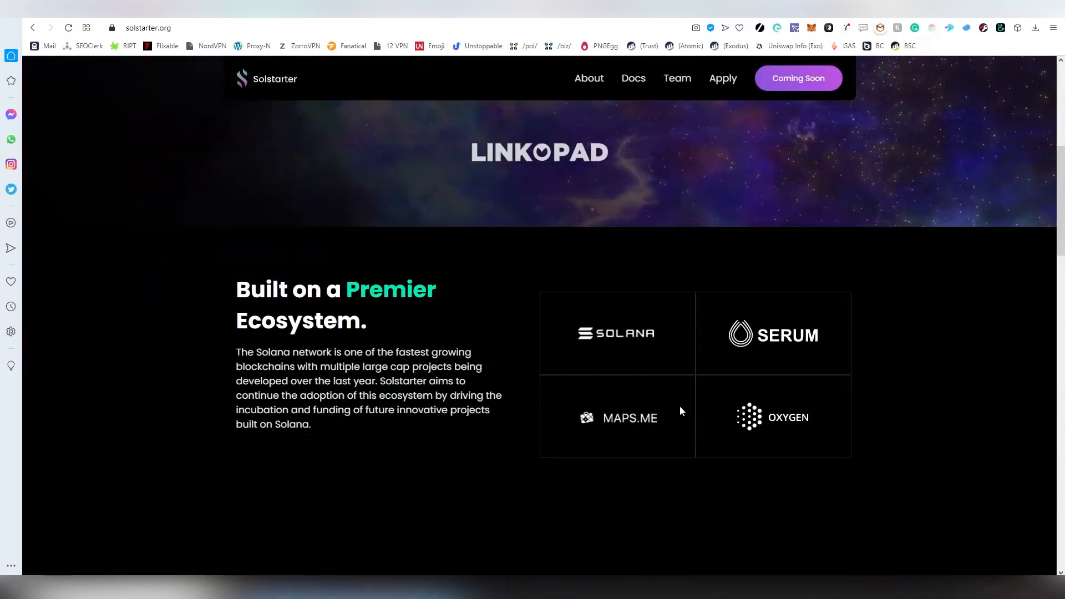
pyautogui.moveTo(820, 421)
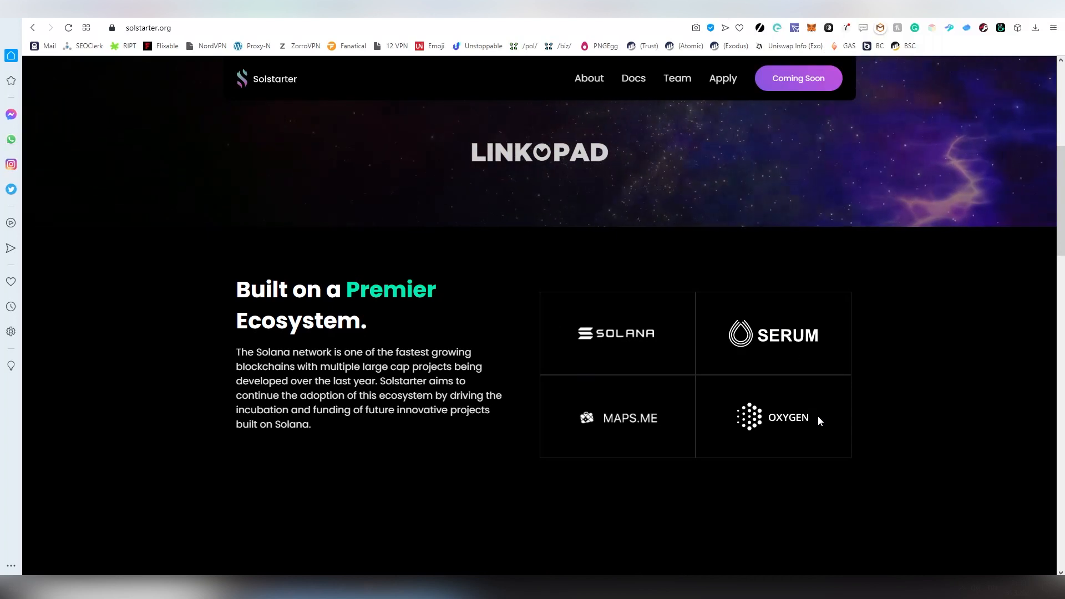
pyautogui.moveTo(764, 418)
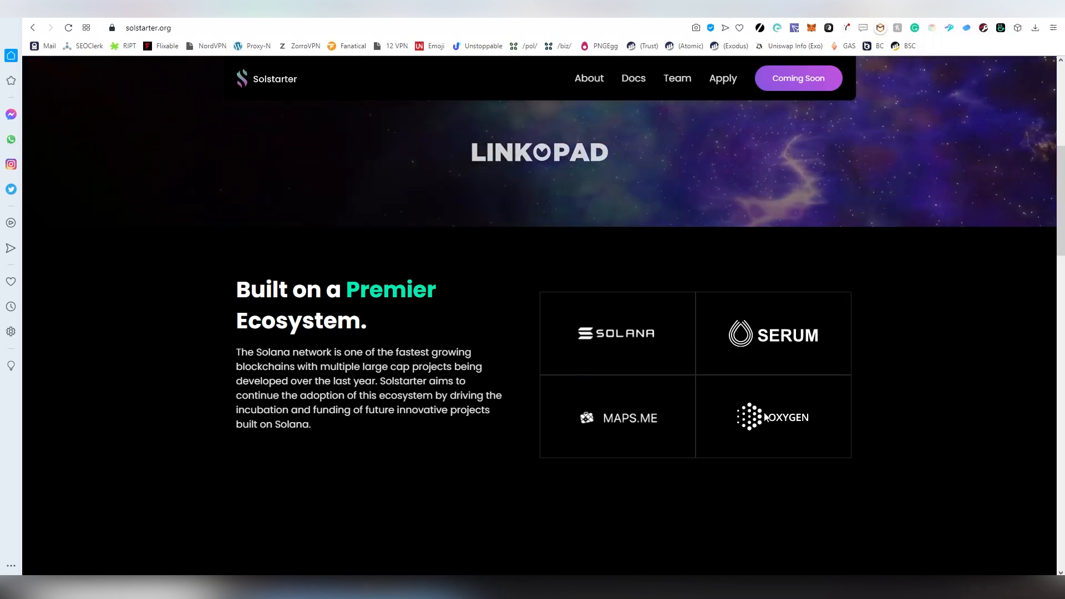
pyautogui.scroll(-3)
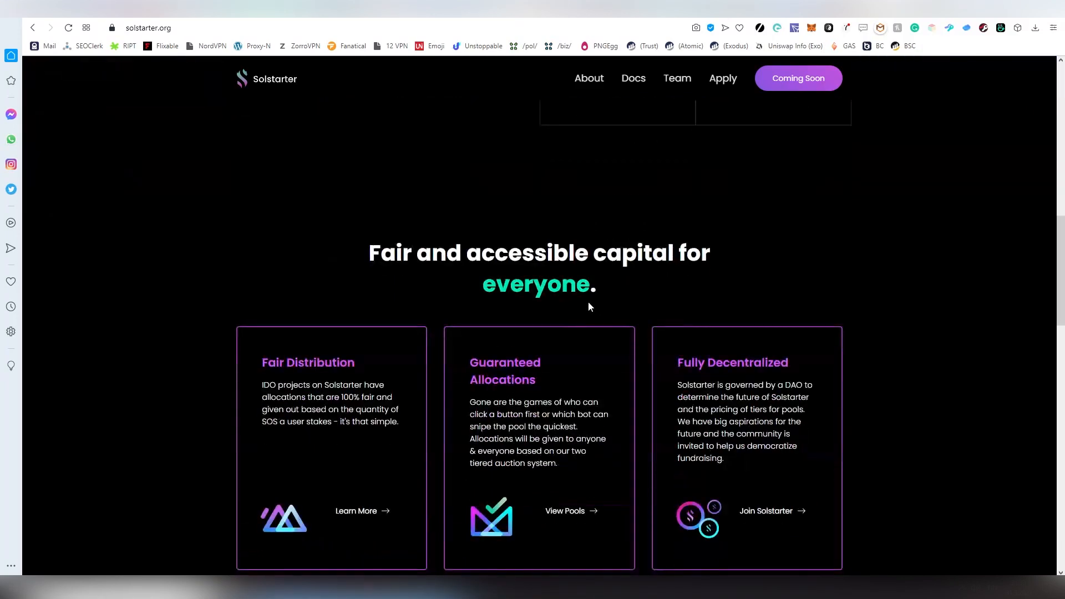
pyautogui.scroll(-3)
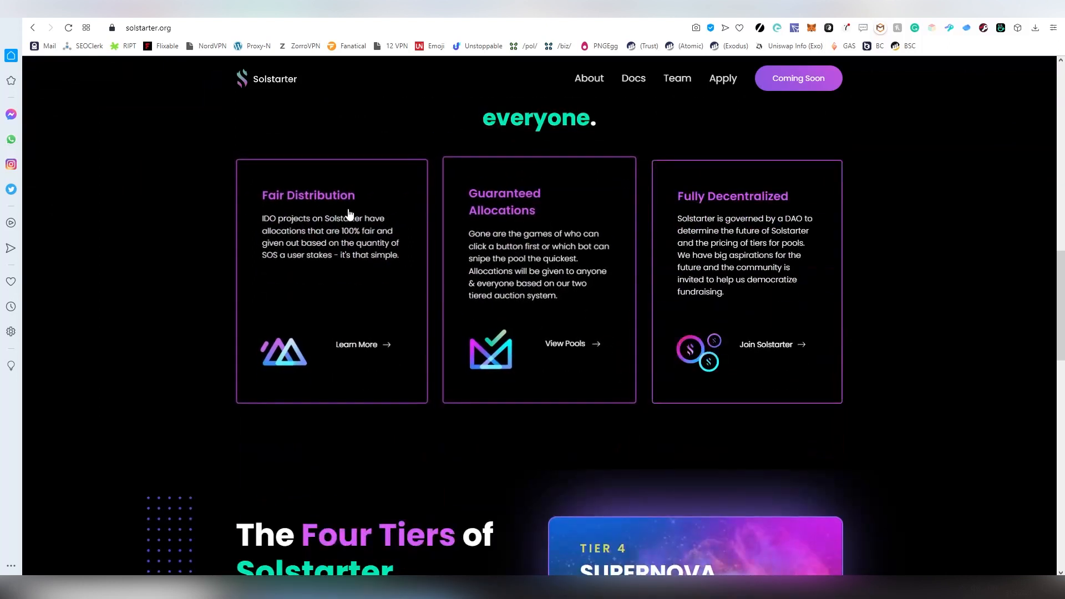
pyautogui.moveTo(612, 293)
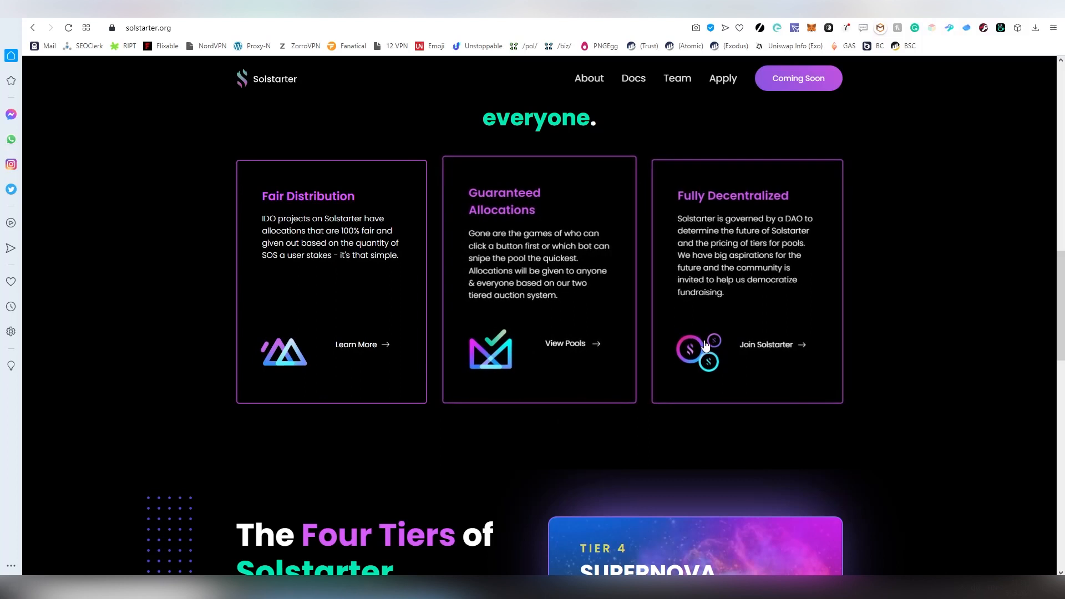
pyautogui.scroll(-3)
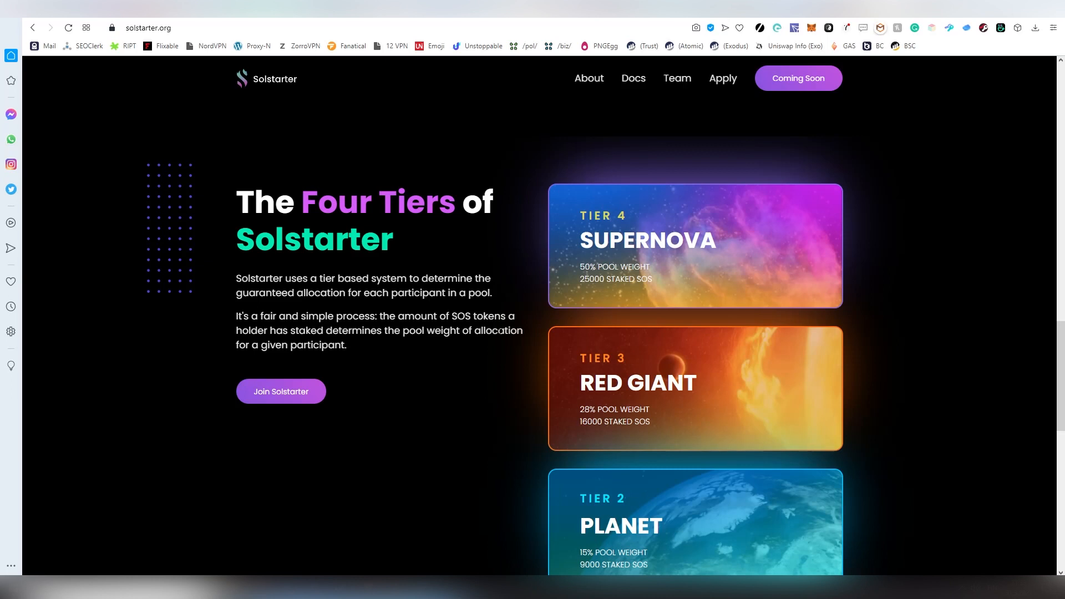
pyautogui.scroll(-3)
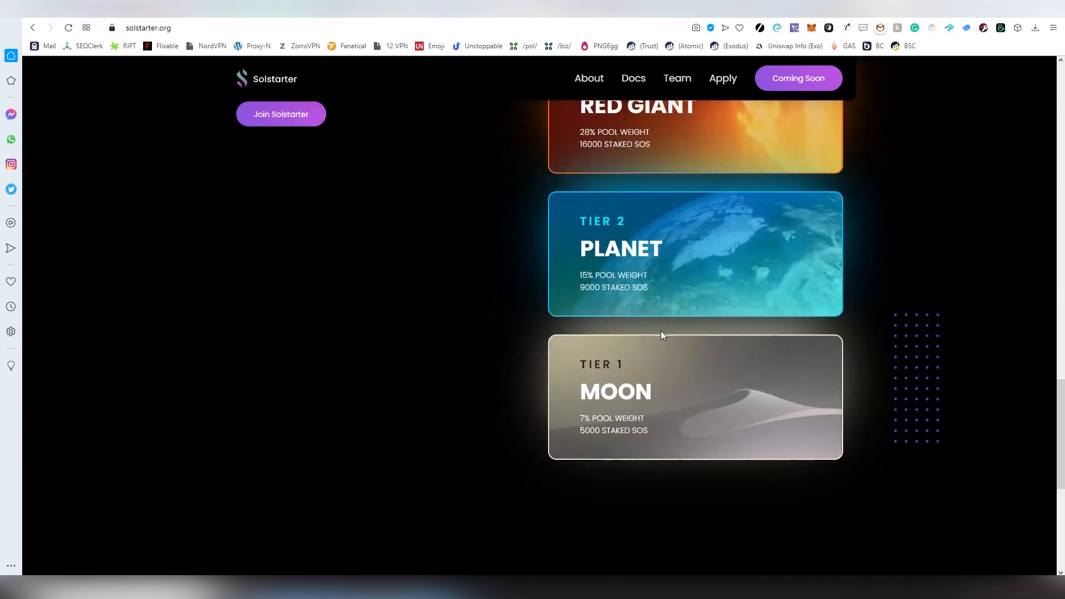
pyautogui.moveTo(641, 431)
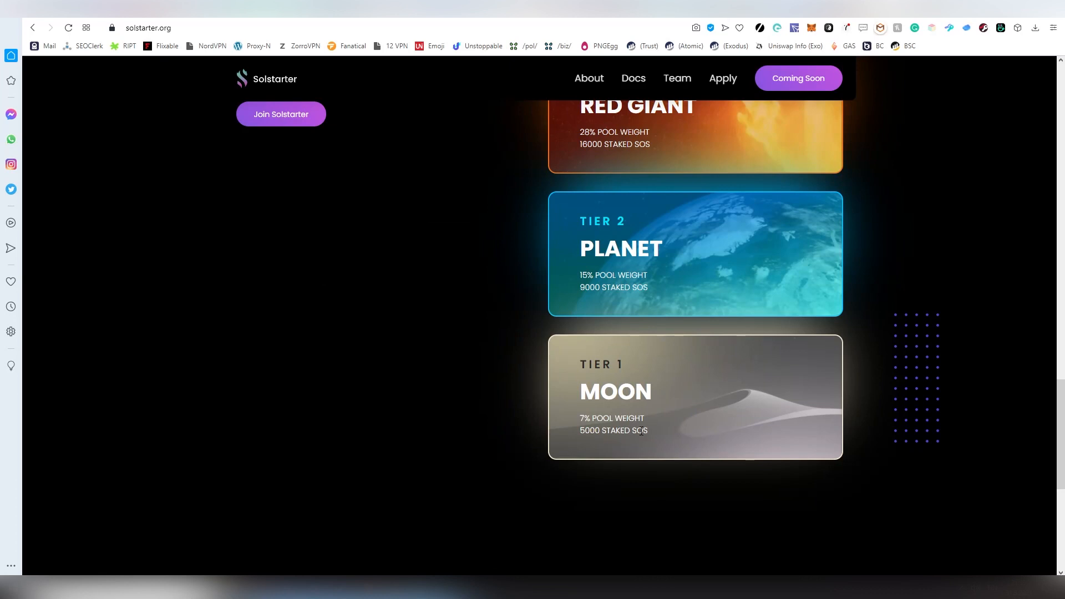
pyautogui.scroll(3)
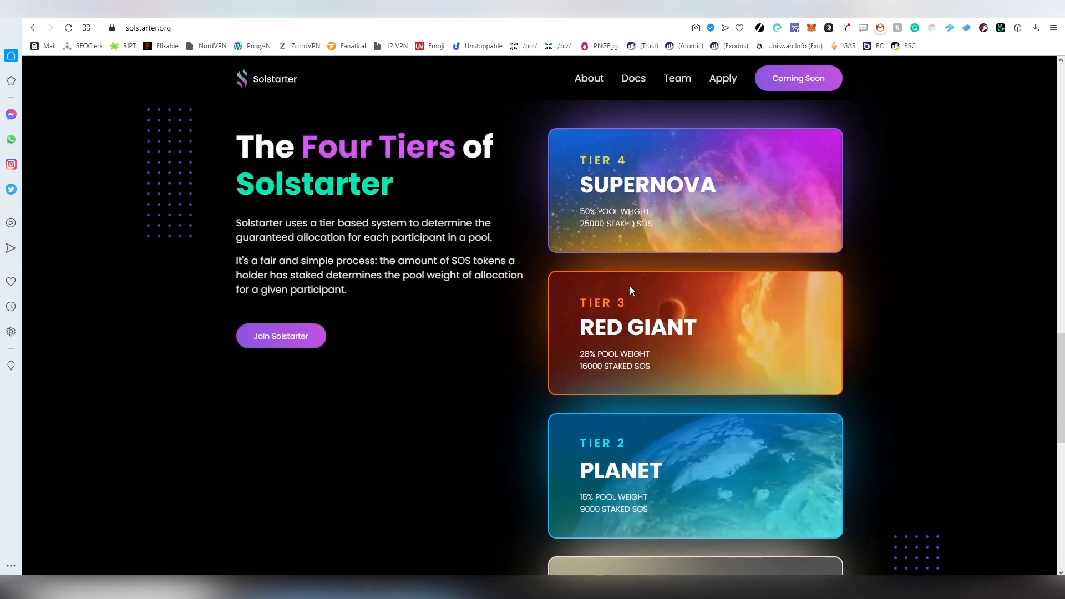
pyautogui.moveTo(650, 222)
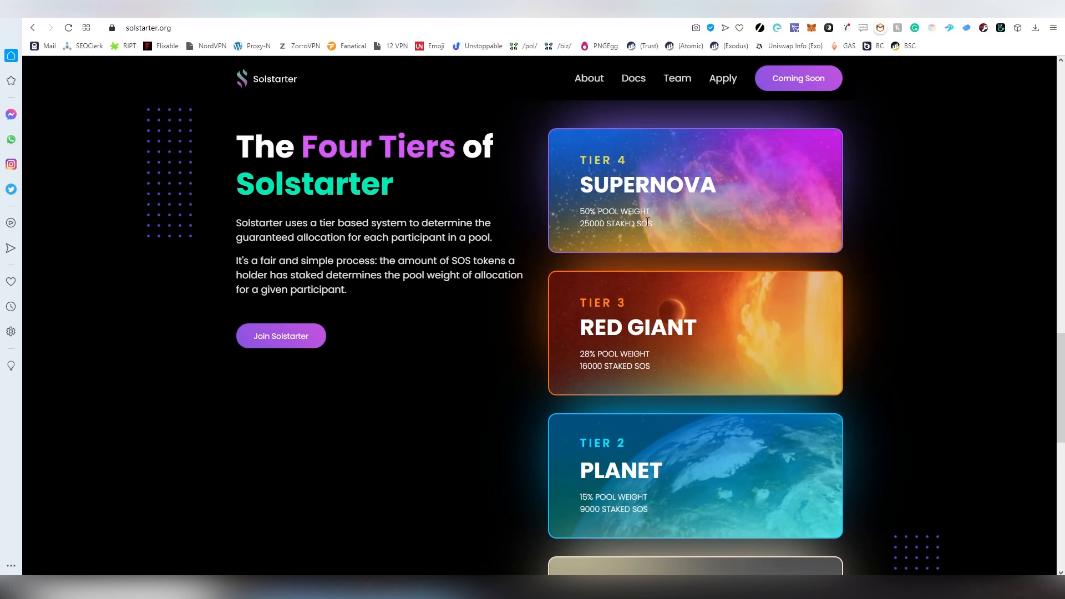
pyautogui.moveTo(896, 19)
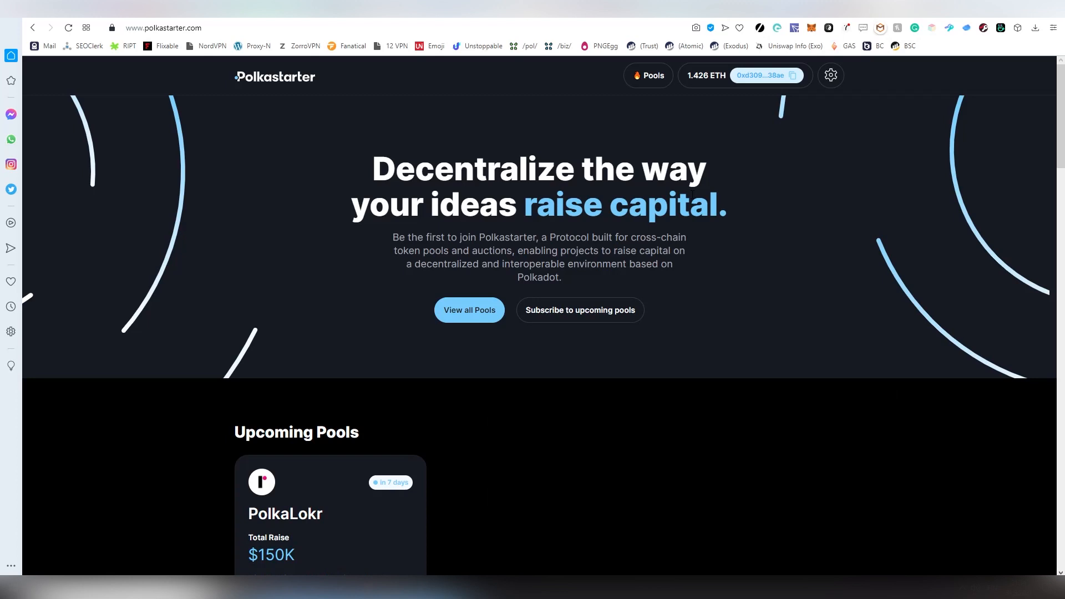
# Review Polkastarter's Featured Pools from Polkamon to SuperFarm, then open View all Pools
pyautogui.scroll(-3)
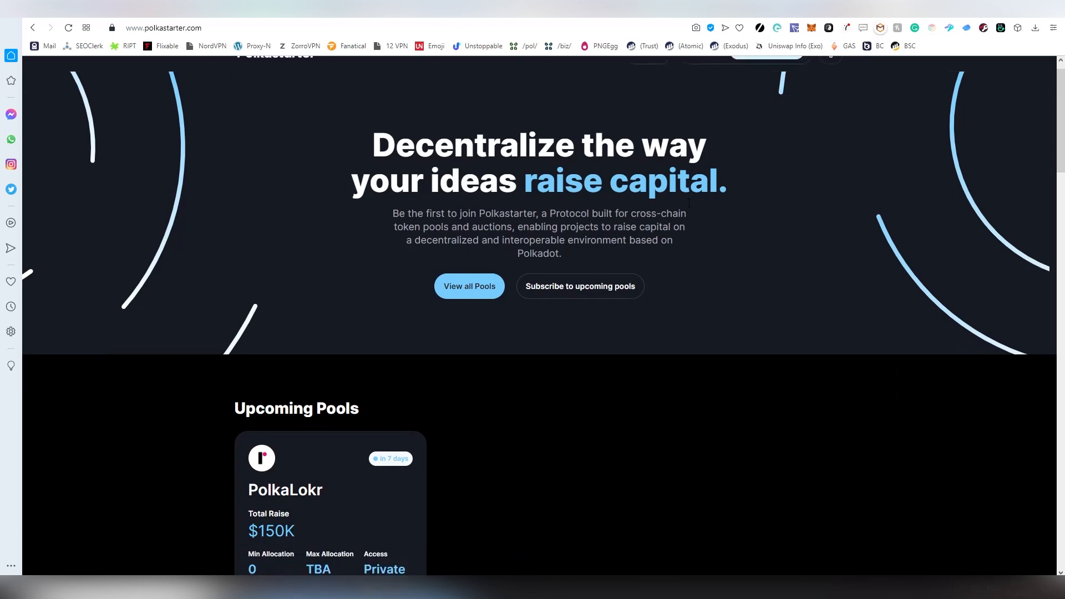
pyautogui.scroll(-3)
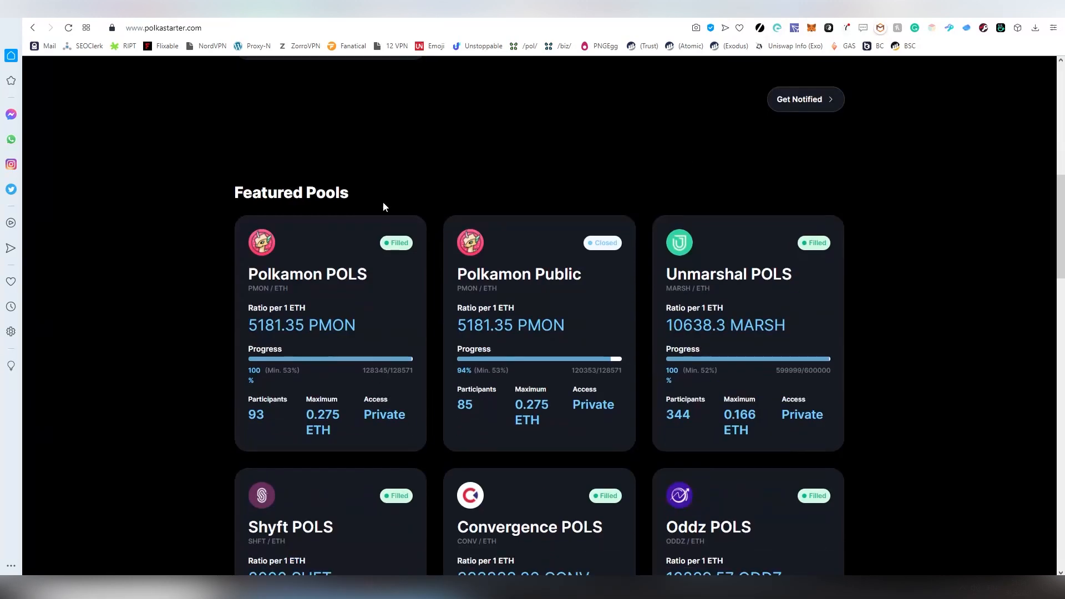
pyautogui.scroll(-3)
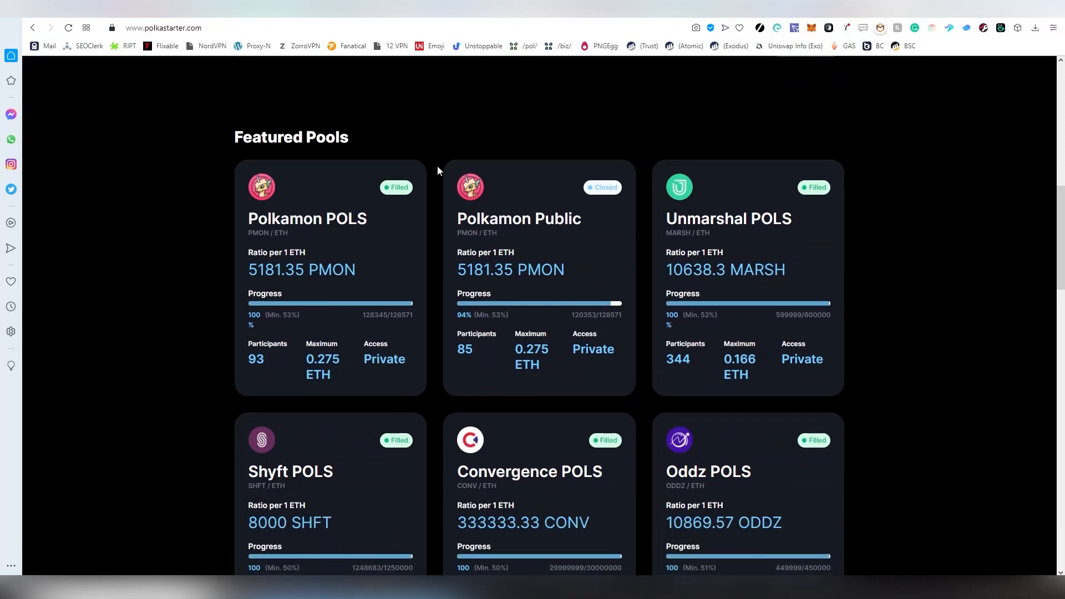
pyautogui.moveTo(445, 178)
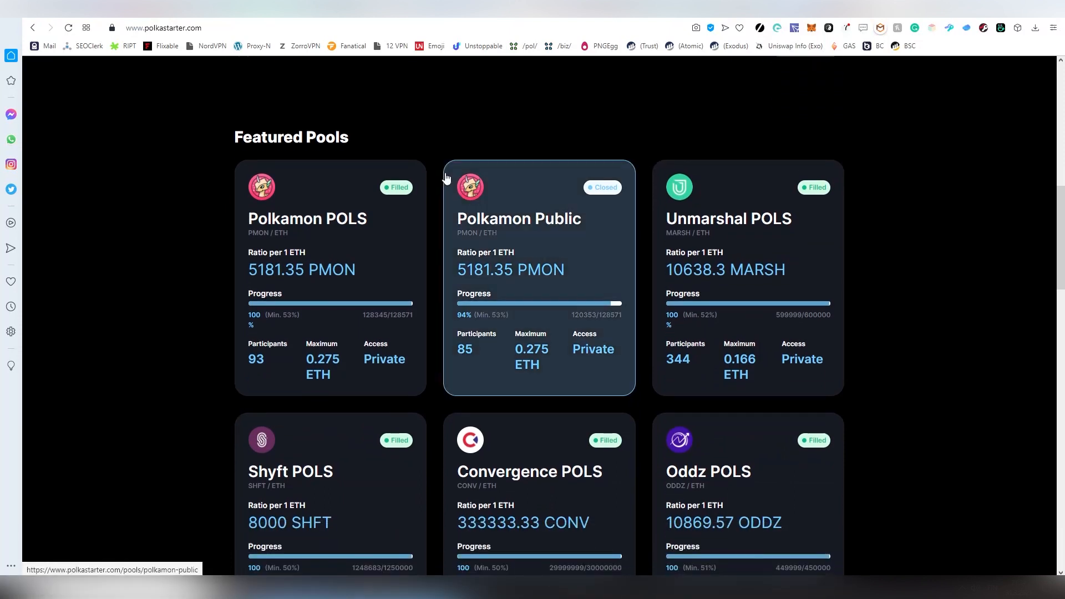
pyautogui.scroll(-3)
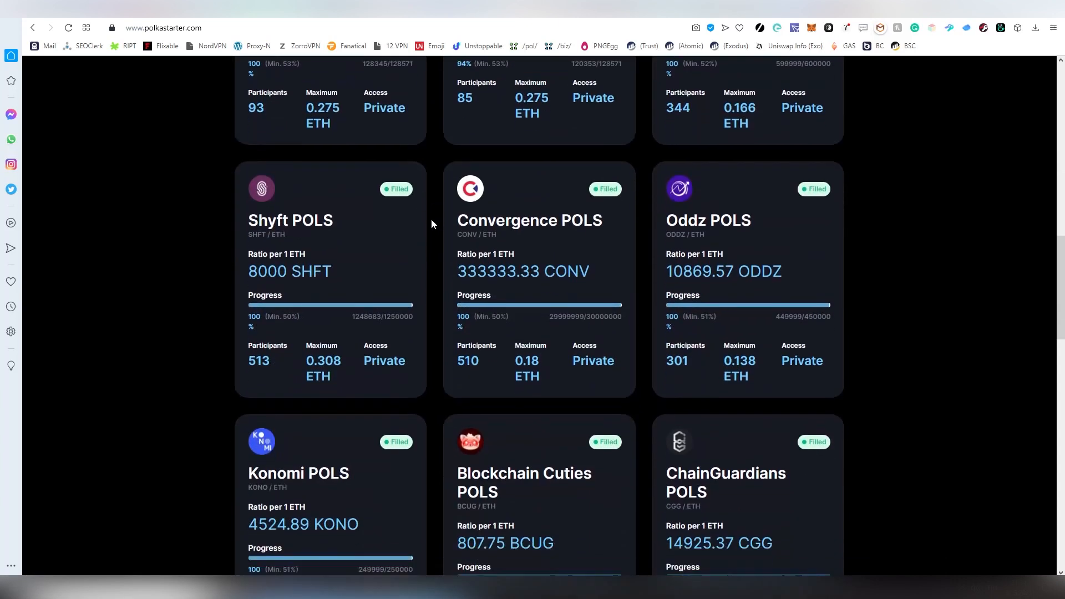
pyautogui.scroll(-3)
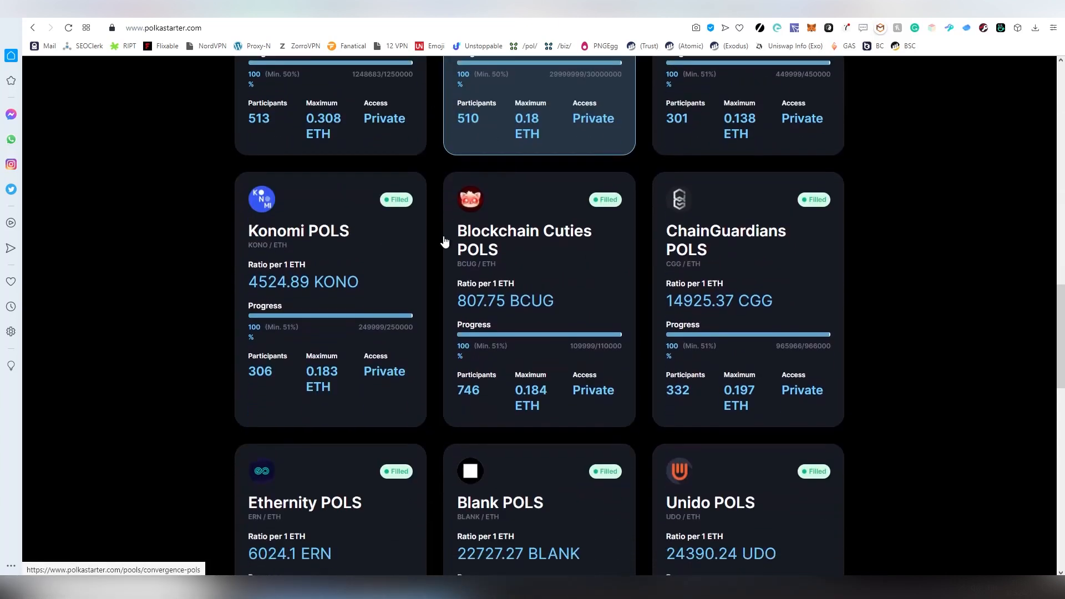
pyautogui.scroll(-3)
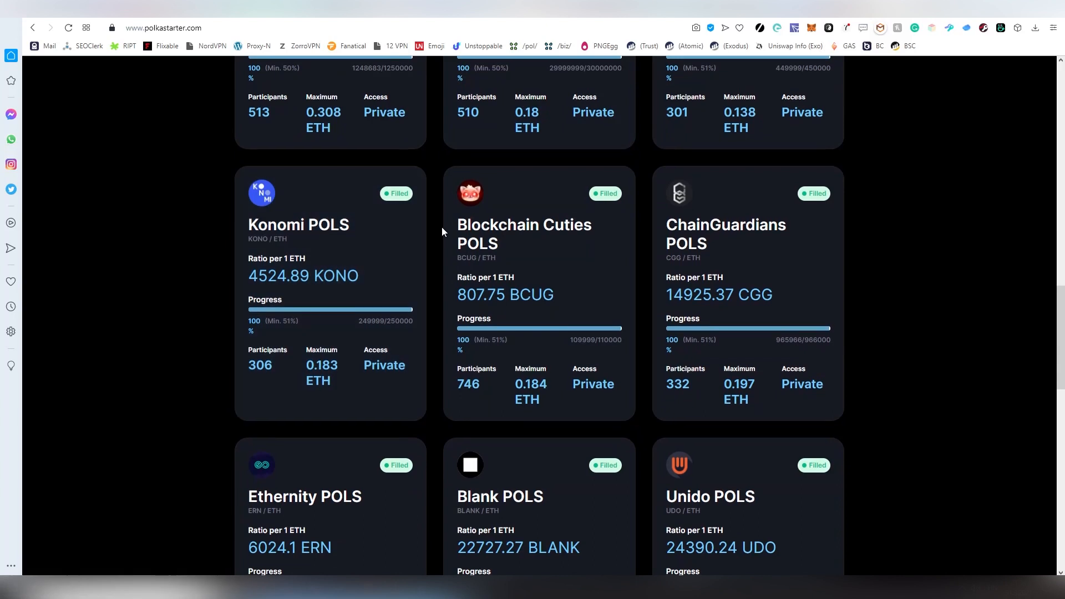
pyautogui.scroll(-3)
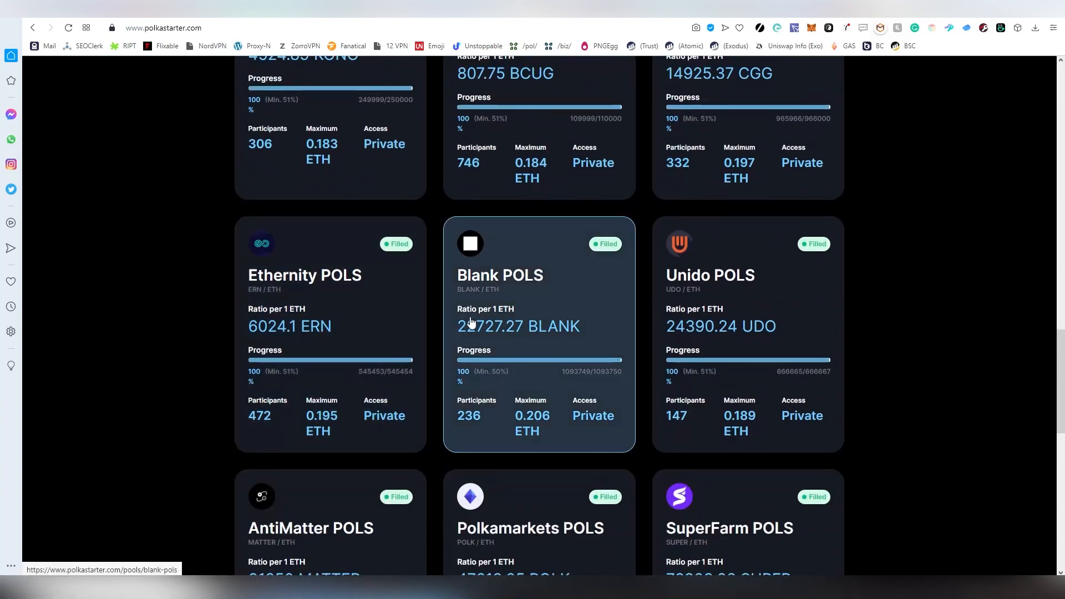
pyautogui.scroll(-3)
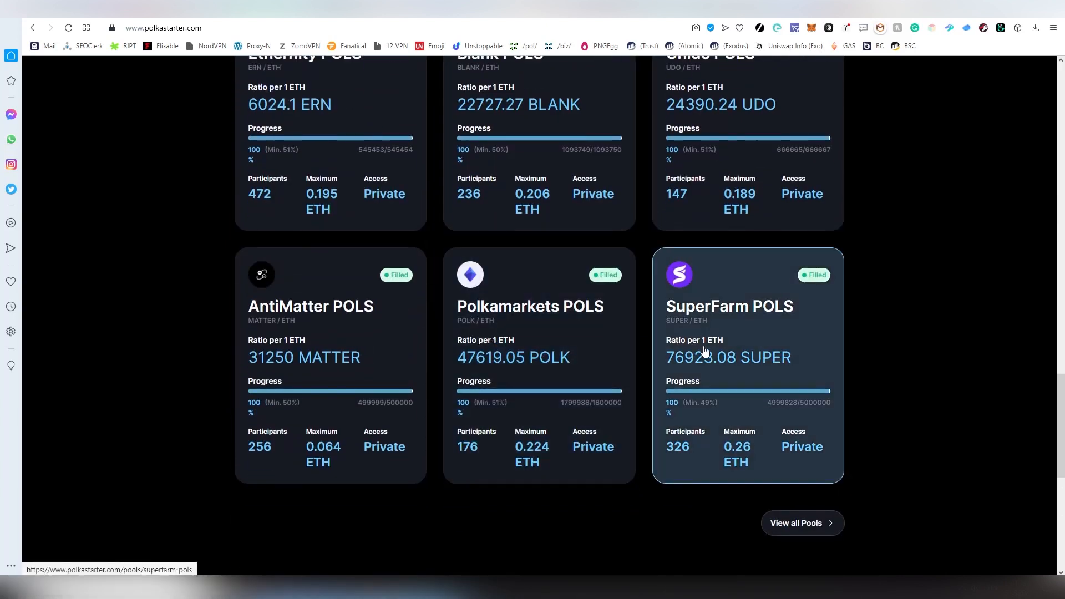
pyautogui.click(801, 523)
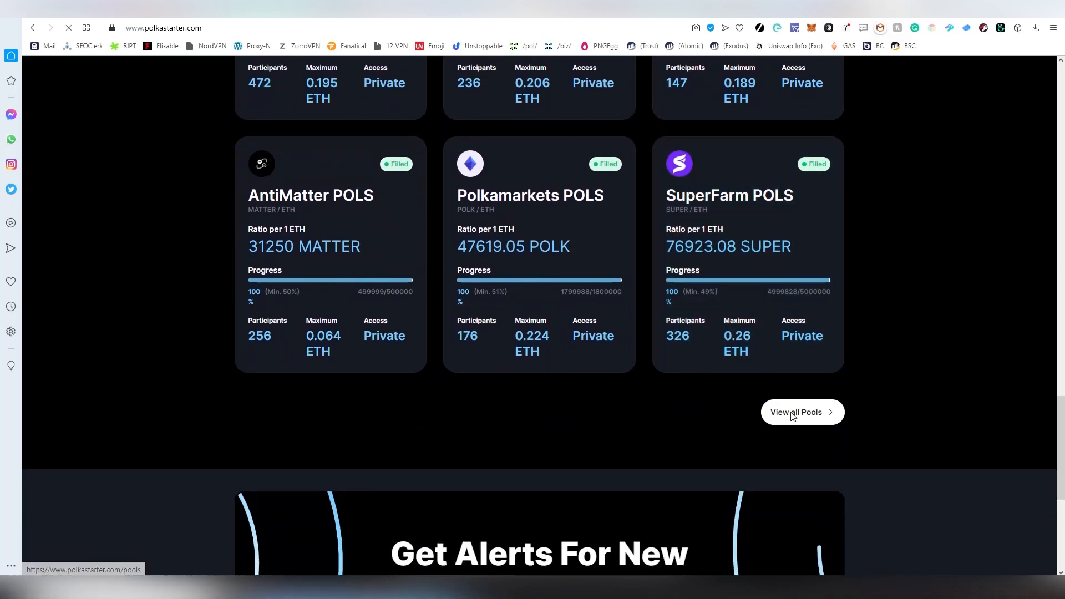
pyautogui.click(801, 411)
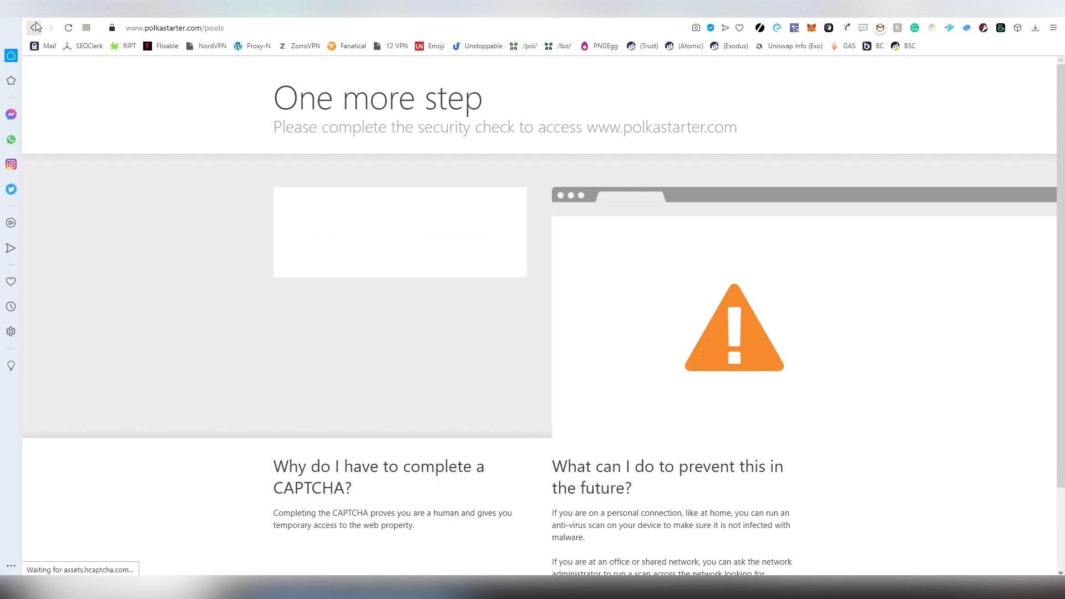
pyautogui.scroll(-3)
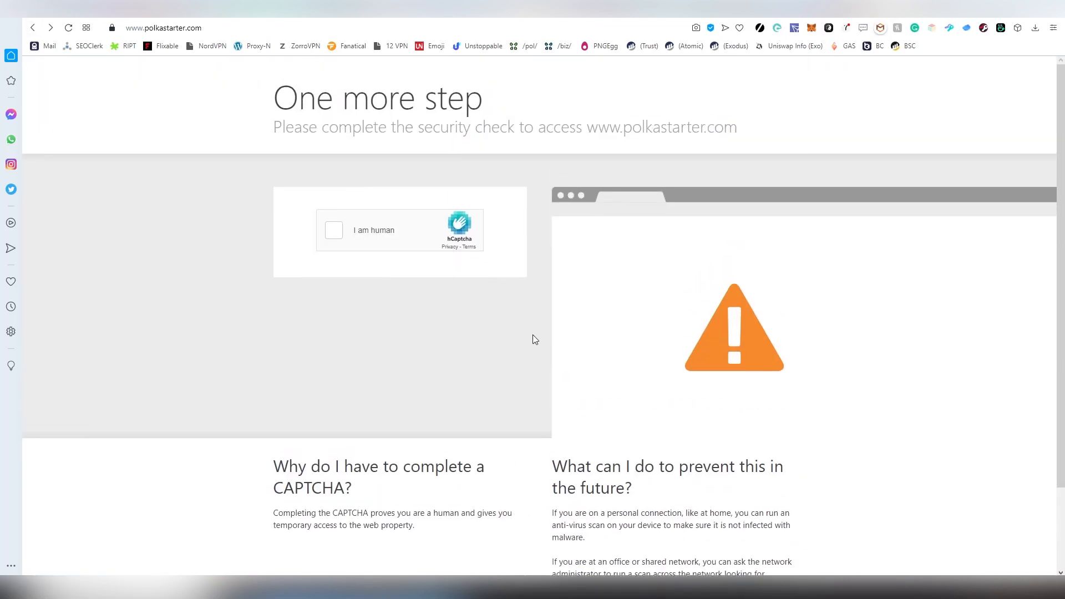
pyautogui.moveTo(306, 338)
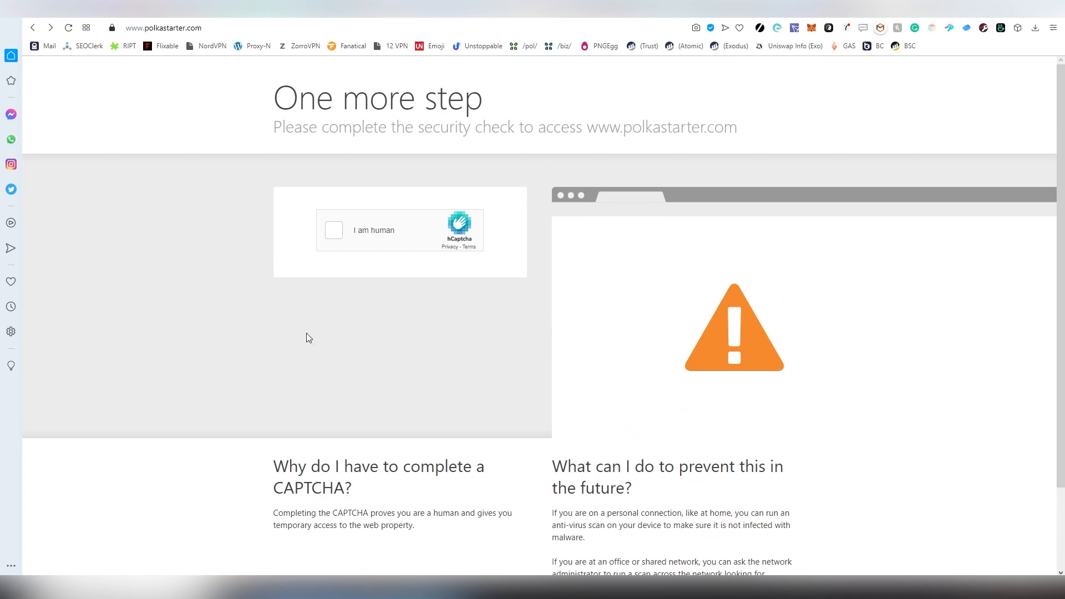
pyautogui.moveTo(419, 286)
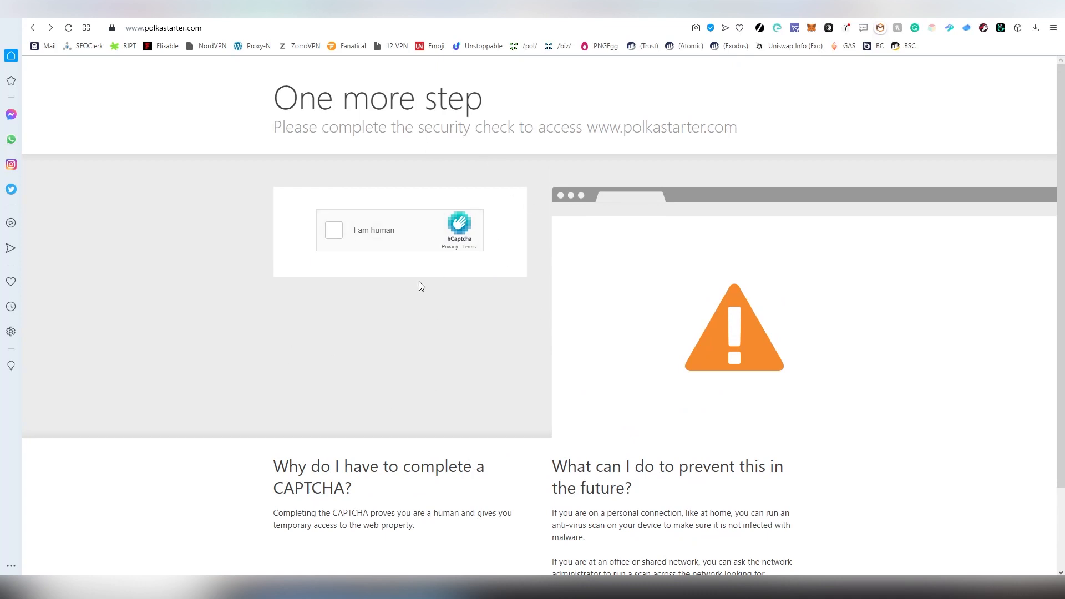
pyautogui.moveTo(407, 294)
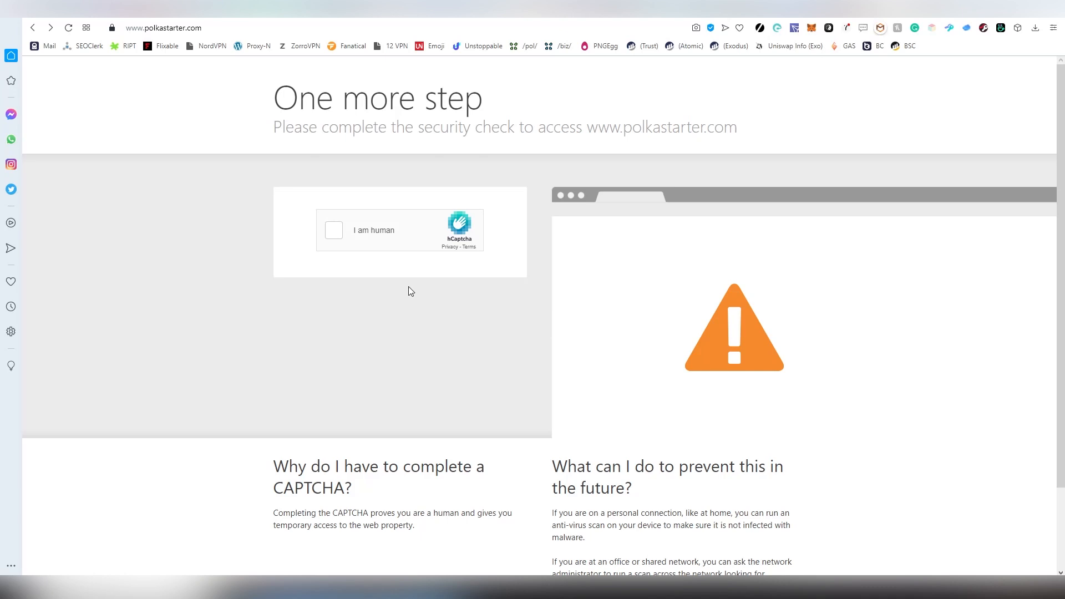
pyautogui.moveTo(914, 64)
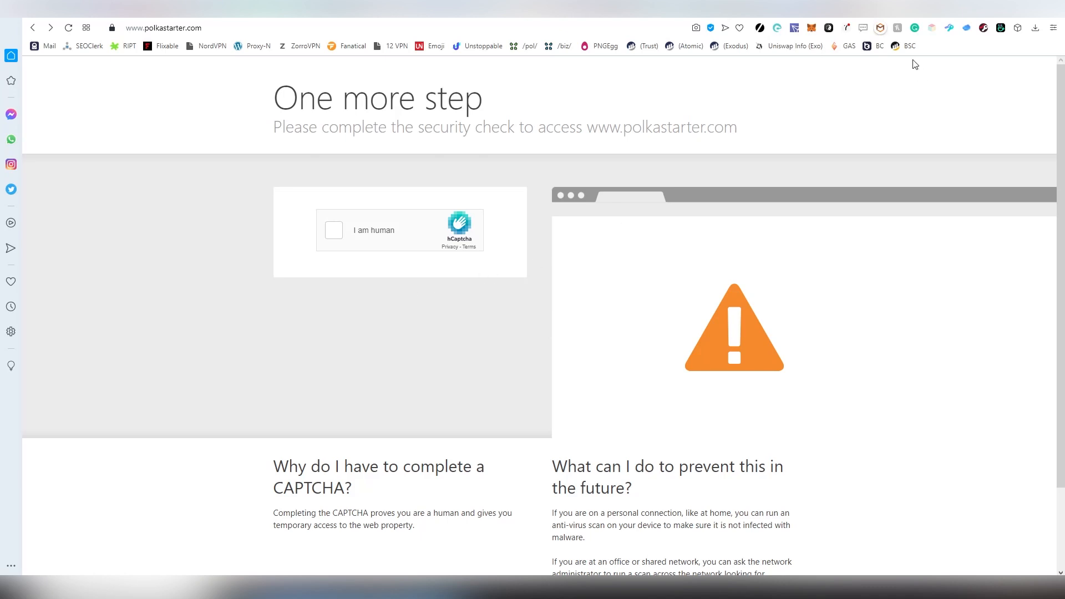
pyautogui.moveTo(925, 55)
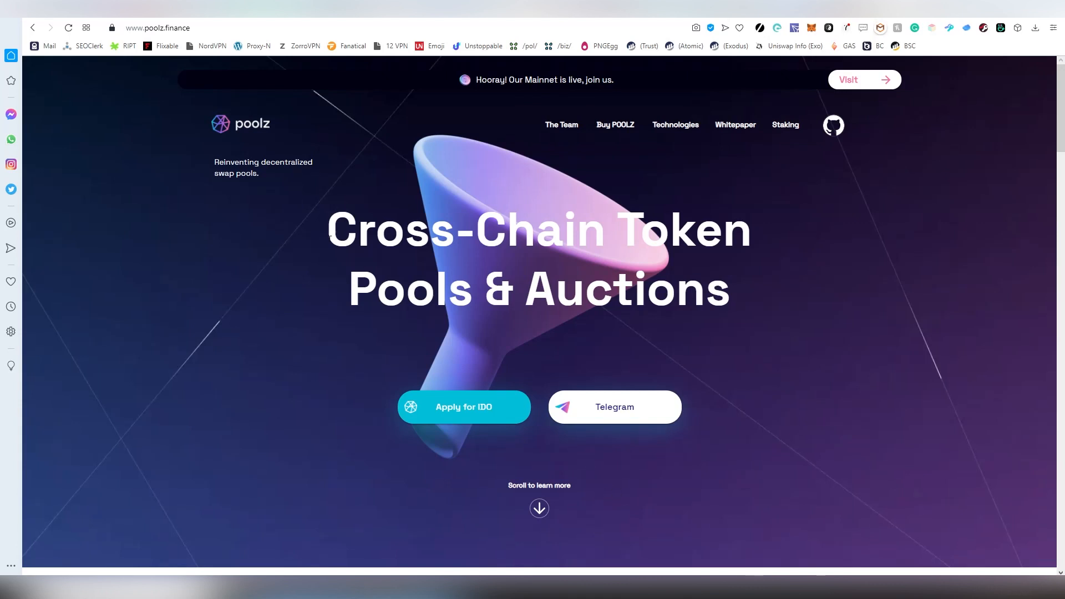
pyautogui.scroll(-3)
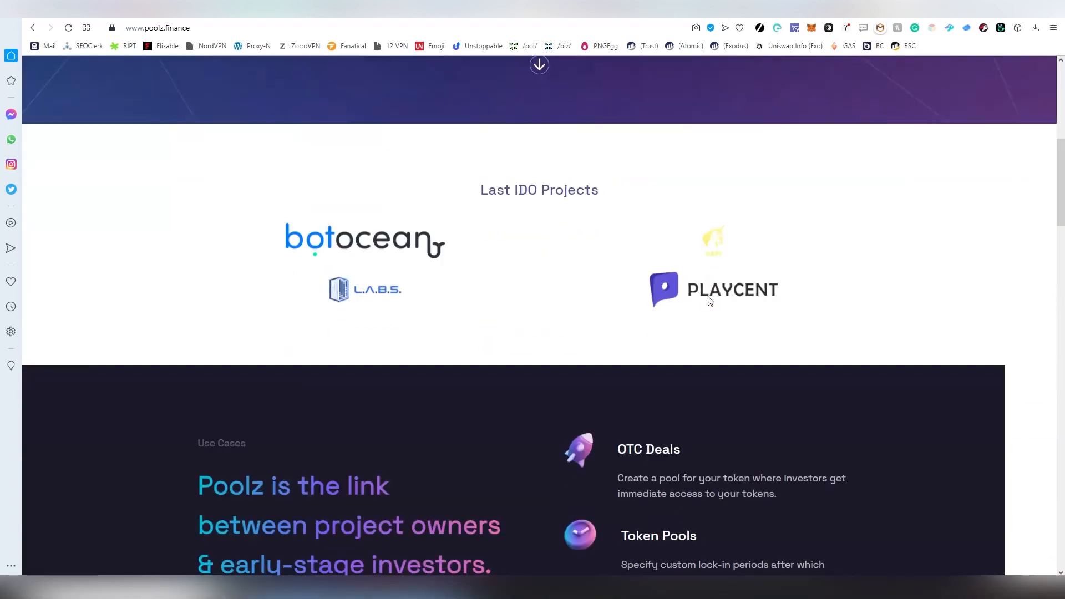
pyautogui.moveTo(327, 291)
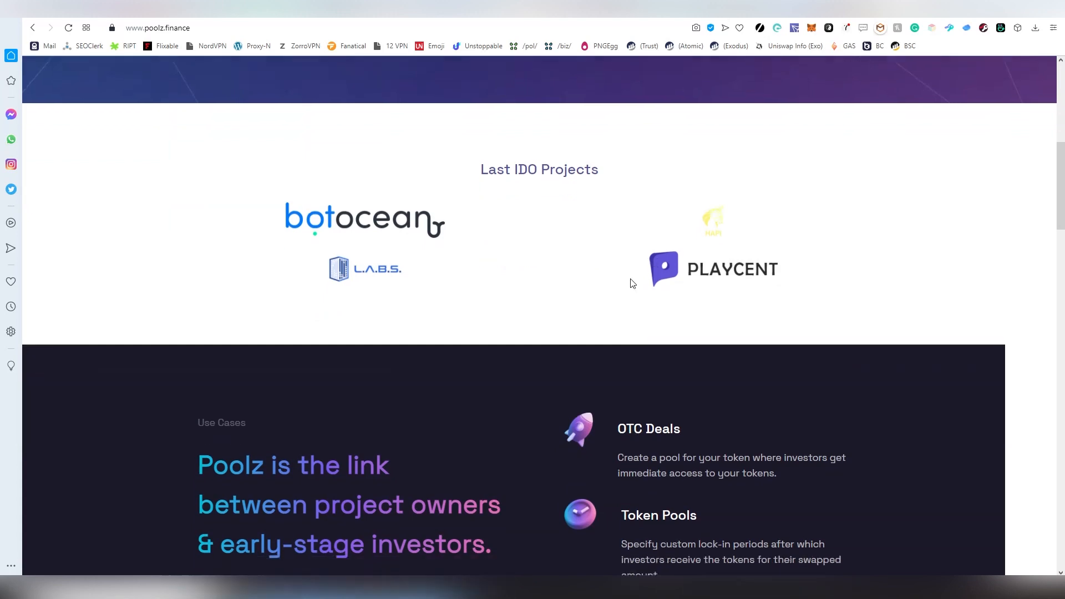
pyautogui.scroll(-3)
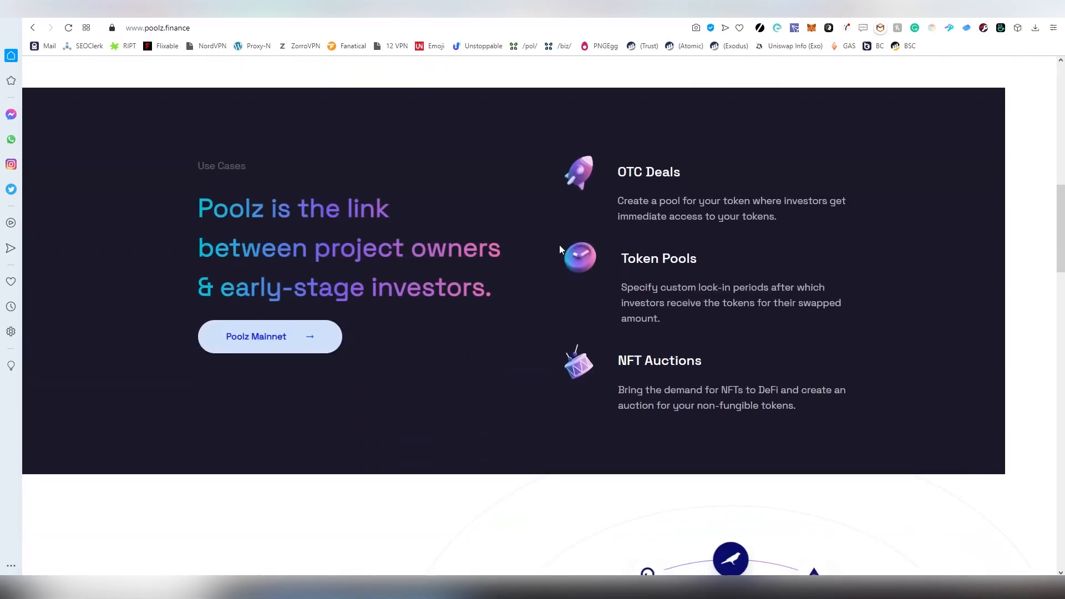
pyautogui.scroll(-3)
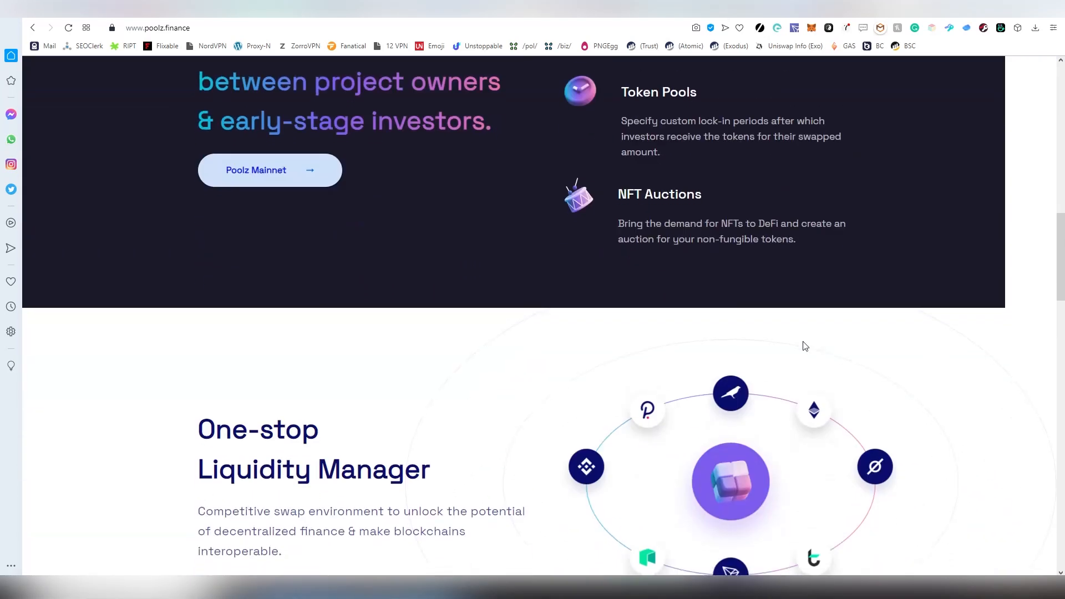
pyautogui.scroll(-3)
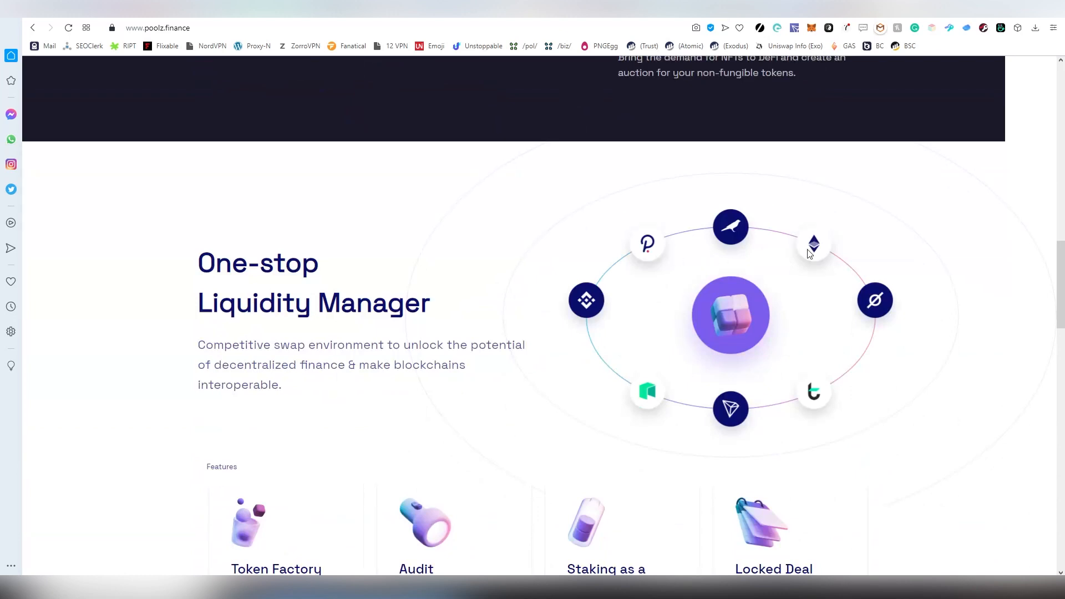
pyautogui.scroll(-3)
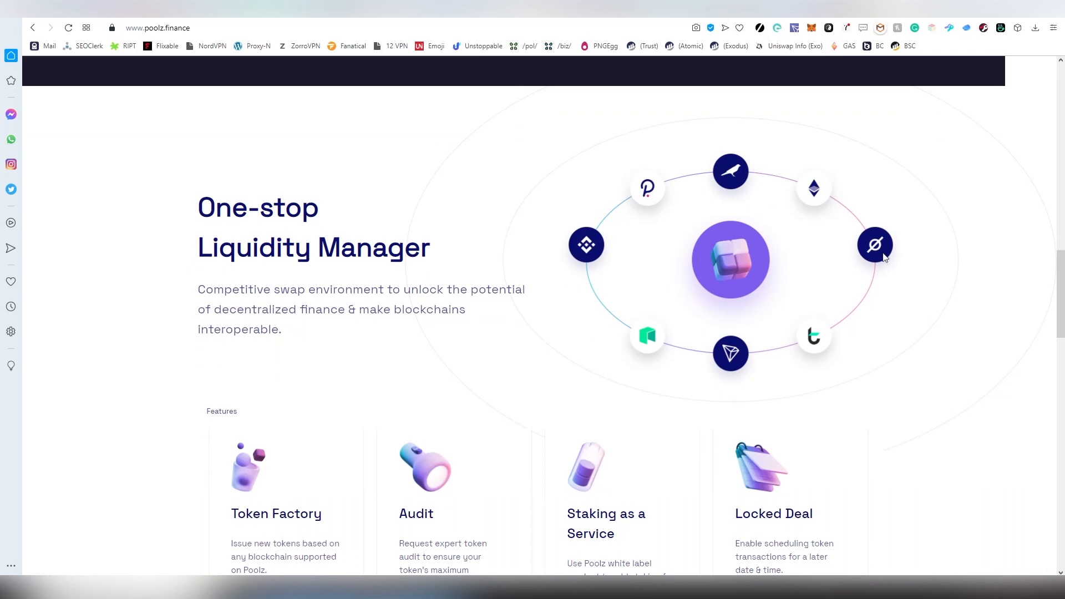
pyautogui.moveTo(880, 256)
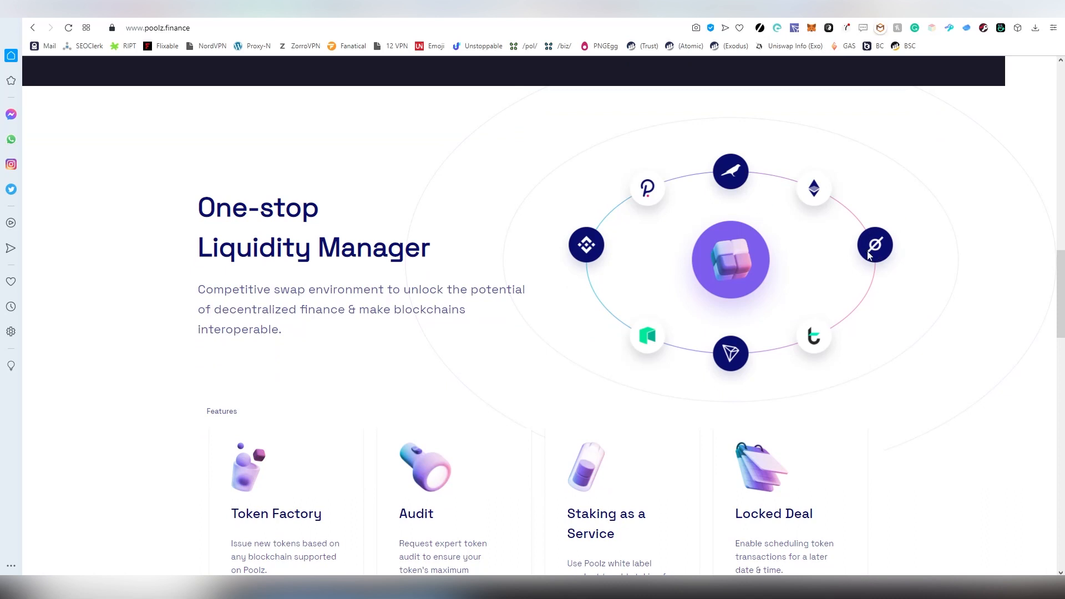
pyautogui.moveTo(901, 274)
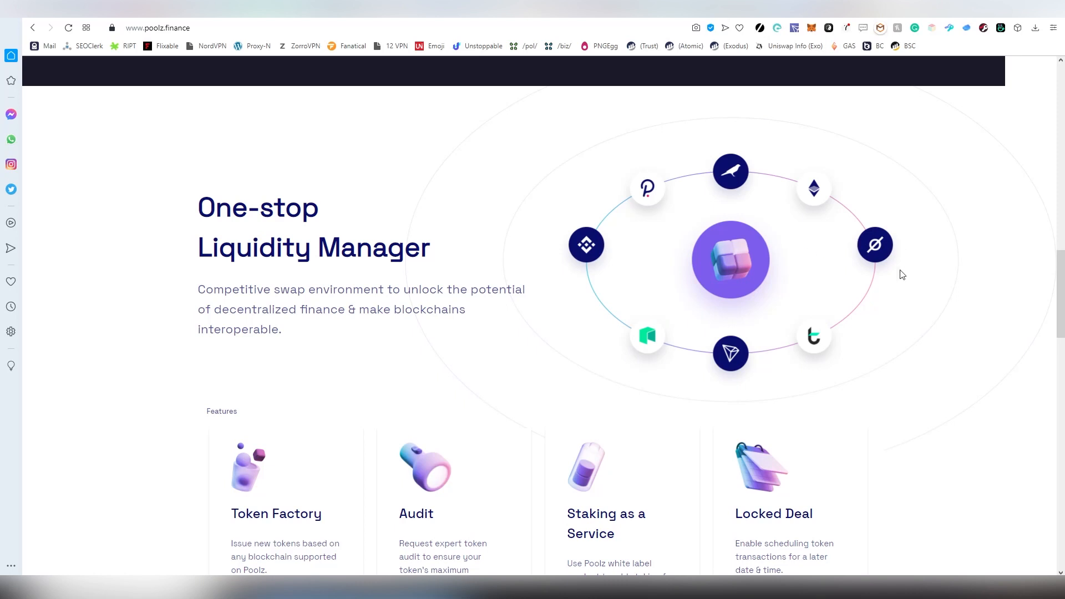
pyautogui.moveTo(808, 275)
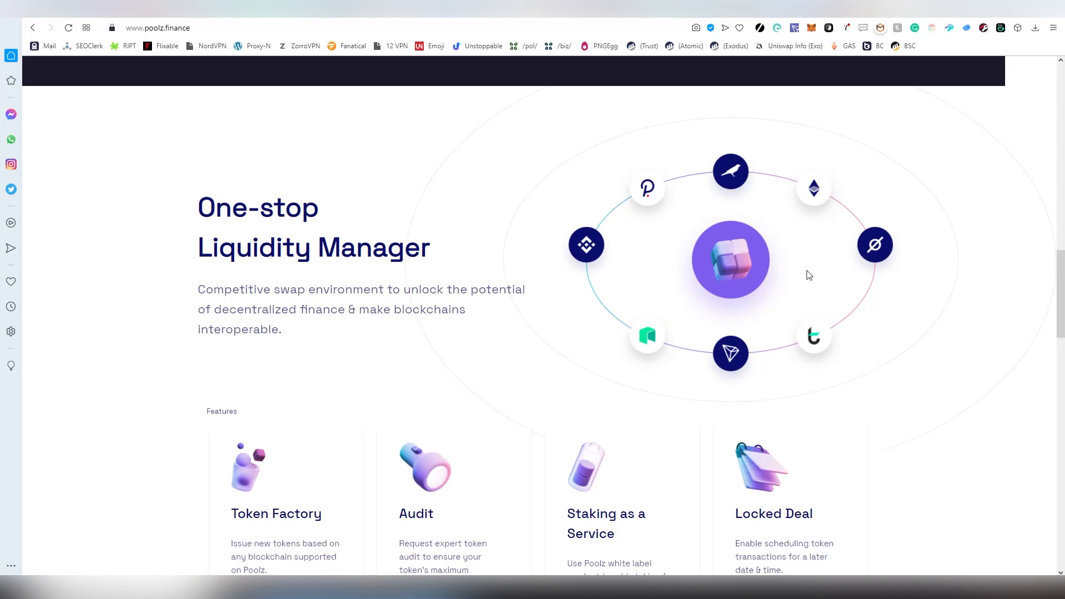
pyautogui.scroll(-3)
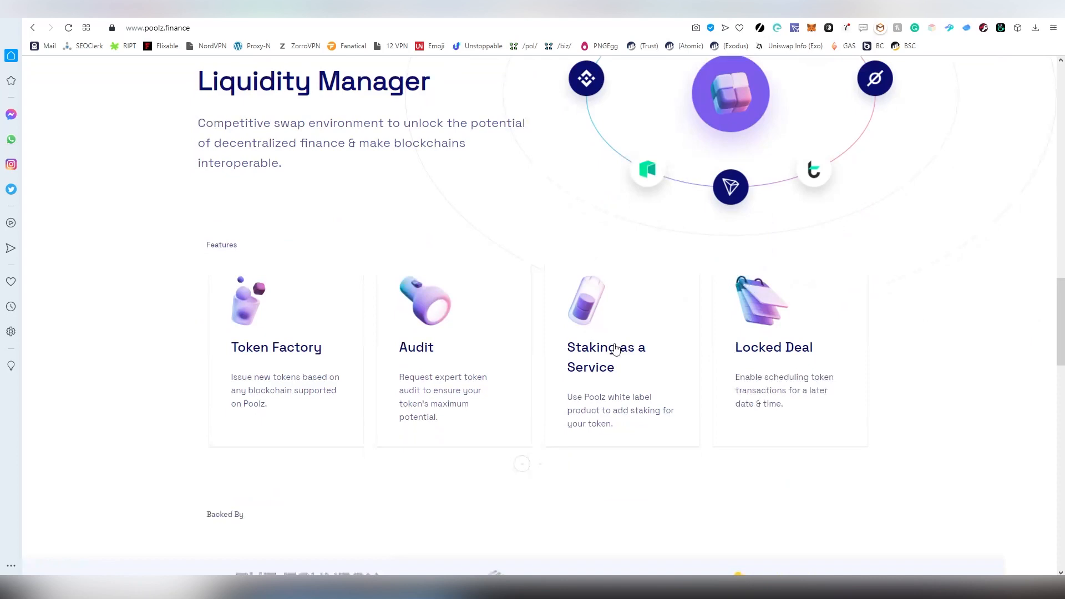
pyautogui.scroll(-3)
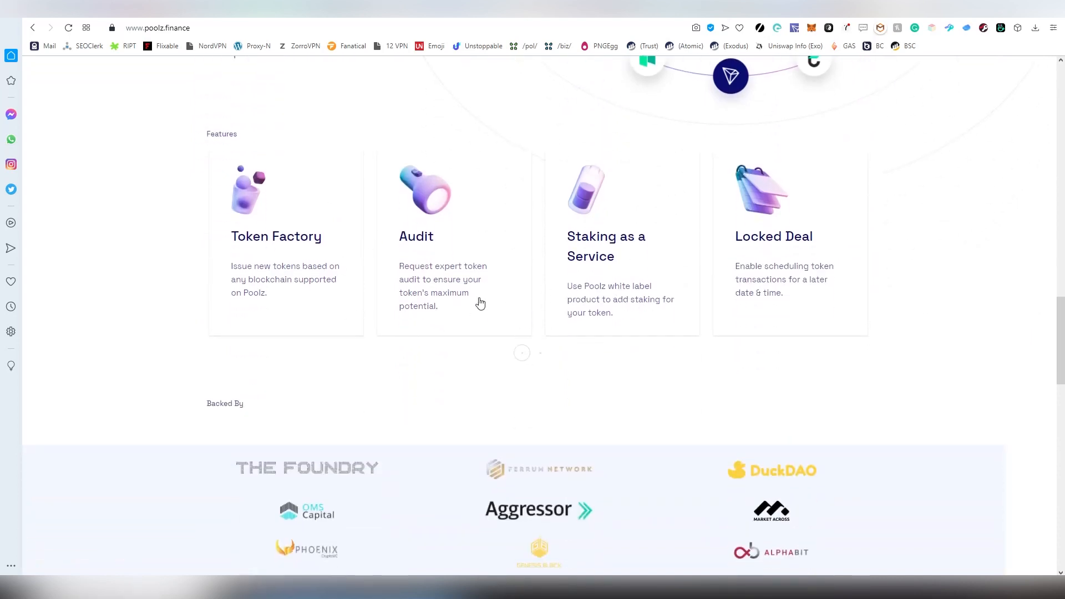
pyautogui.scroll(-3)
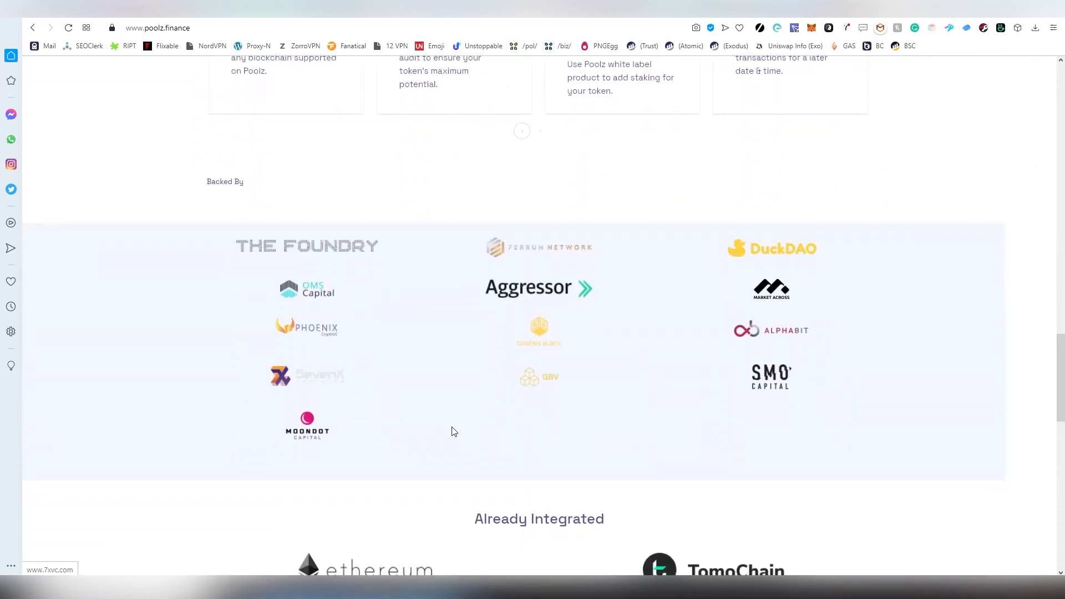
pyautogui.moveTo(455, 305)
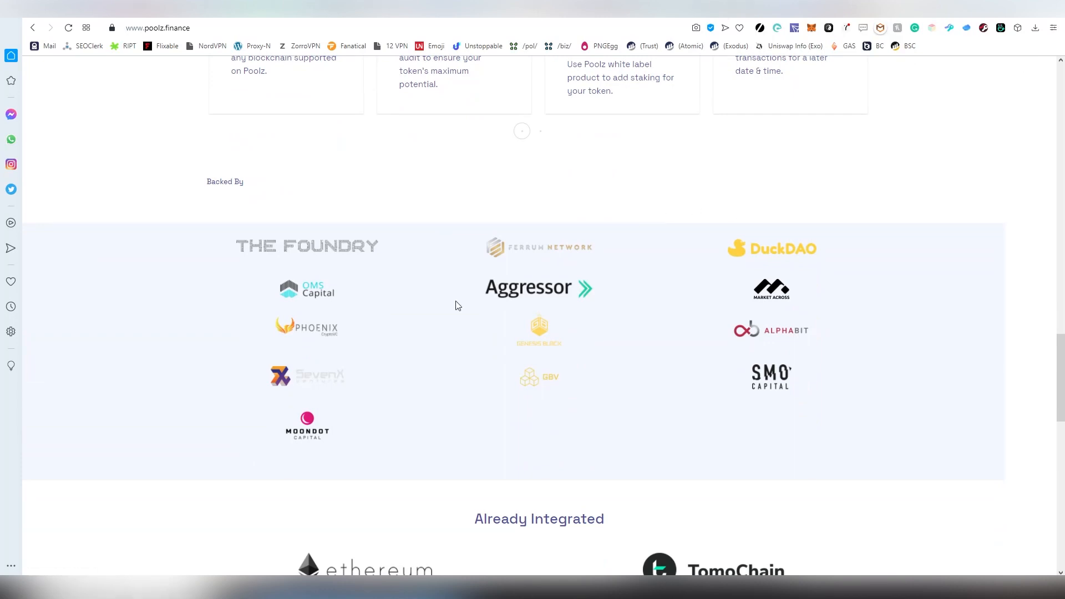
pyautogui.scroll(-3)
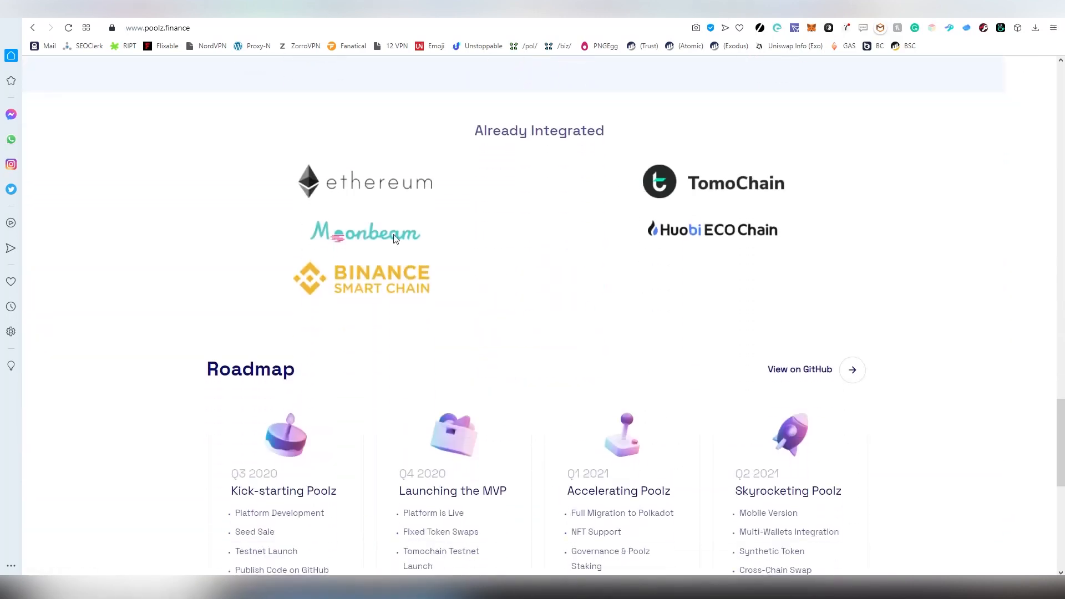
pyautogui.scroll(-3)
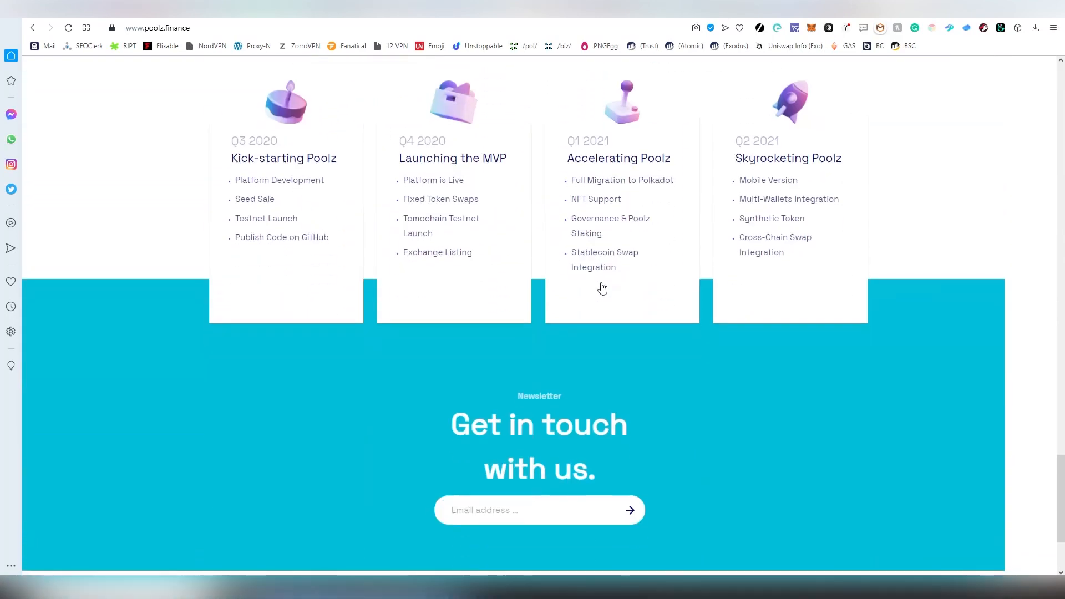
pyautogui.scroll(3)
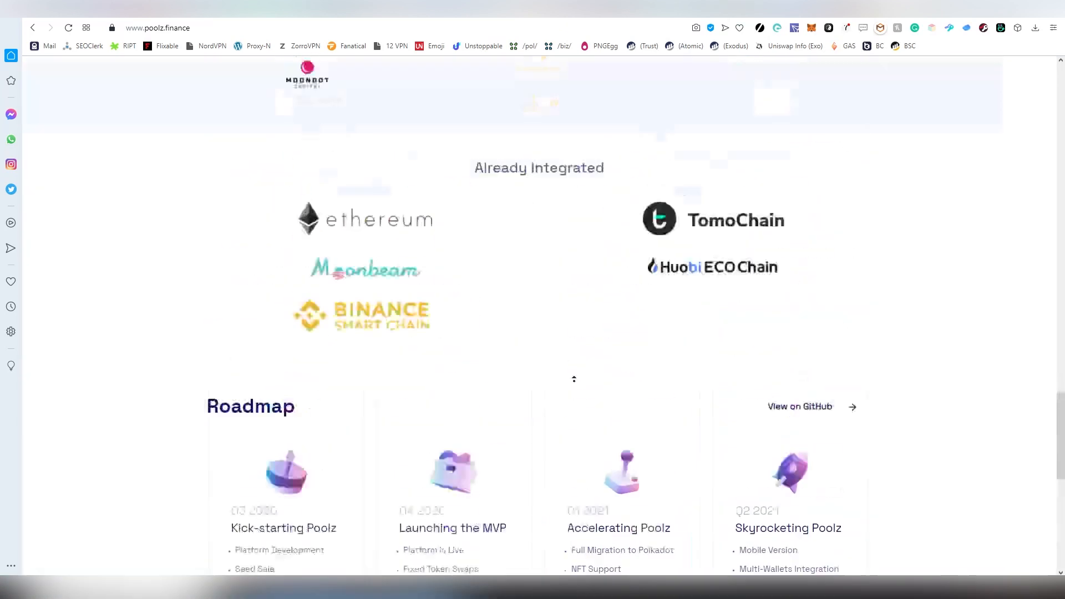
pyautogui.scroll(3)
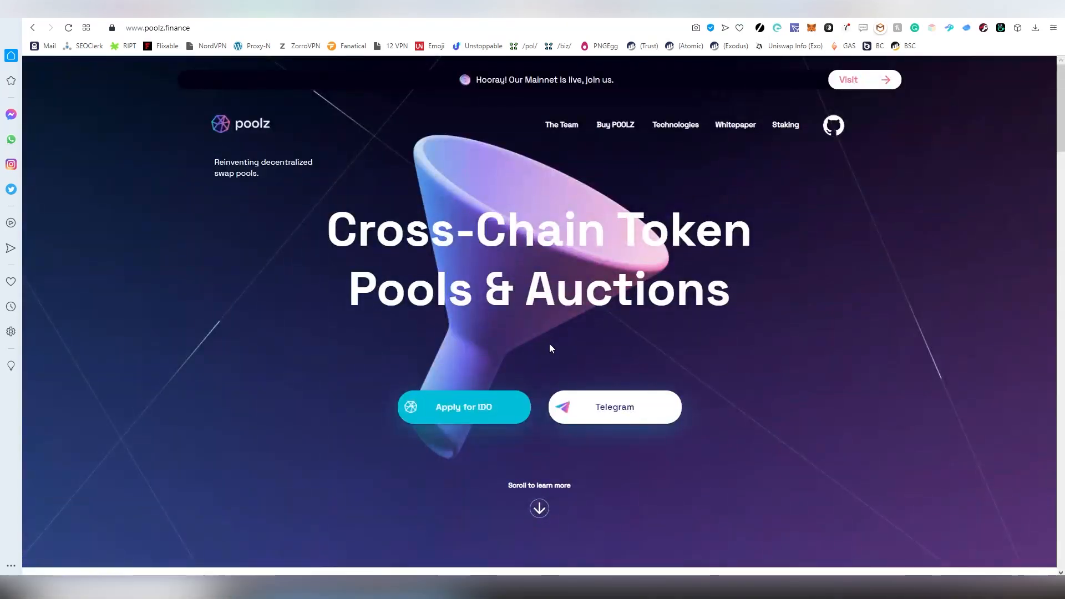
pyautogui.moveTo(559, 332)
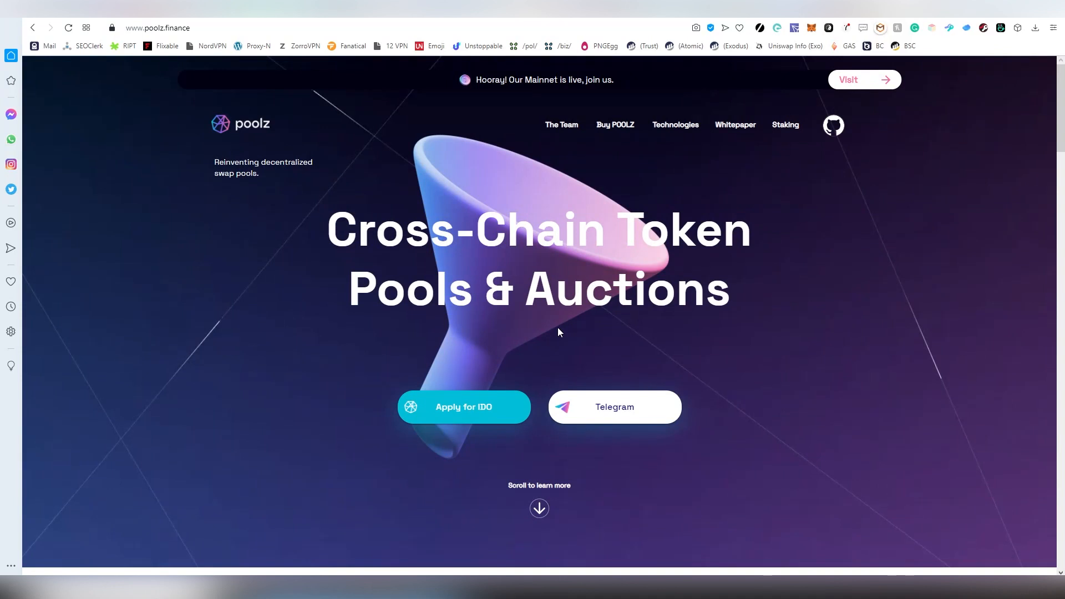
pyautogui.moveTo(769, 251)
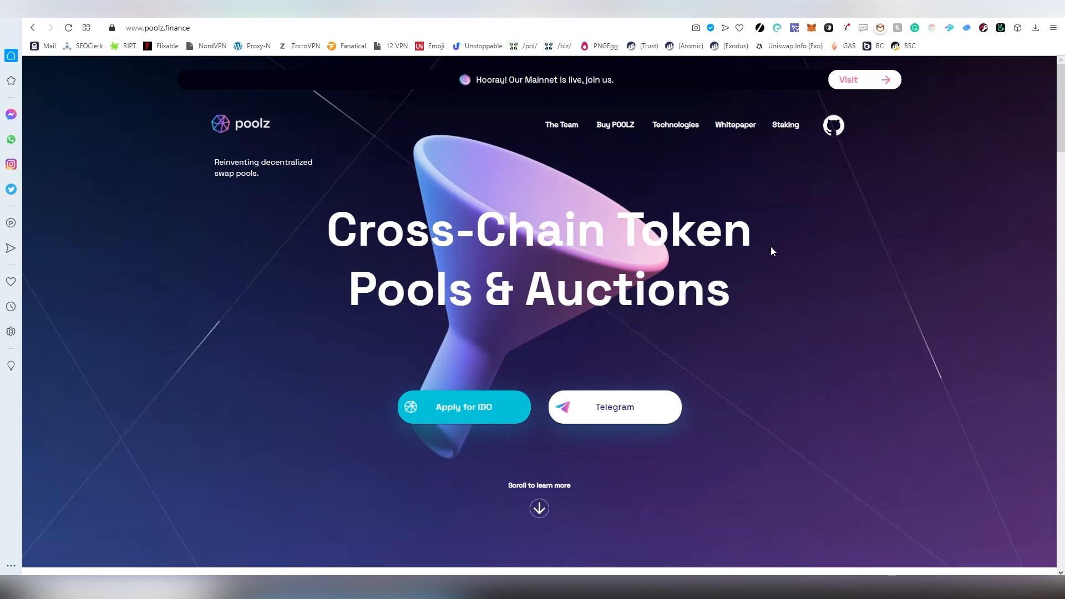
pyautogui.moveTo(617, 125)
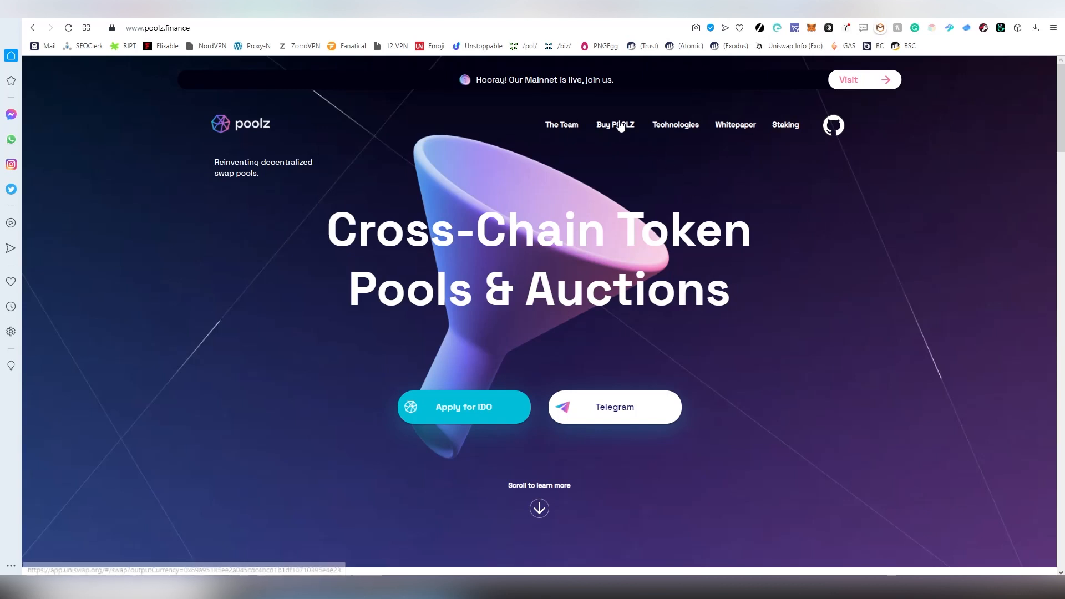
pyautogui.moveTo(799, 151)
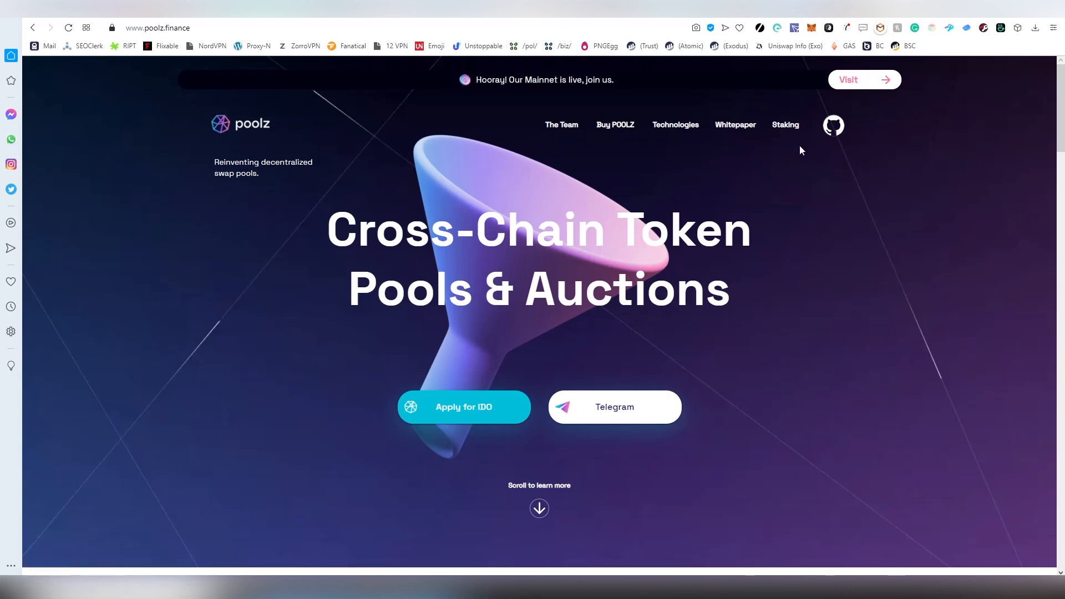
pyautogui.moveTo(912, 62)
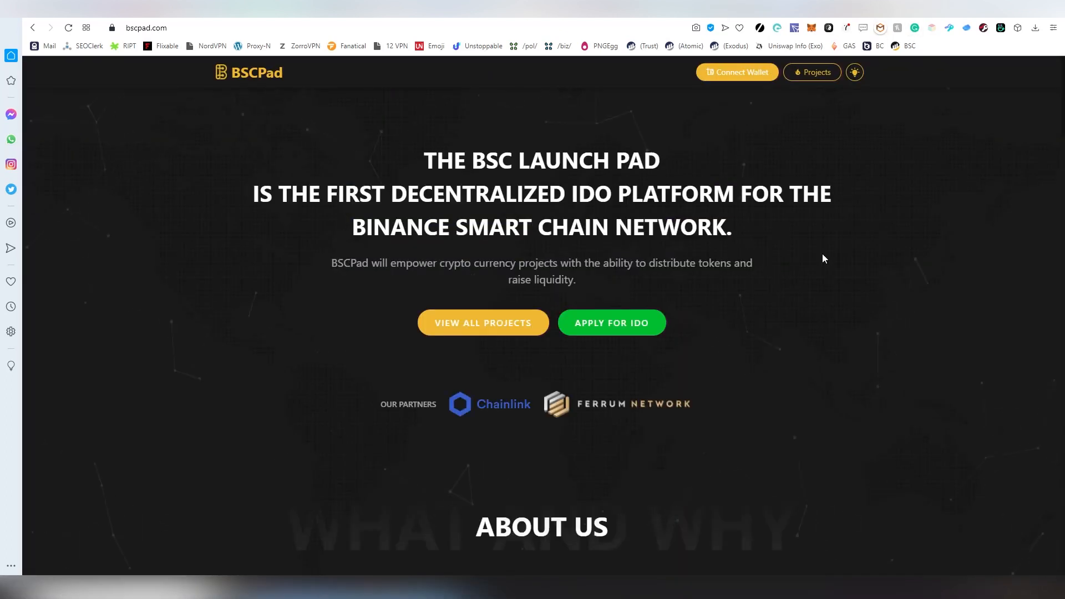
pyautogui.moveTo(812, 265)
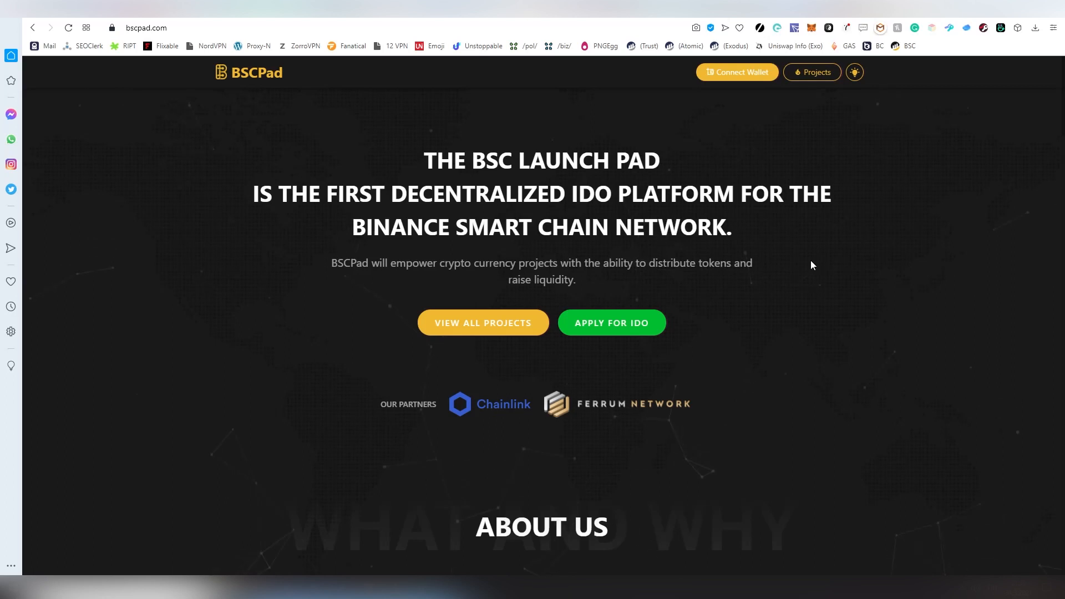
pyautogui.moveTo(801, 240)
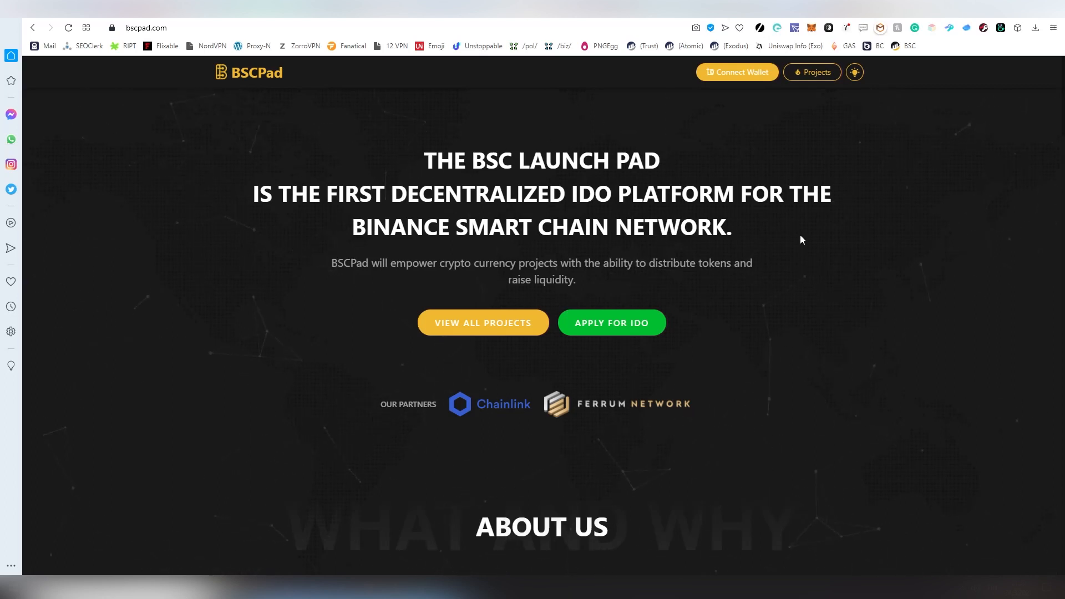
pyautogui.moveTo(797, 238)
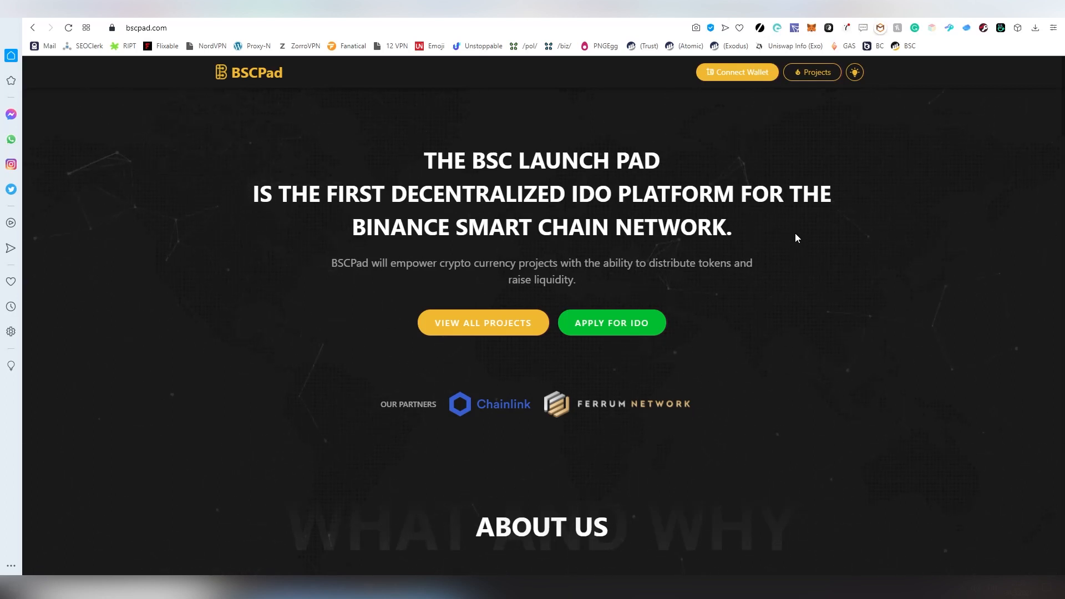
pyautogui.scroll(-3)
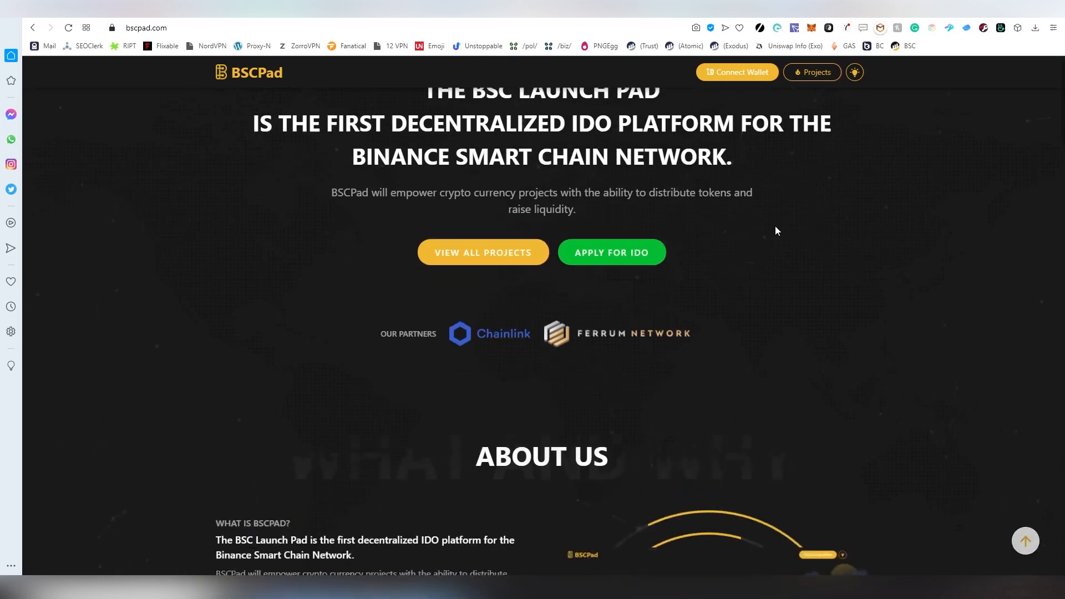
pyautogui.scroll(-3)
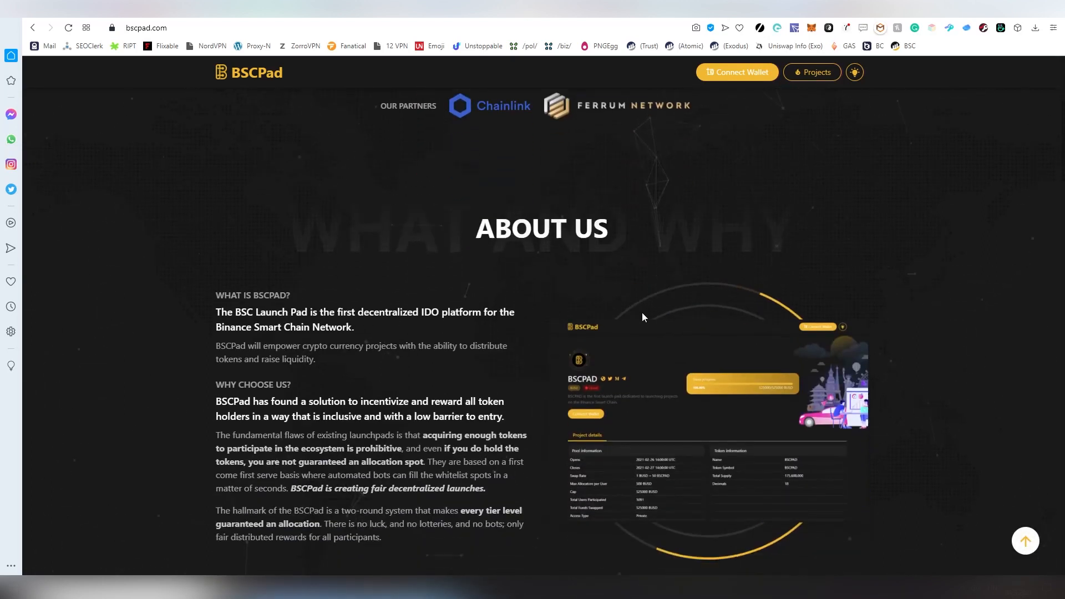
pyautogui.scroll(-3)
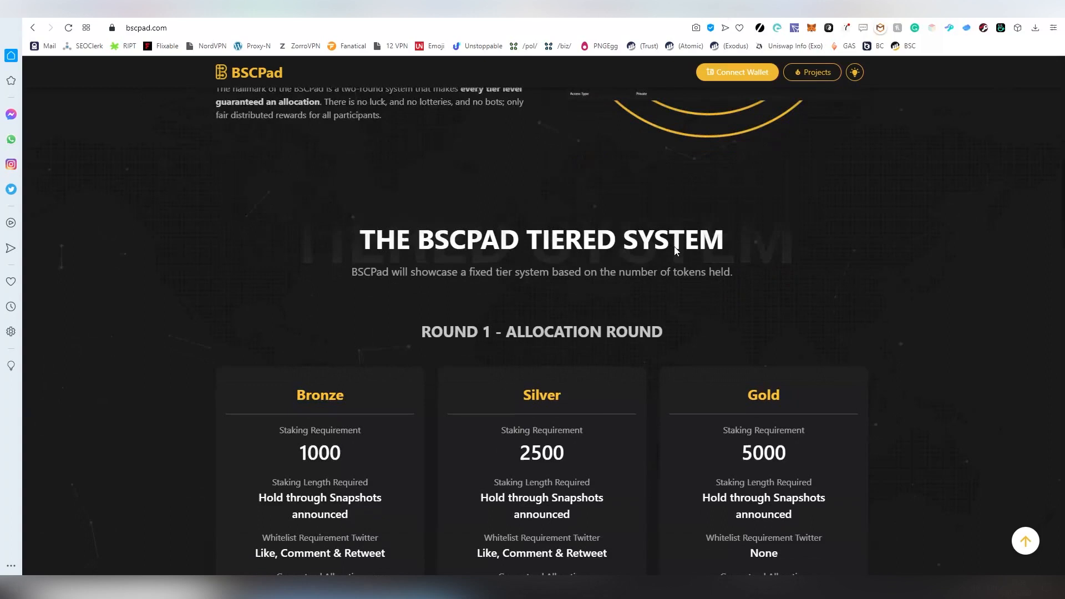
pyautogui.scroll(-3)
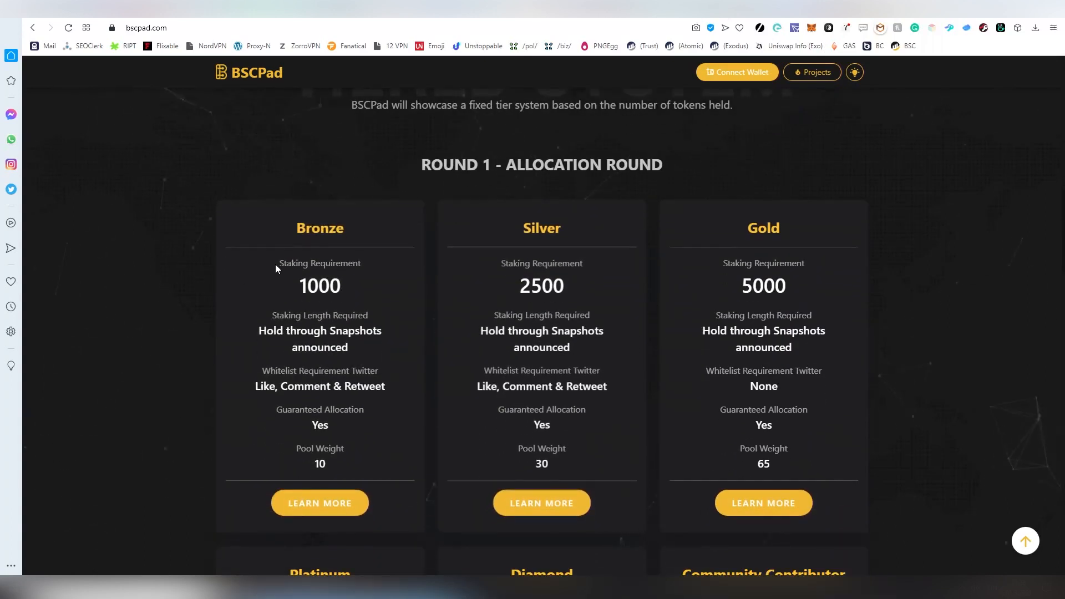
pyautogui.moveTo(458, 303)
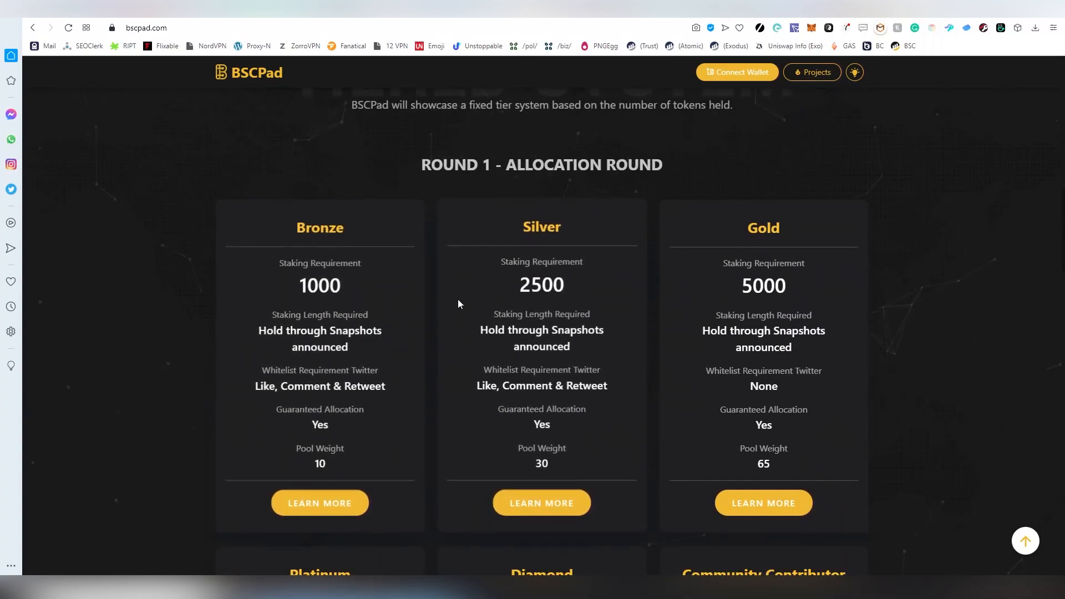
pyautogui.scroll(-3)
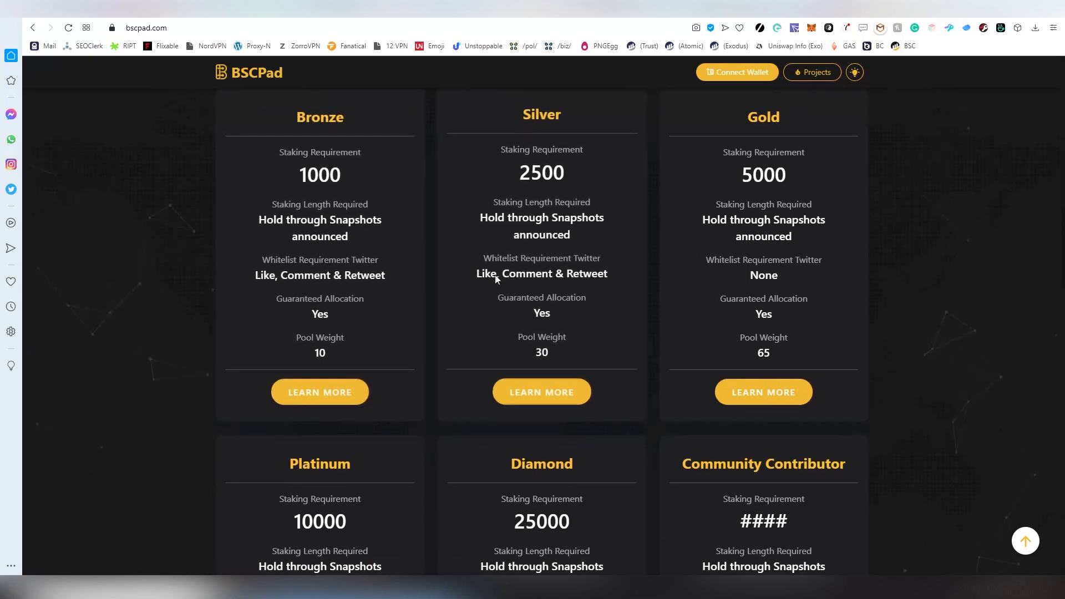
pyautogui.scroll(-3)
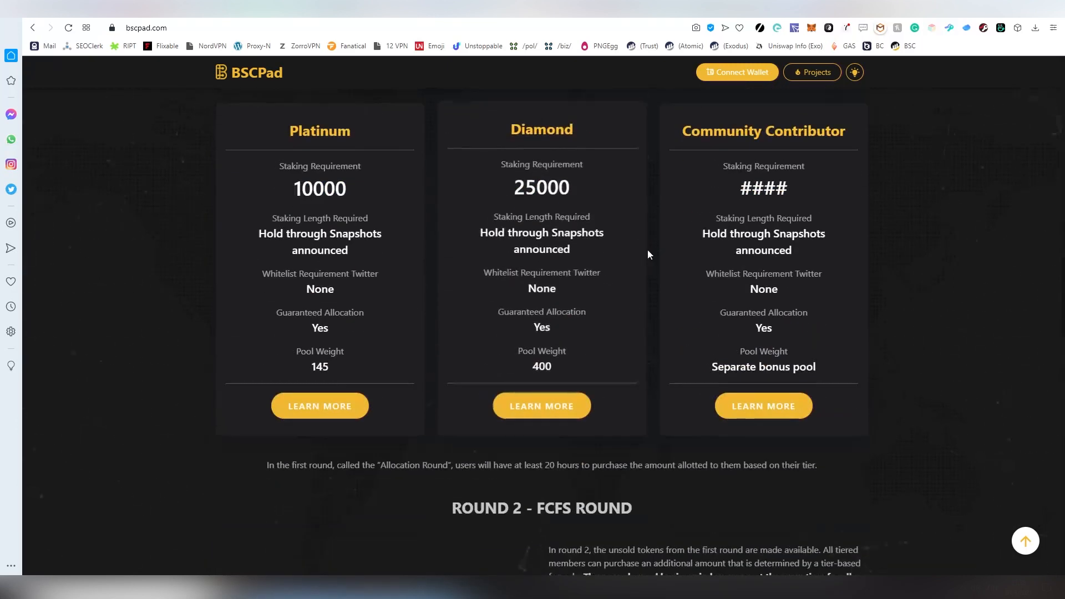
pyautogui.scroll(-3)
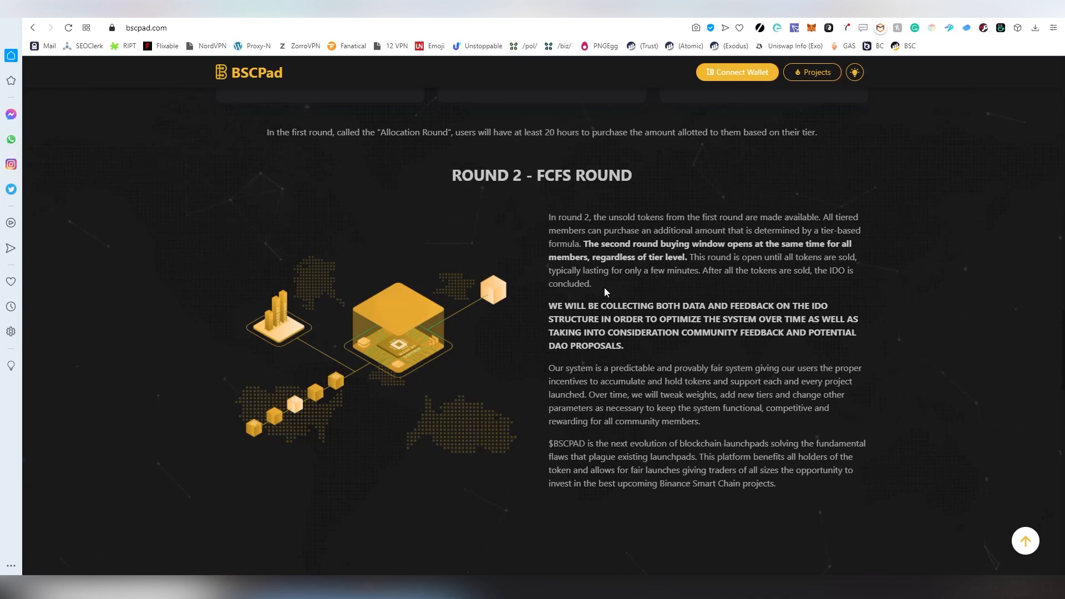
pyautogui.scroll(-3)
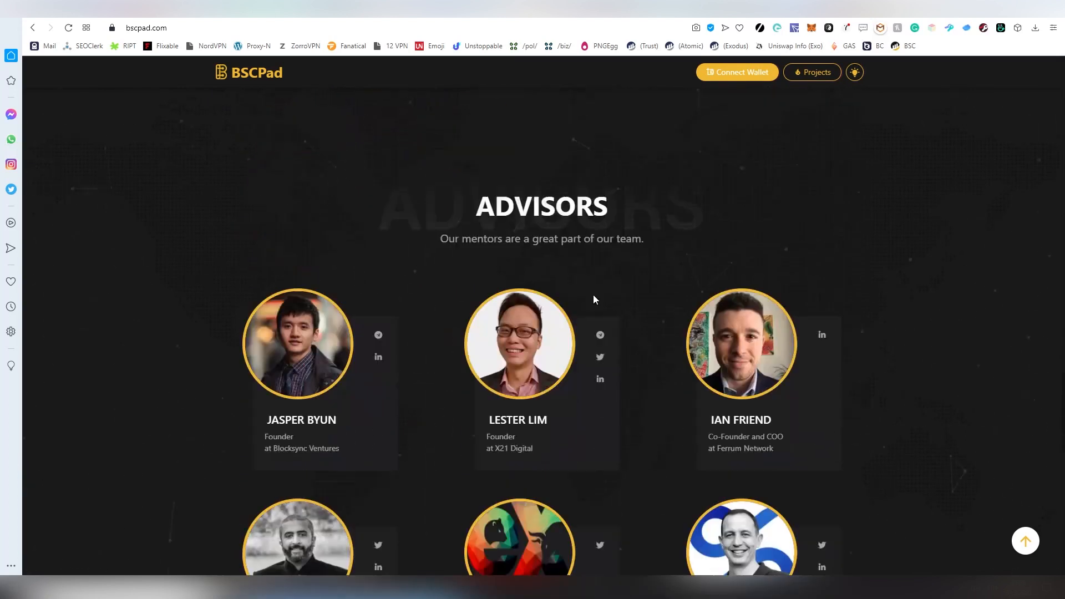
pyautogui.scroll(-3)
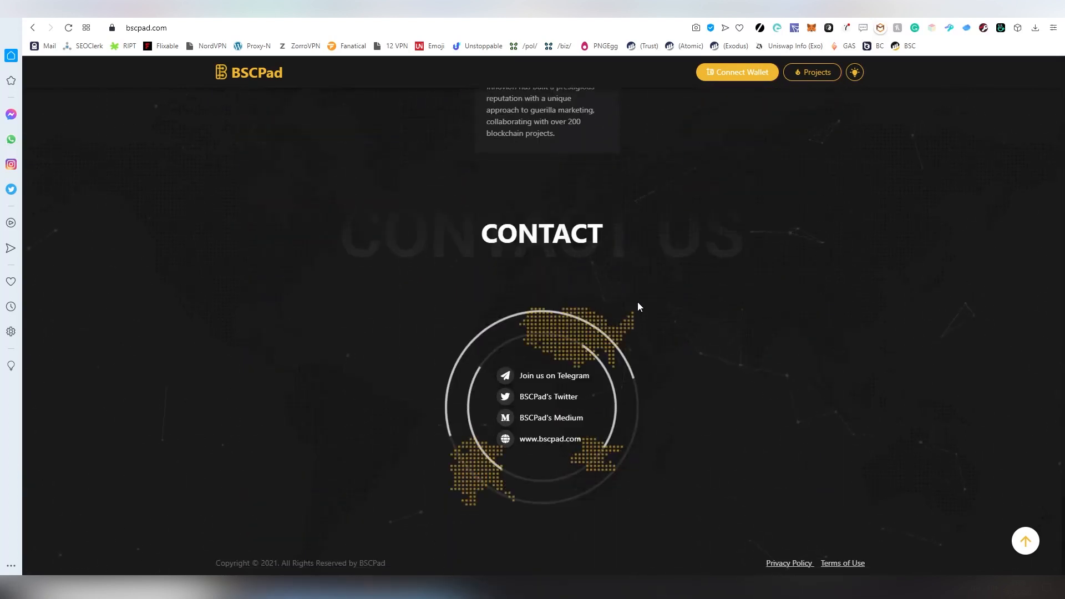
pyautogui.scroll(3)
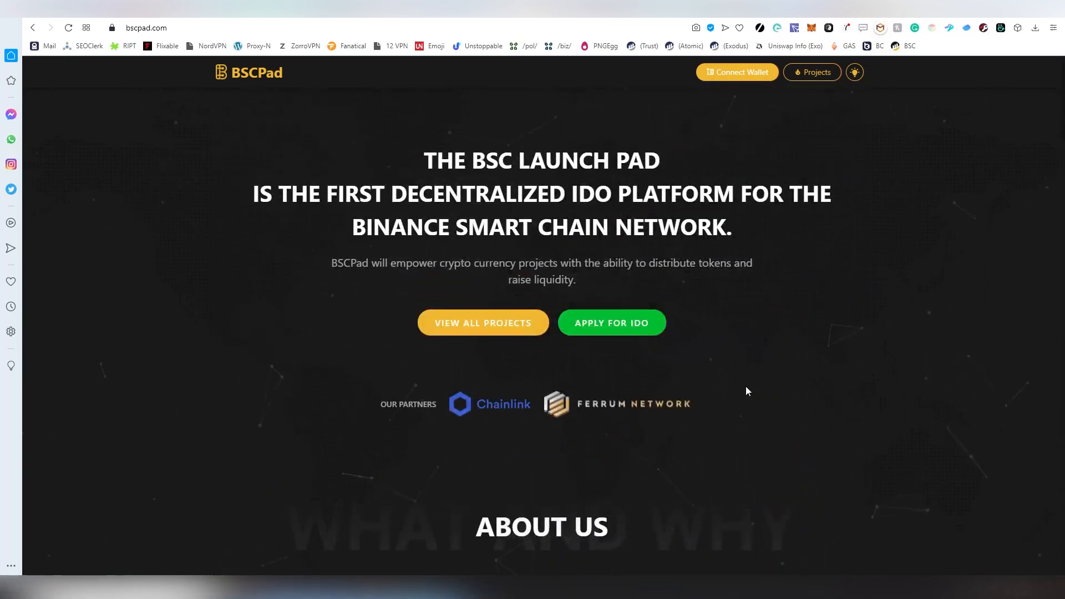
pyautogui.moveTo(819, 140)
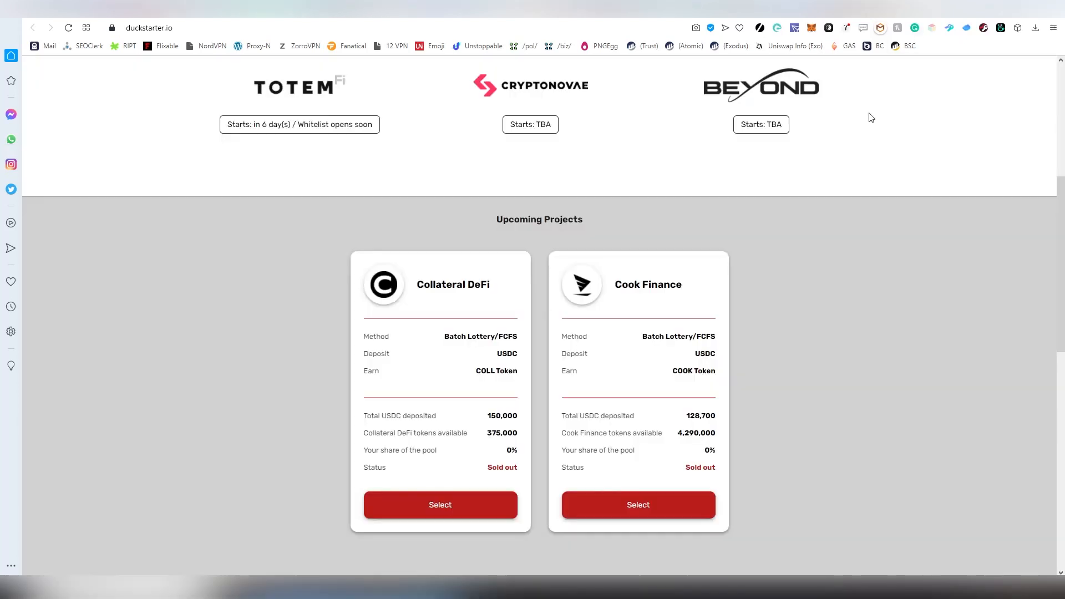
# Scroll back up to the top of the BSCPad page
pyautogui.scroll(3)
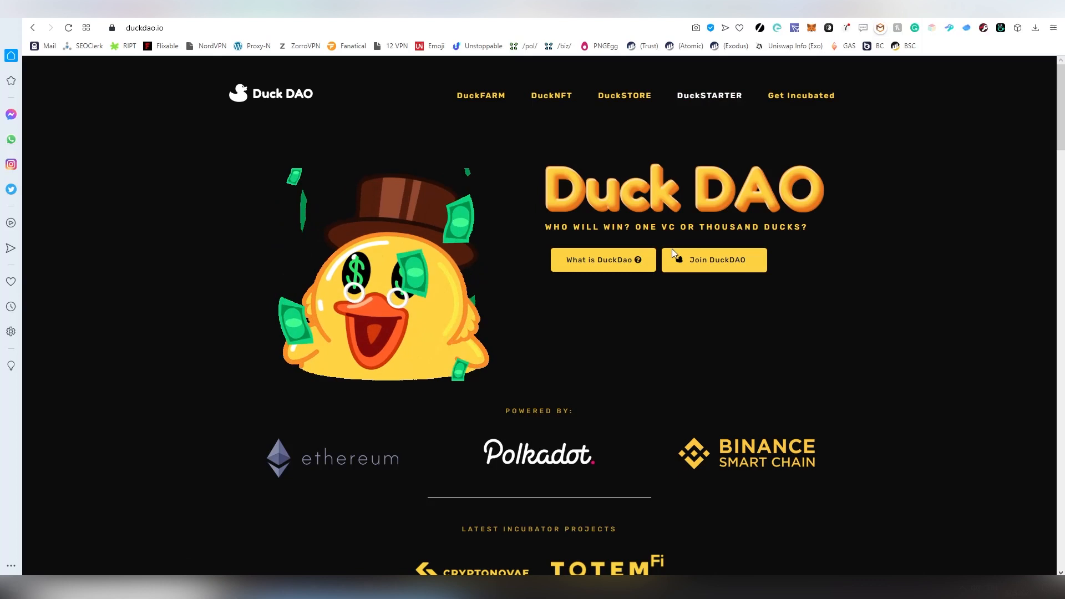
pyautogui.moveTo(551, 95)
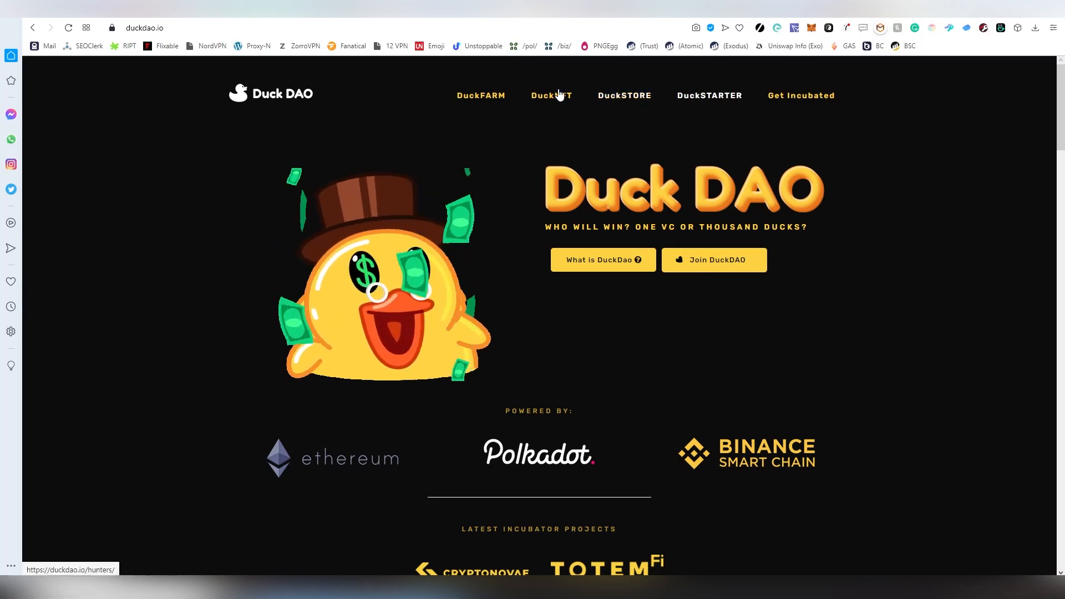
# Scroll the Duck DAO homepage down to the Powered By and incubator projects section
pyautogui.scroll(-3)
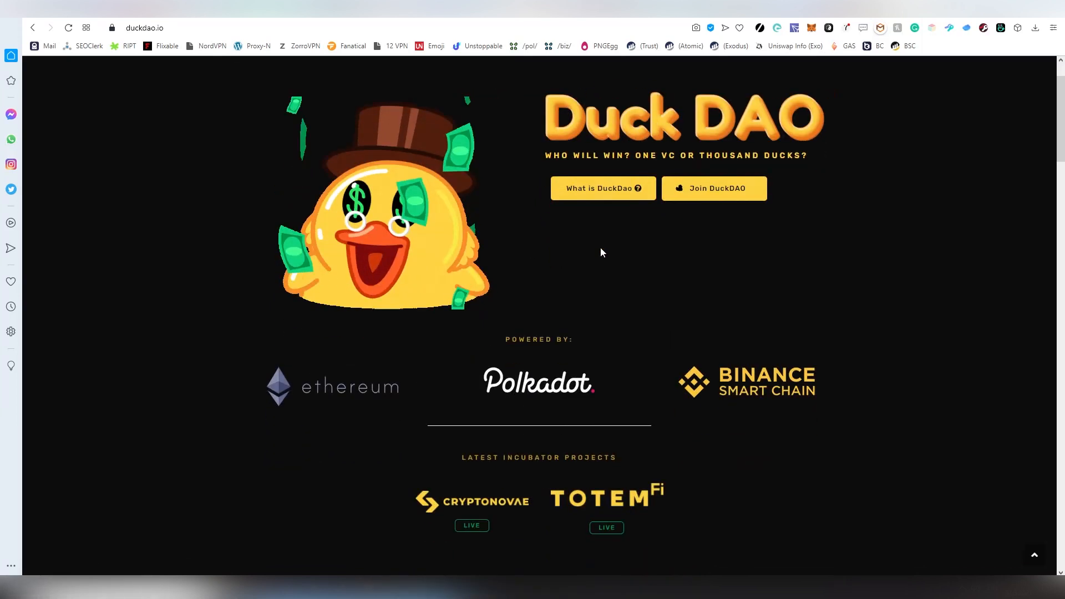
pyautogui.scroll(-3)
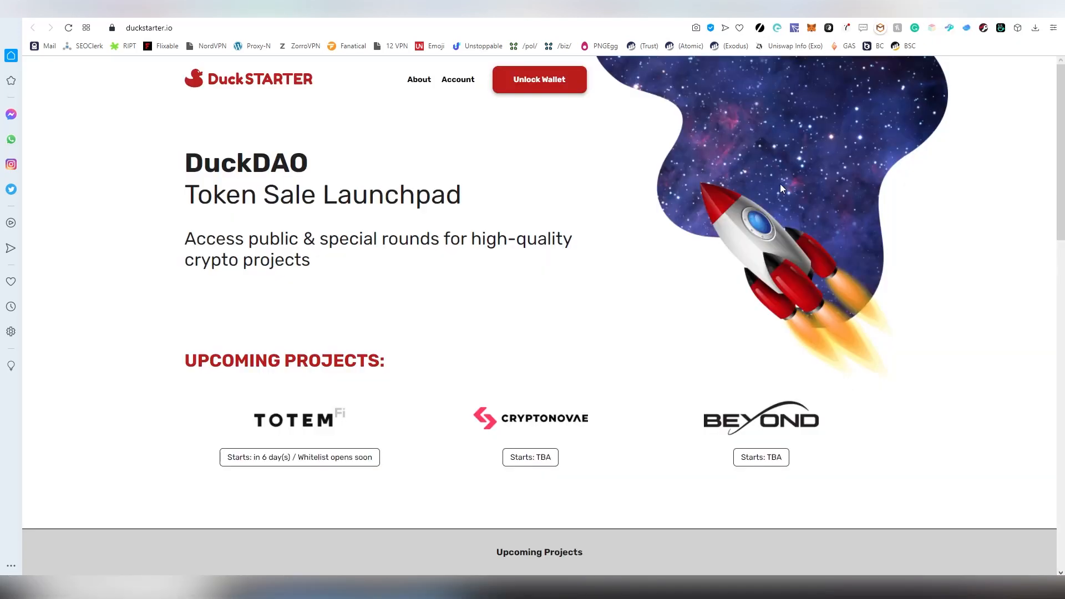
# Browse DuckSTARTER's upcoming and previous project cards, then show all previous projects
pyautogui.scroll(-3)
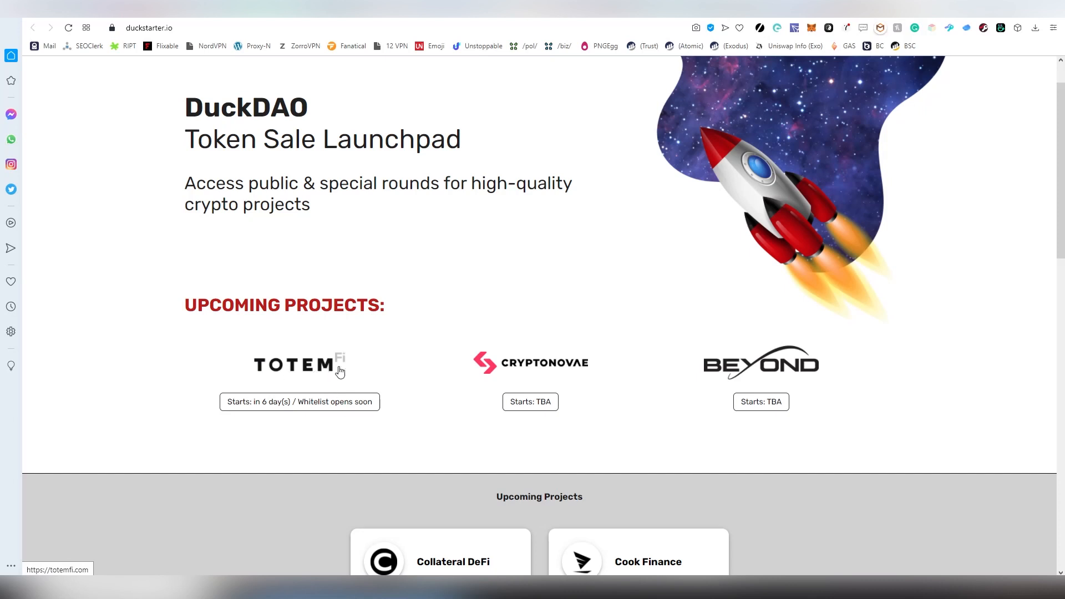
pyautogui.scroll(-3)
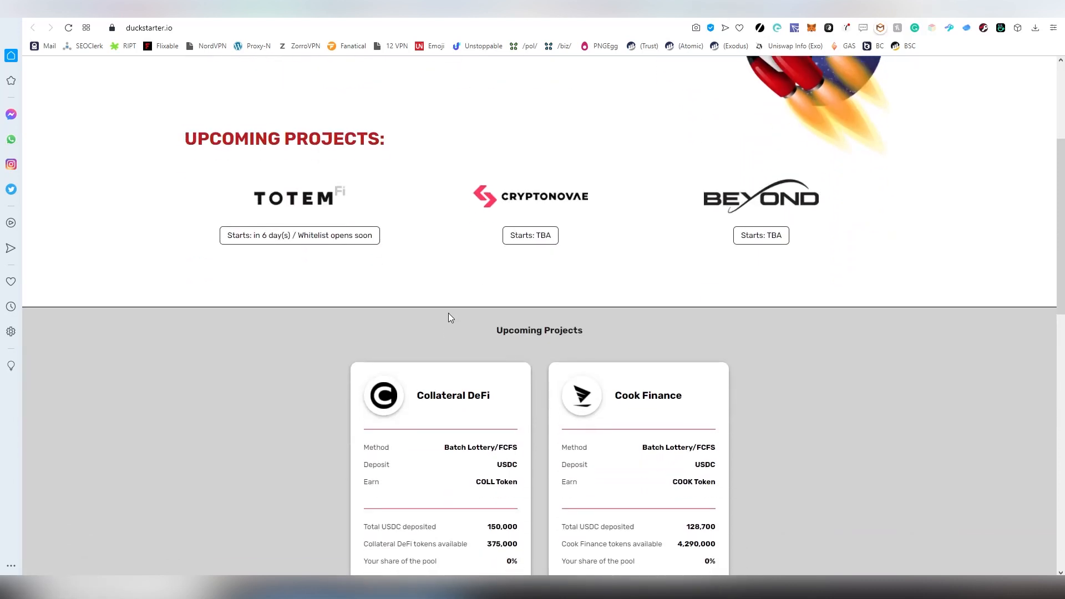
pyautogui.scroll(-3)
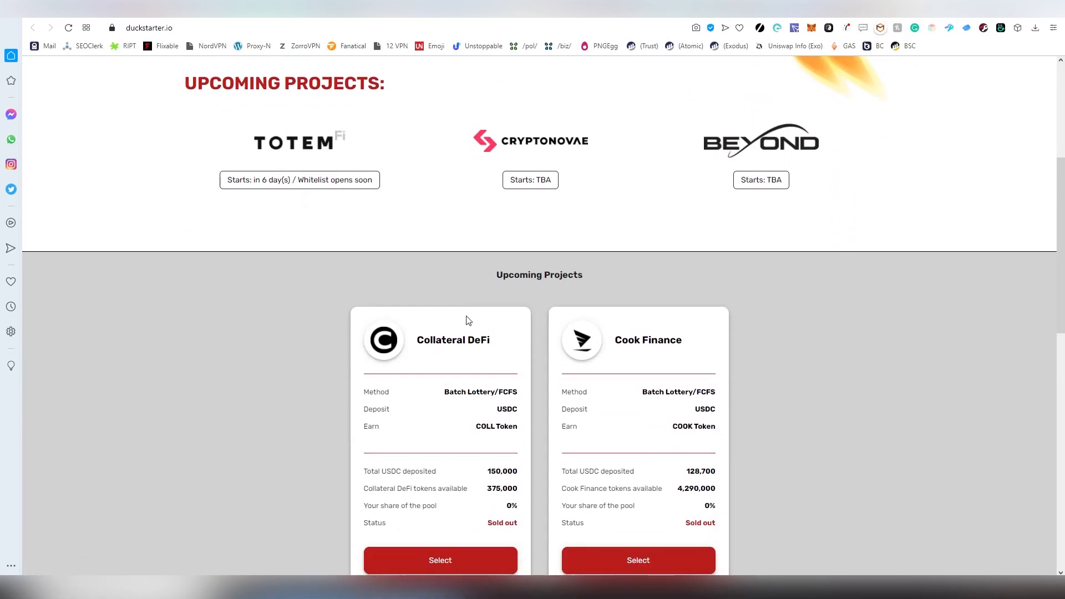
pyautogui.moveTo(474, 386)
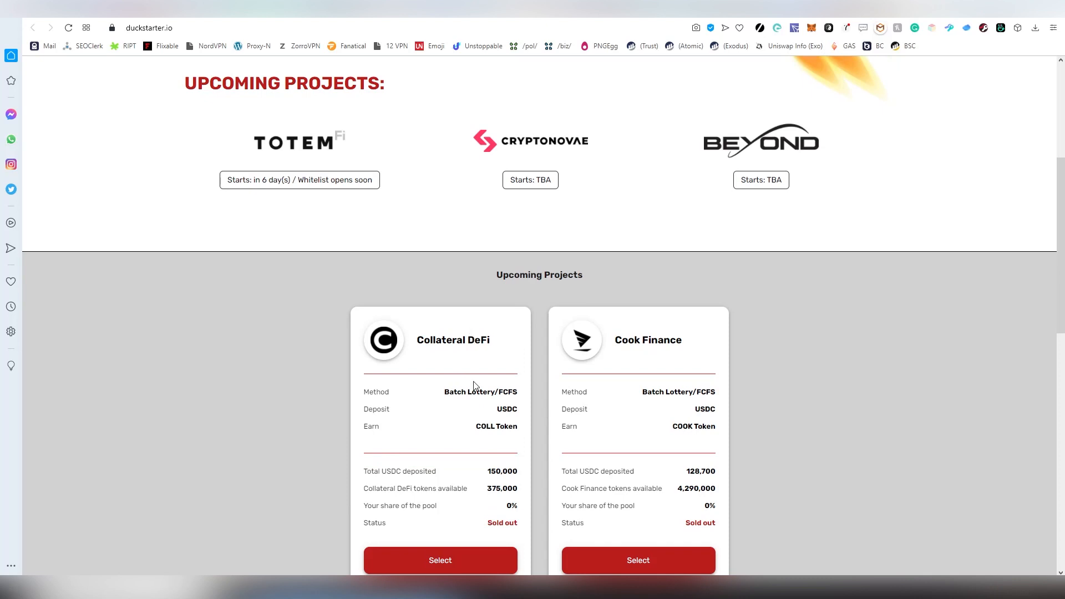
pyautogui.scroll(-3)
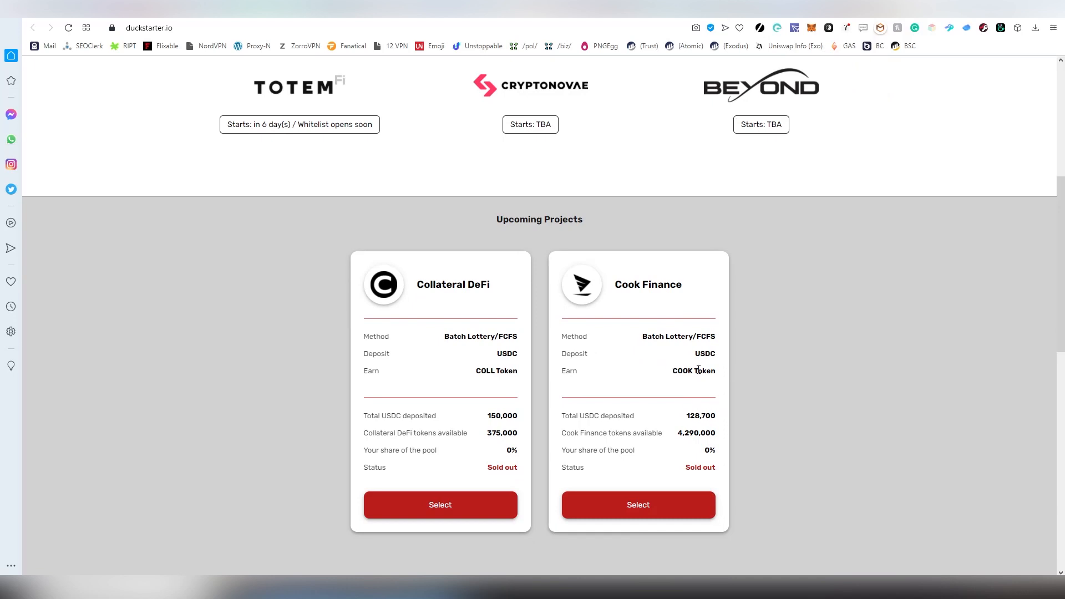
pyautogui.moveTo(635, 411)
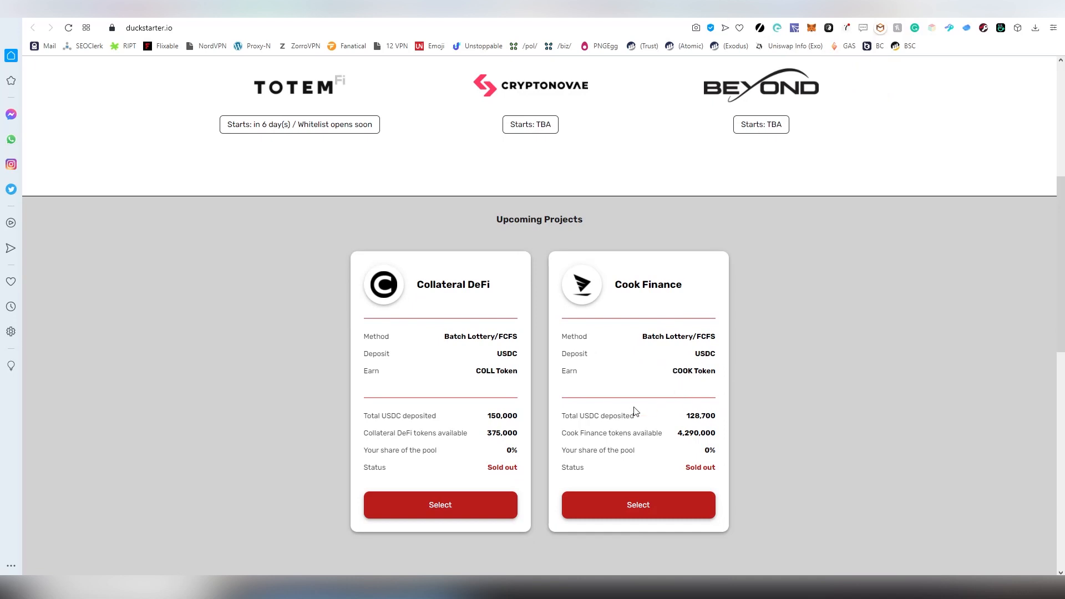
pyautogui.scroll(-3)
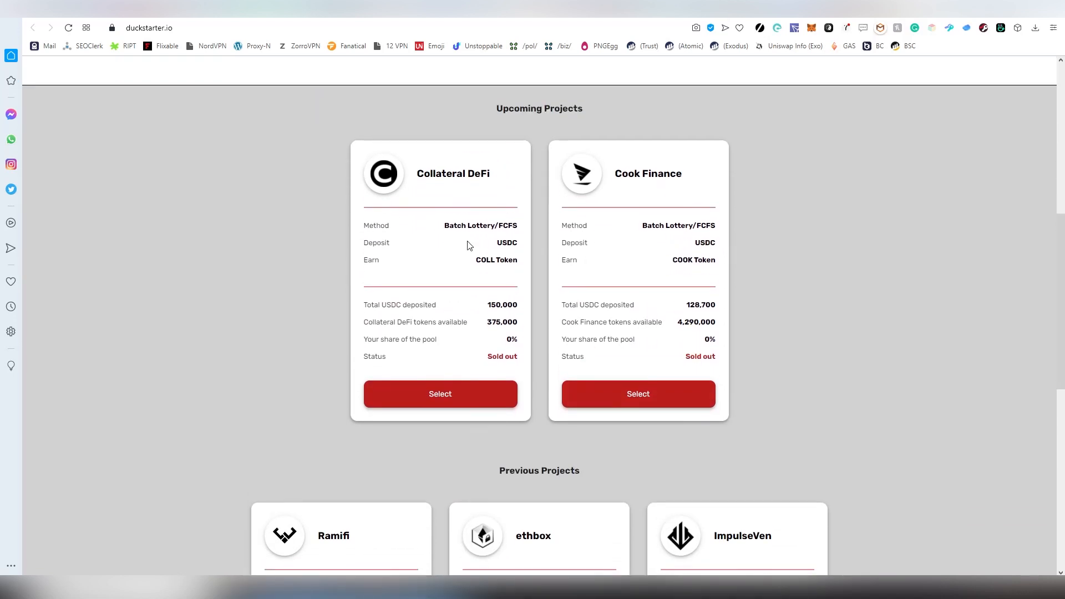
pyautogui.moveTo(685, 351)
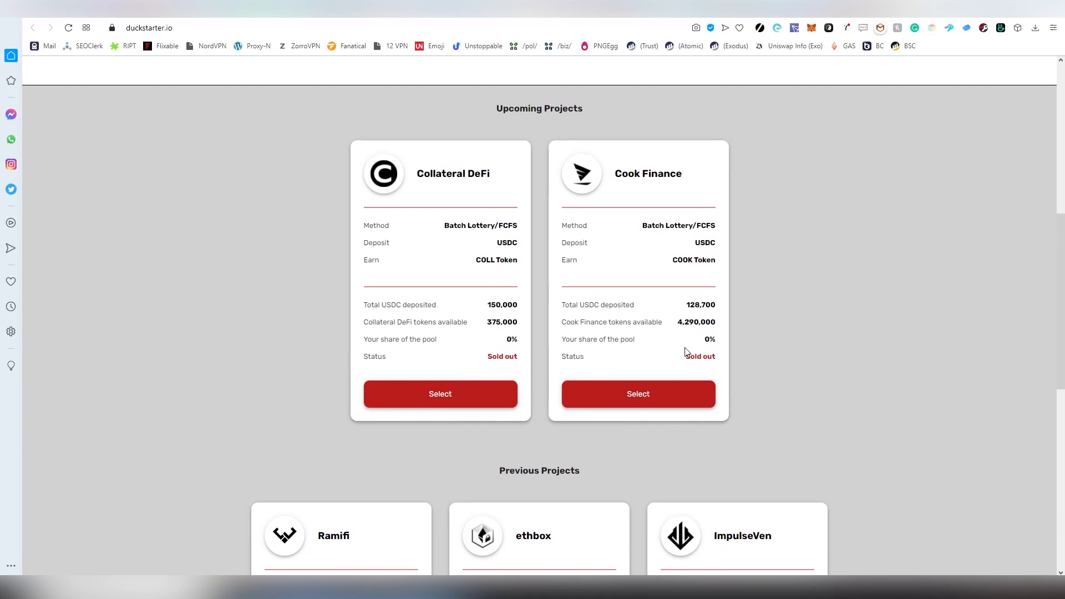
pyautogui.scroll(-3)
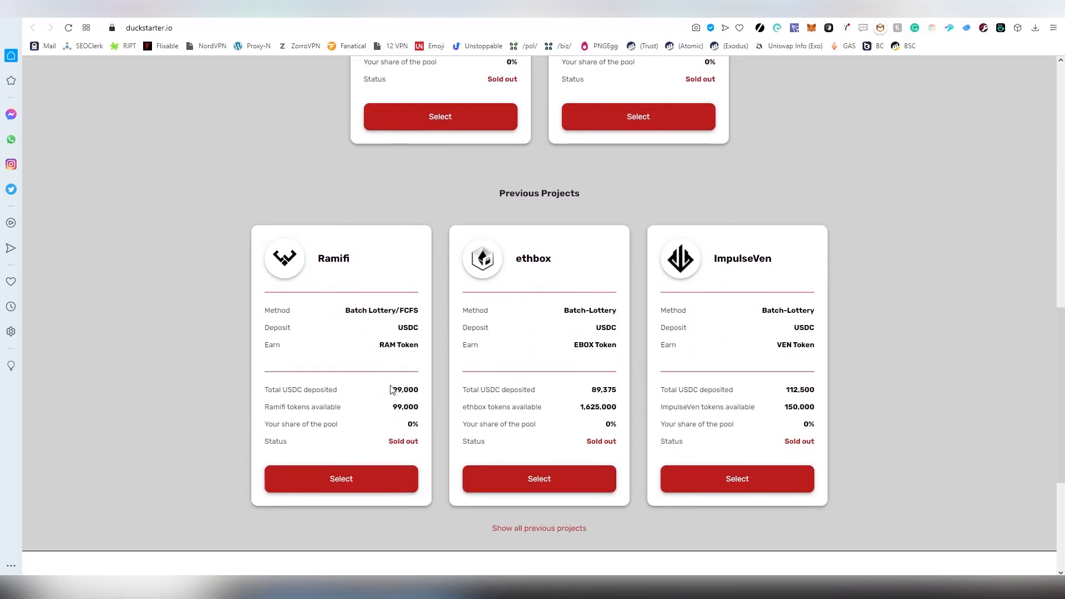
pyautogui.scroll(-3)
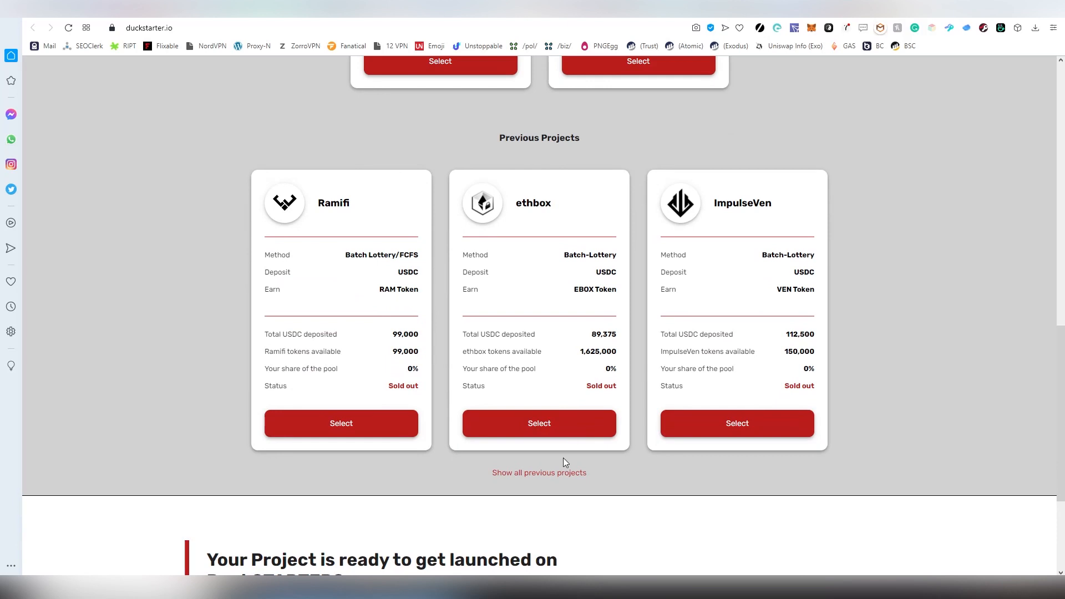
pyautogui.click(539, 473)
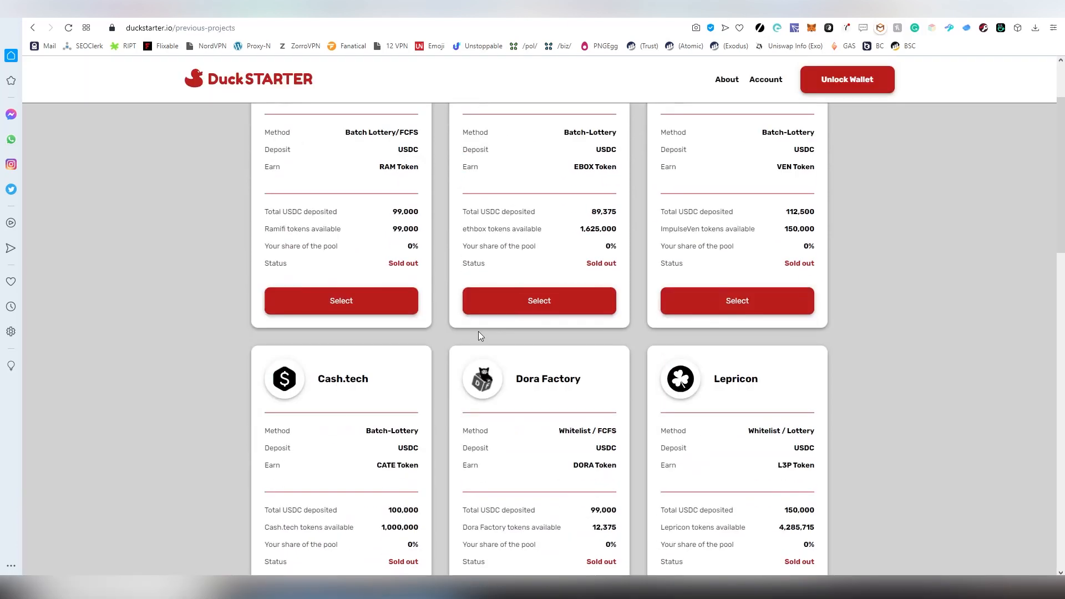
# Scroll the full DuckSTARTER previous-projects list down to Vortex DeFi
pyautogui.scroll(-3)
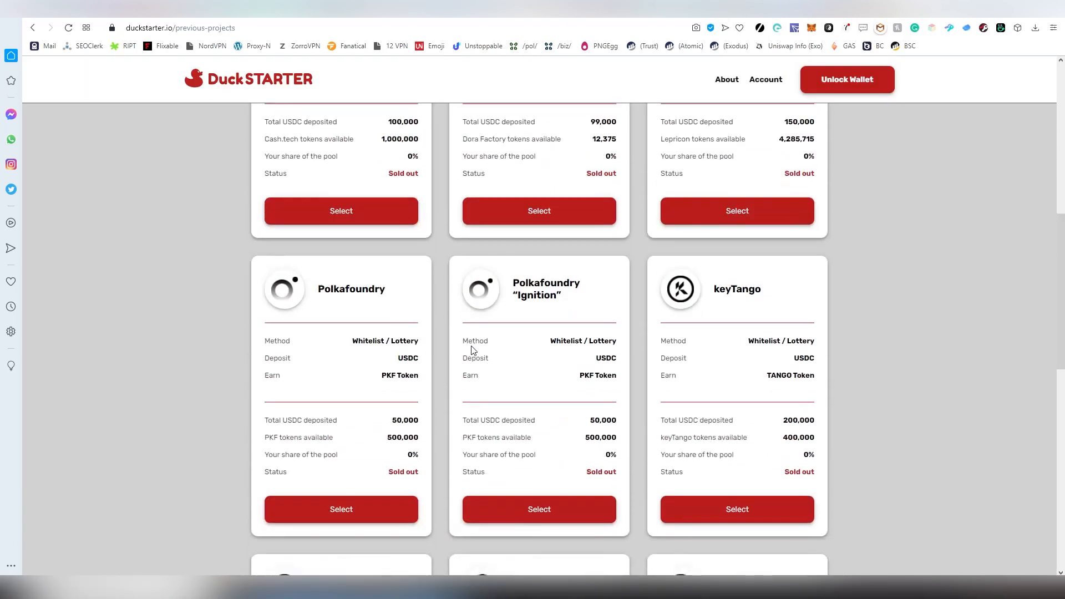
pyautogui.scroll(-3)
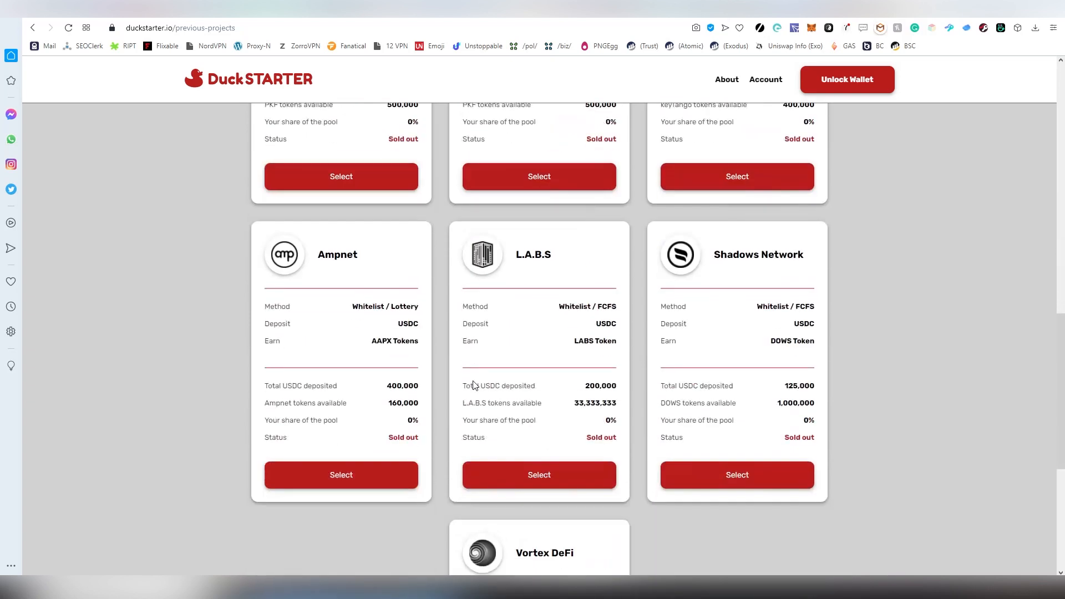
pyautogui.scroll(-3)
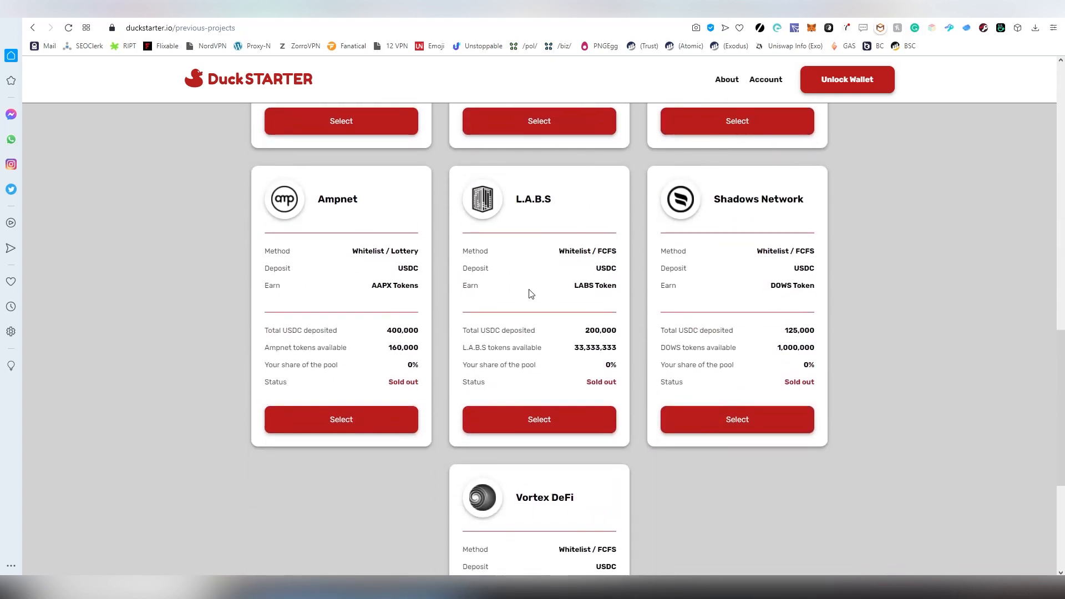
pyautogui.scroll(-3)
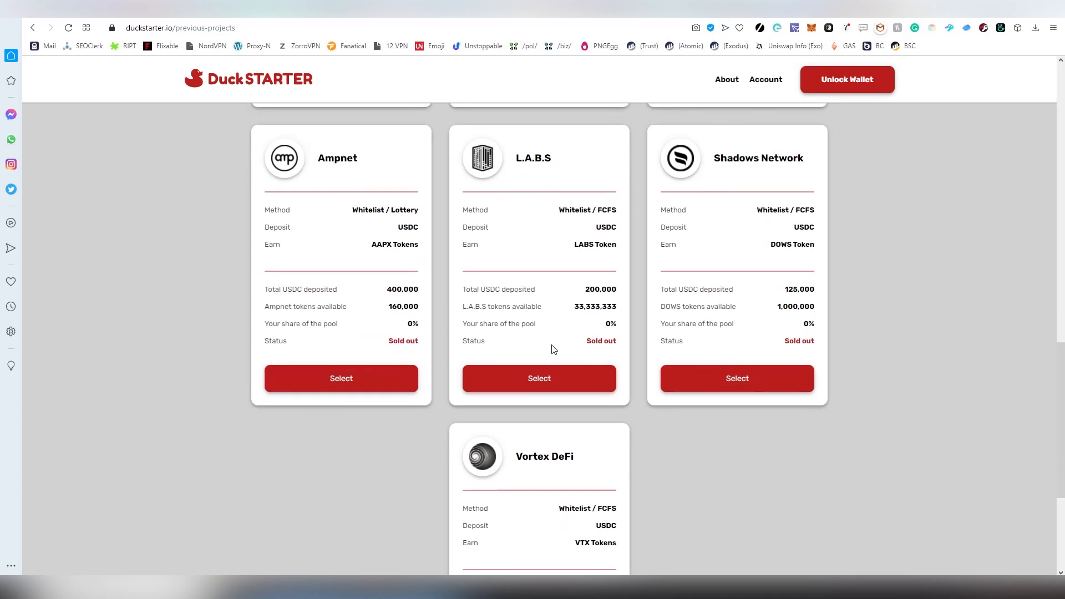
pyautogui.scroll(-3)
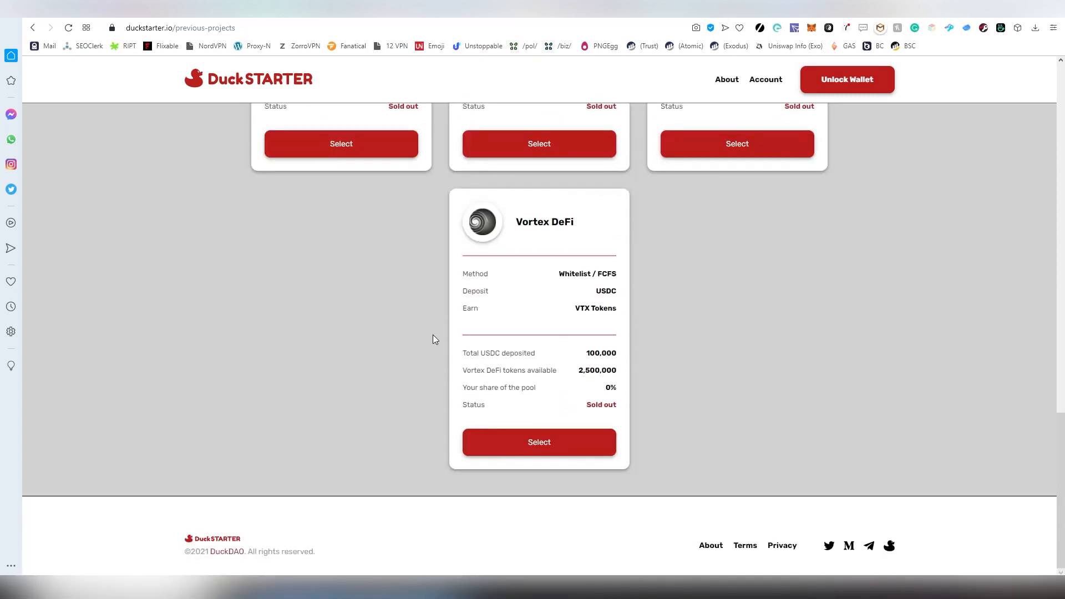
pyautogui.scroll(3)
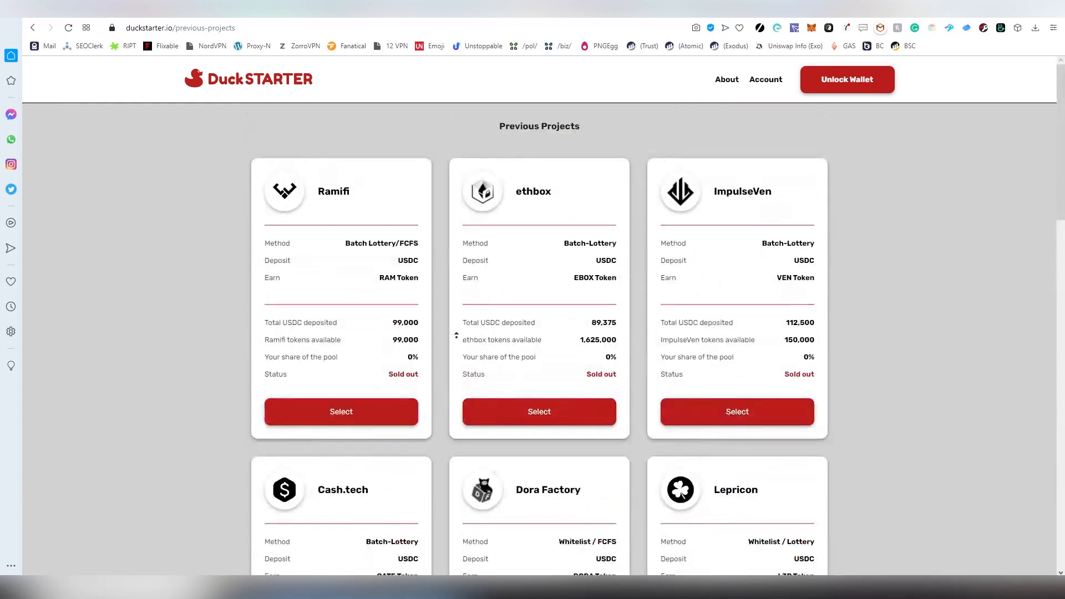
# Return to the DuckSTARTER home page via the logo and scroll to Upcoming Projects
pyautogui.click(247, 78)
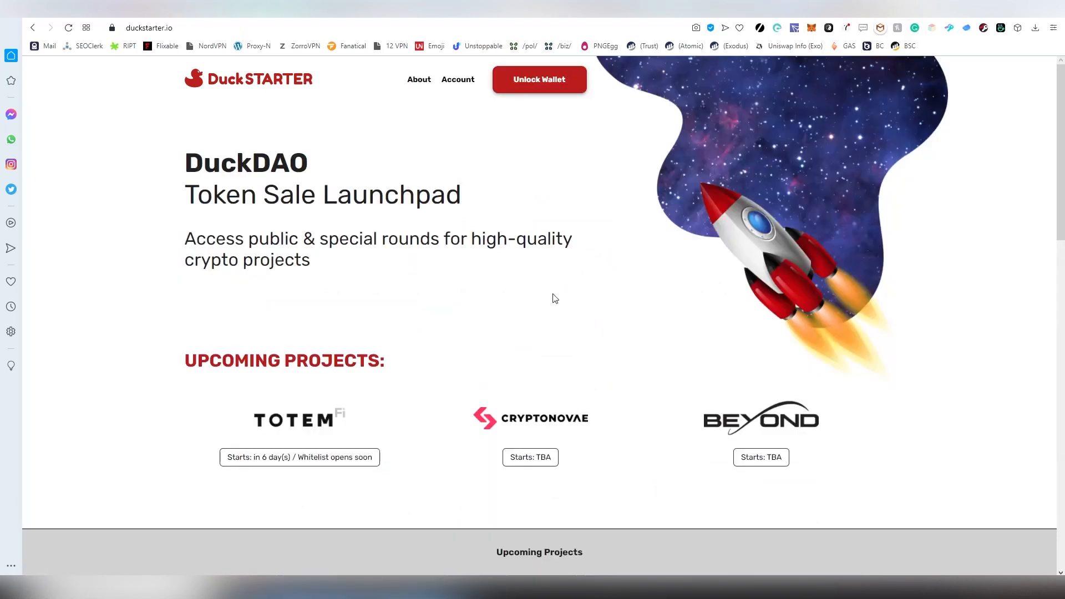
pyautogui.scroll(-3)
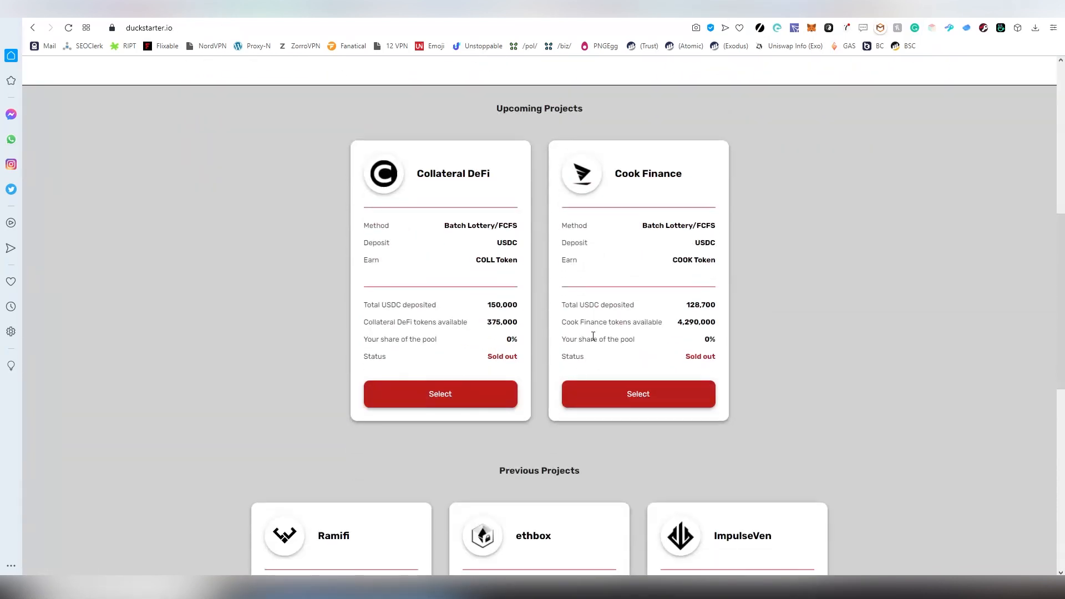
pyautogui.scroll(3)
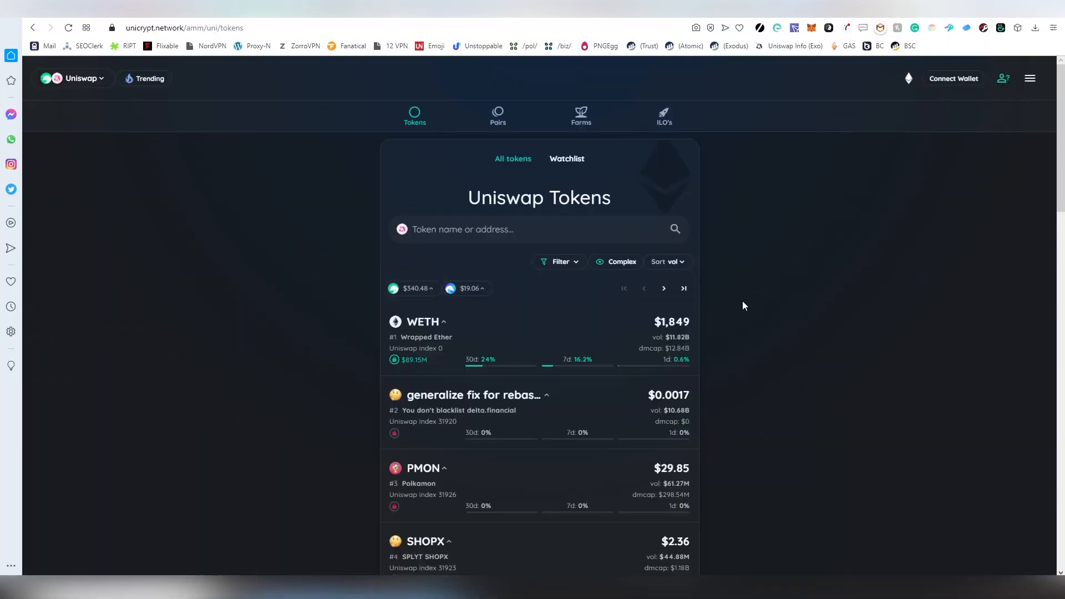
pyautogui.moveTo(751, 297)
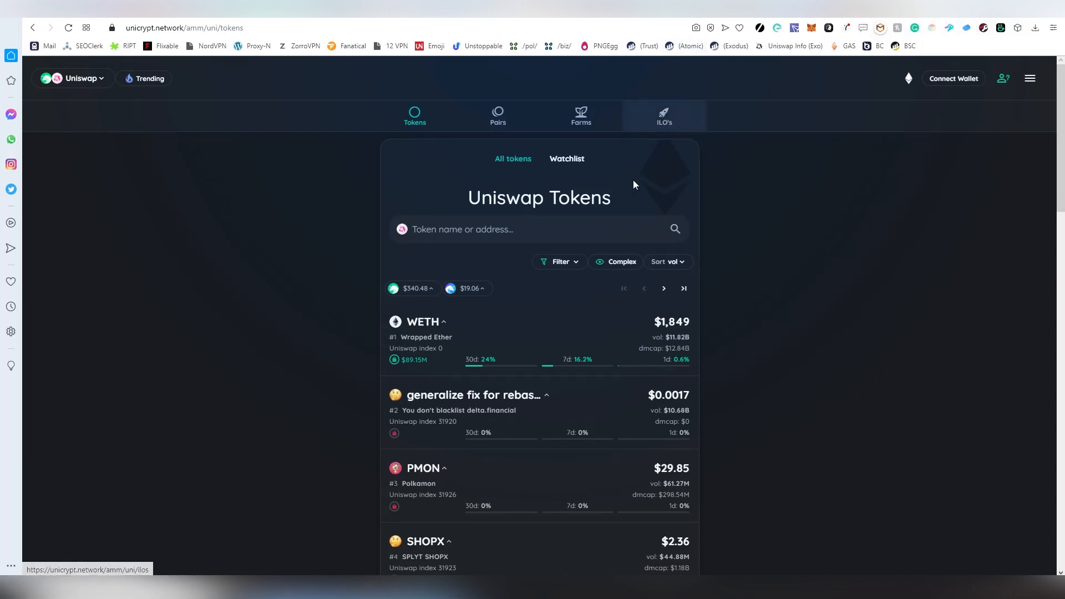
# Open Unicrypt's Uniswap ILOs list, showing zero upcoming KYC'd presales
pyautogui.click(663, 114)
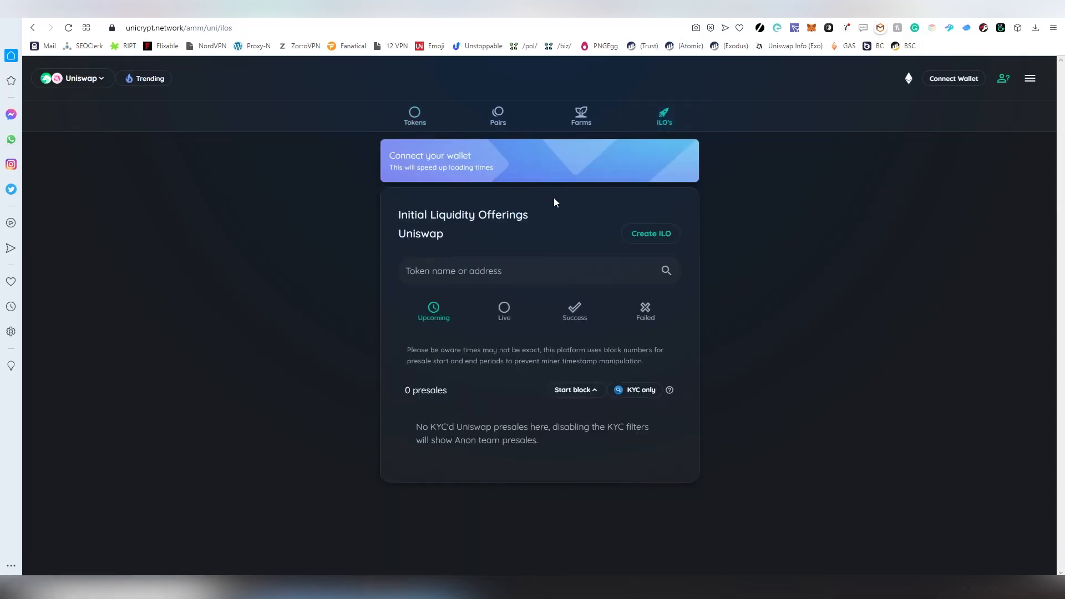
pyautogui.moveTo(671, 245)
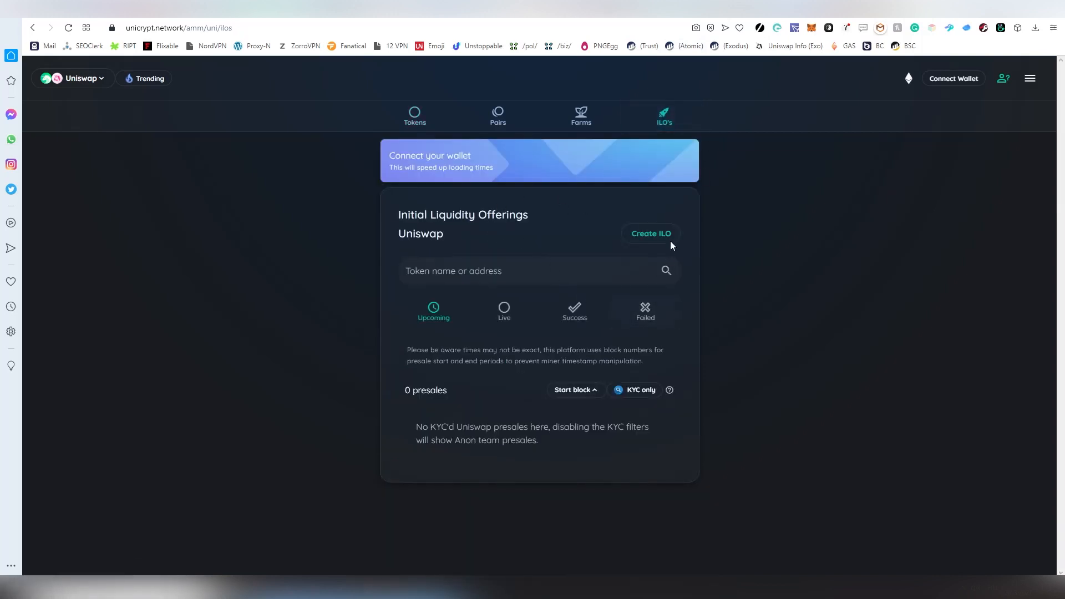
pyautogui.moveTo(504, 312)
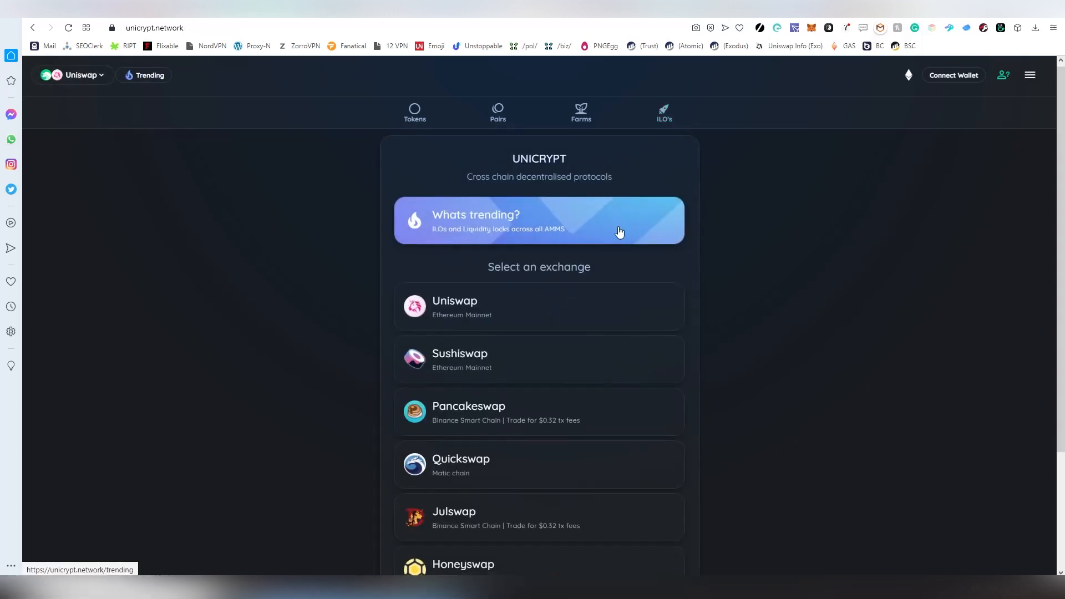
# Check the Quickswap and Honeyswap pair listings, returning to the exchange list
pyautogui.scroll(-3)
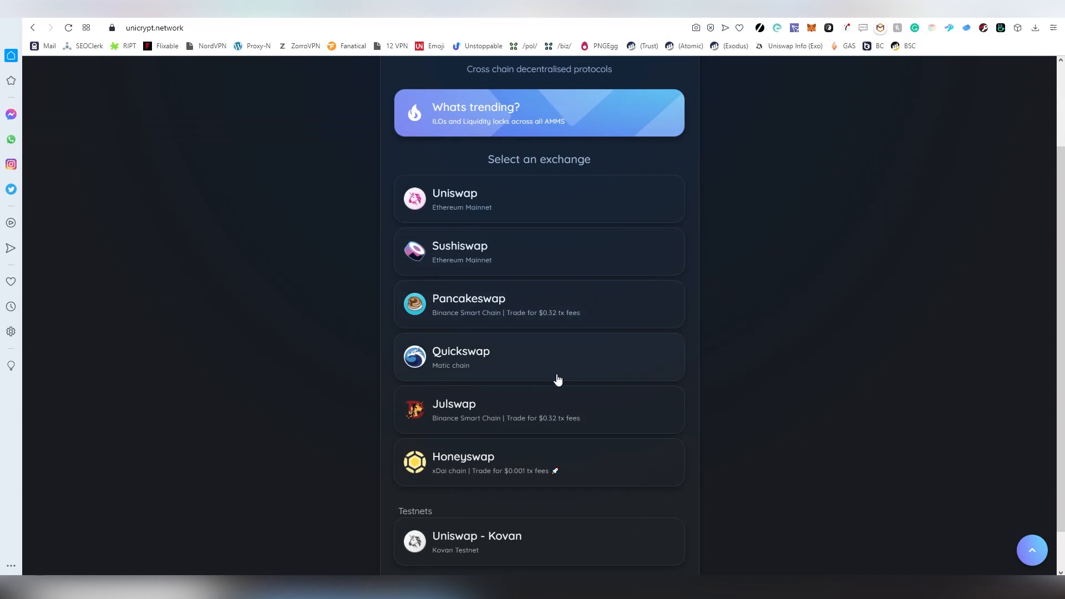
pyautogui.click(538, 357)
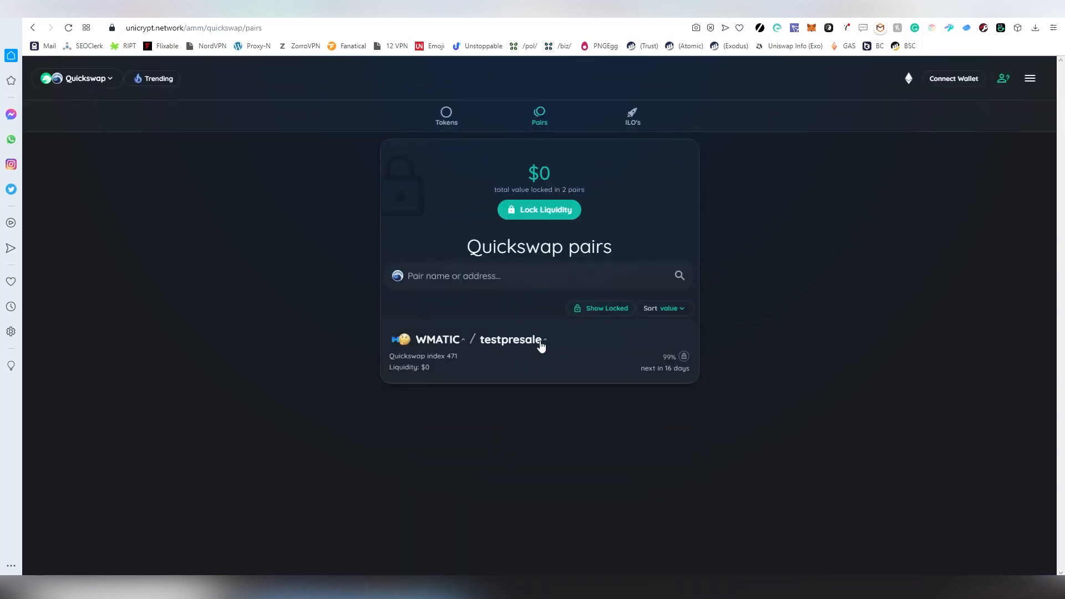
pyautogui.click(82, 78)
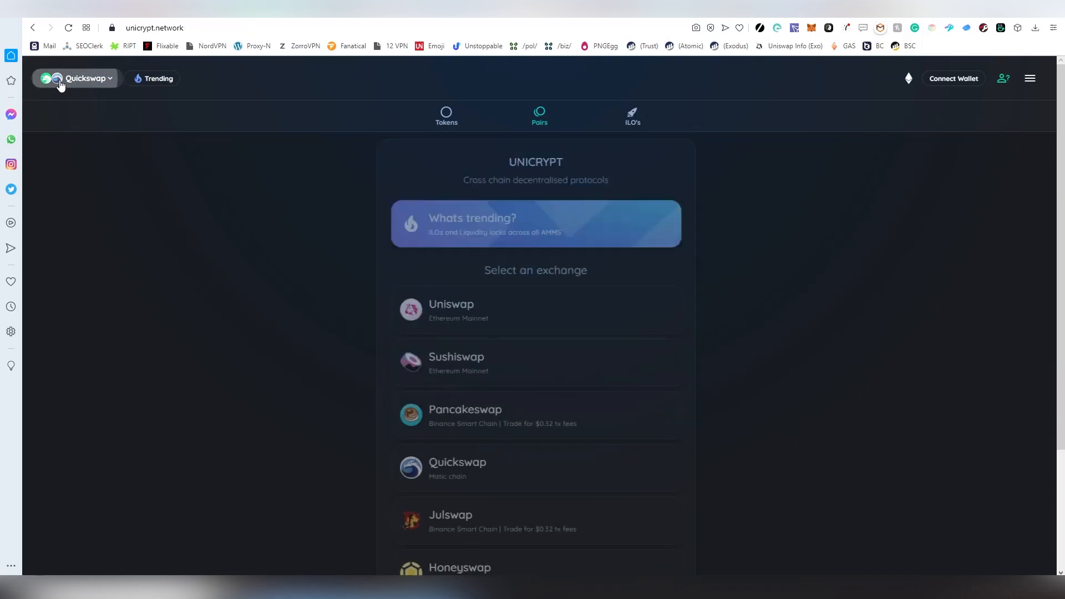
pyautogui.scroll(-3)
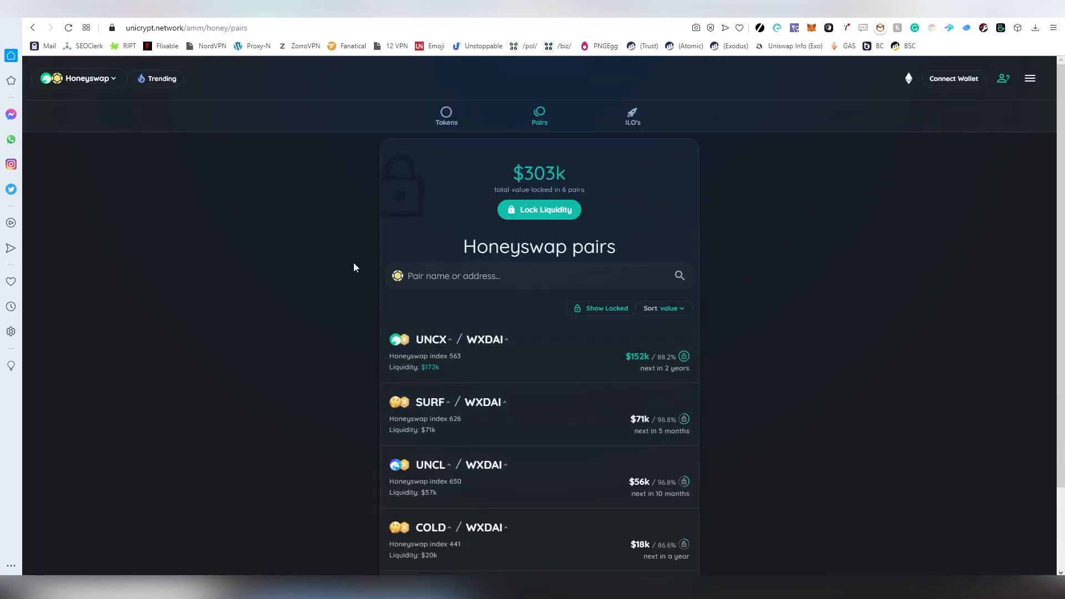
pyautogui.click(632, 115)
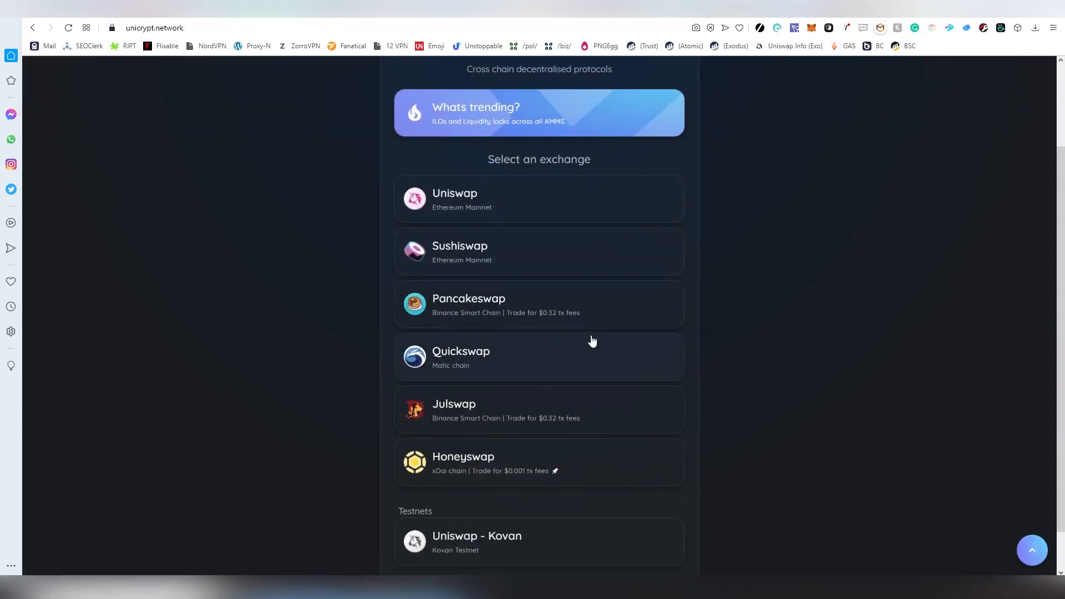
# Open Pancakeswap's ILOs and filter to Live presales, showing zero
pyautogui.click(538, 305)
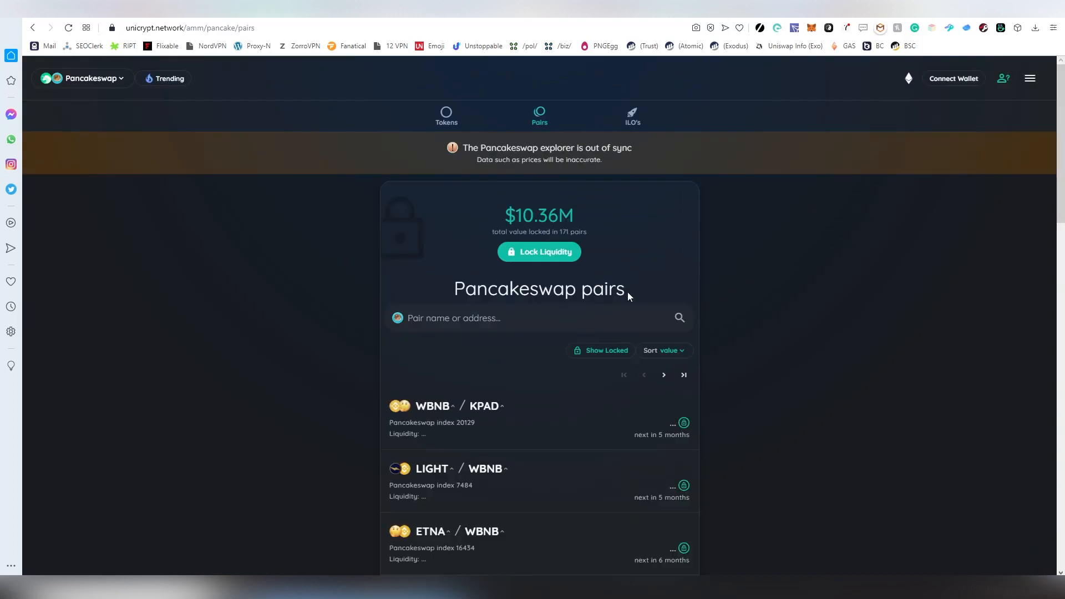
pyautogui.click(631, 114)
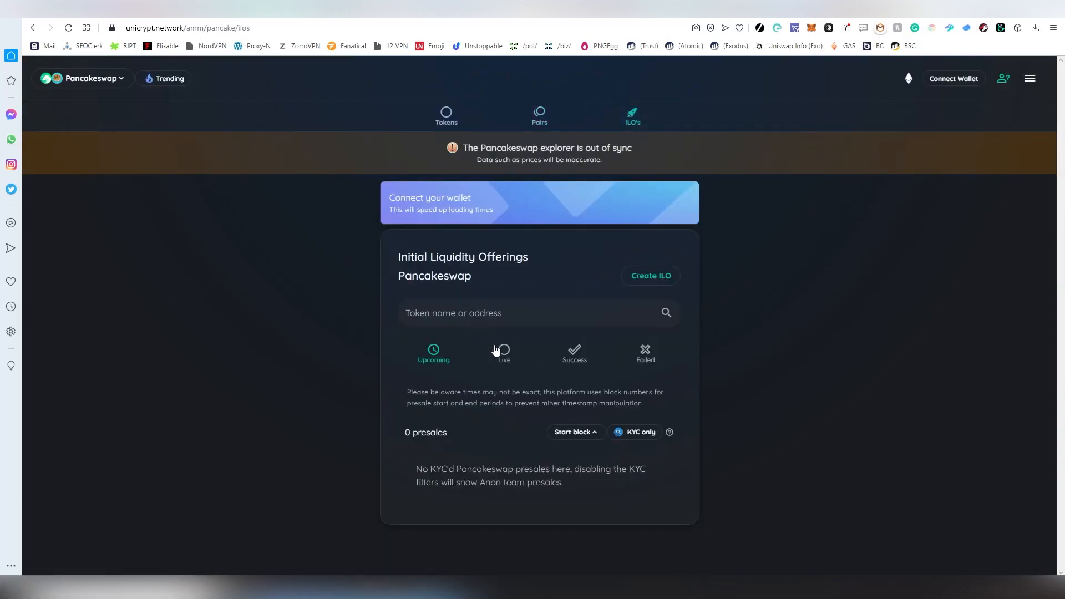
pyautogui.click(503, 351)
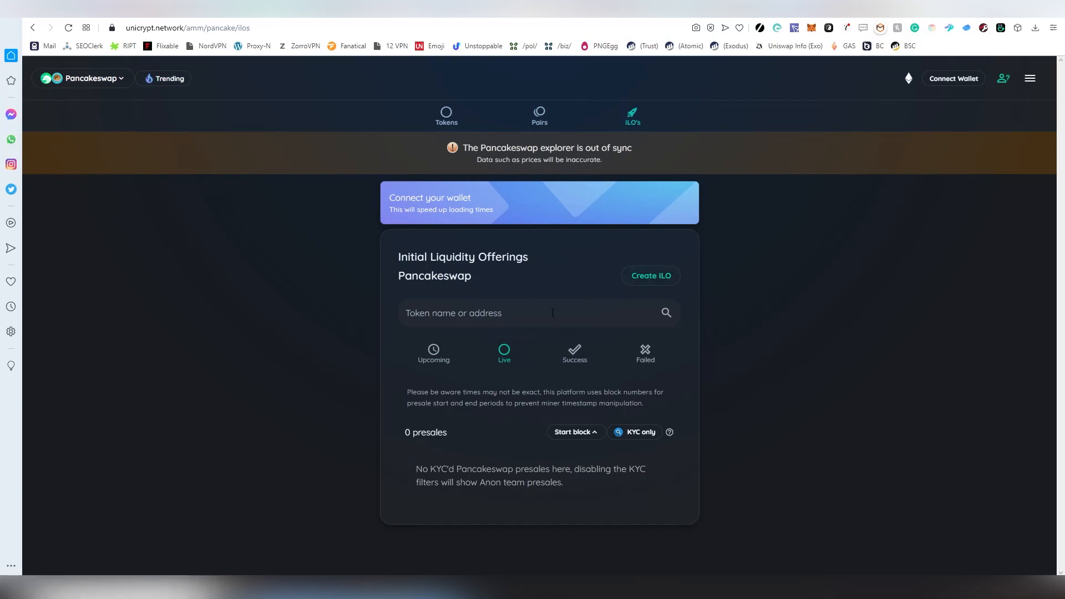
pyautogui.moveTo(802, 175)
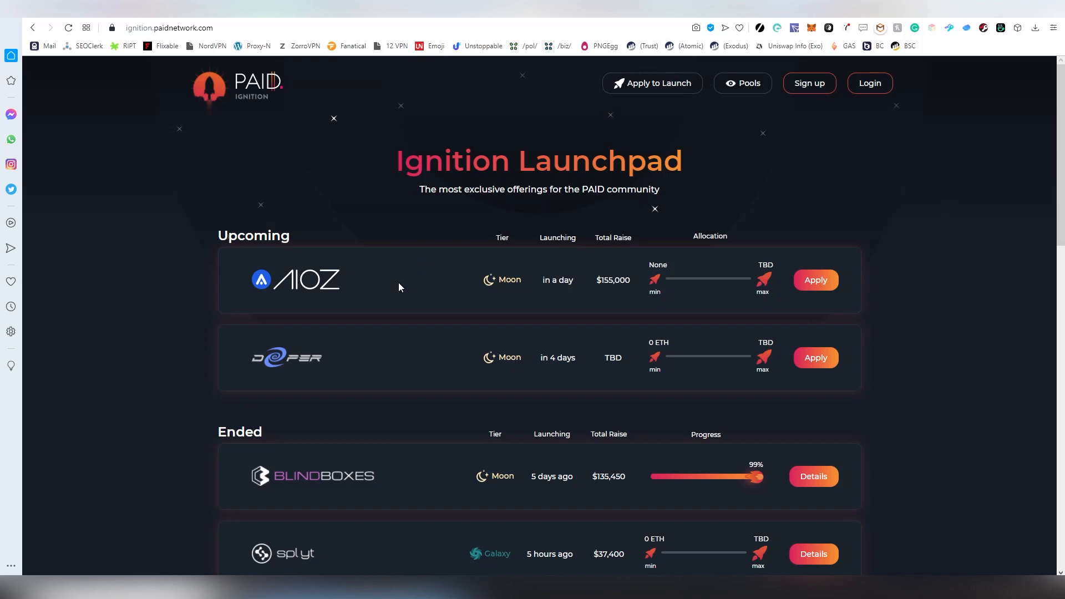
pyautogui.moveTo(443, 366)
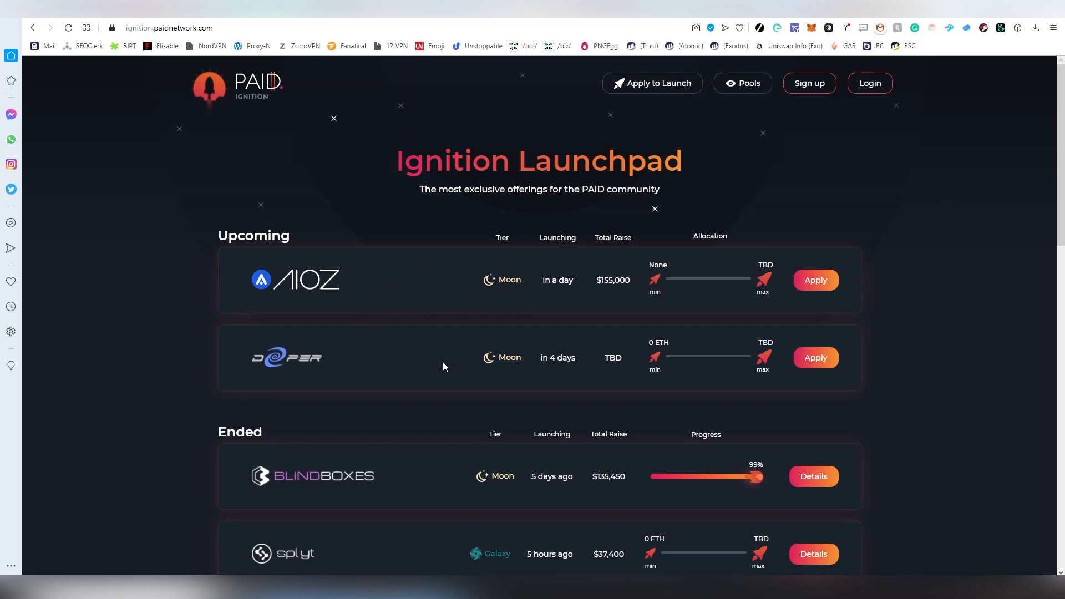
pyautogui.moveTo(537, 297)
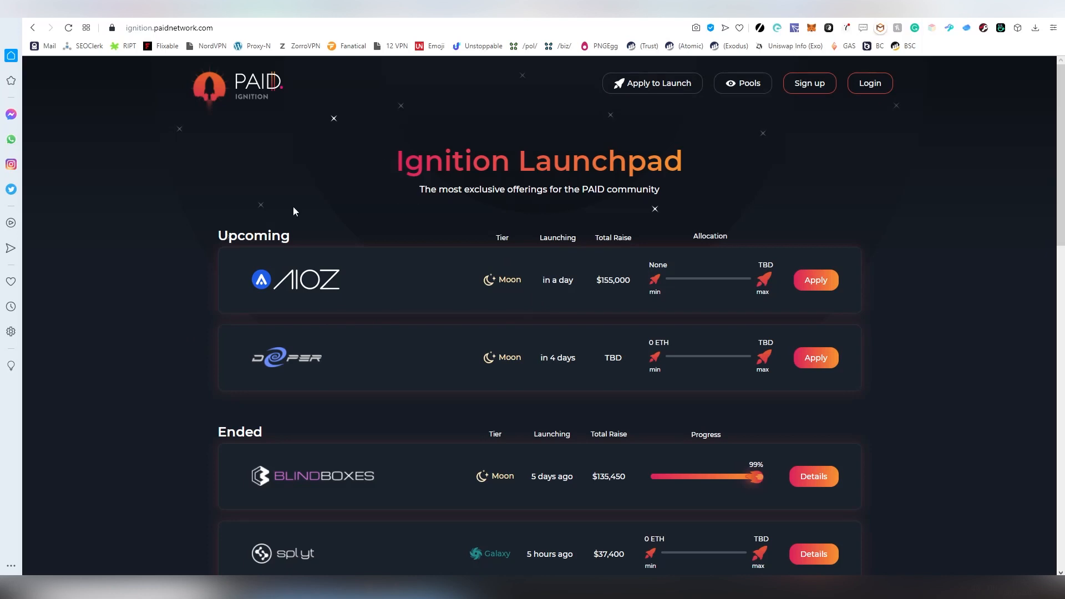
# Scroll through PAID Ignition's upcoming AIOZ and Deeper pools and ended pools like Blind Boxes
pyautogui.scroll(-3)
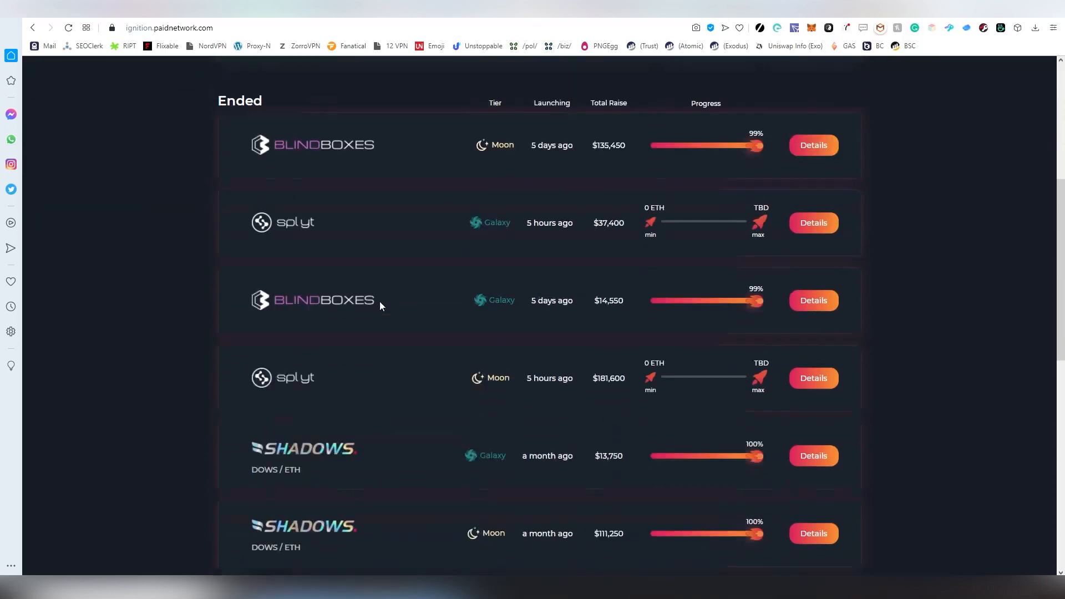
pyautogui.scroll(-3)
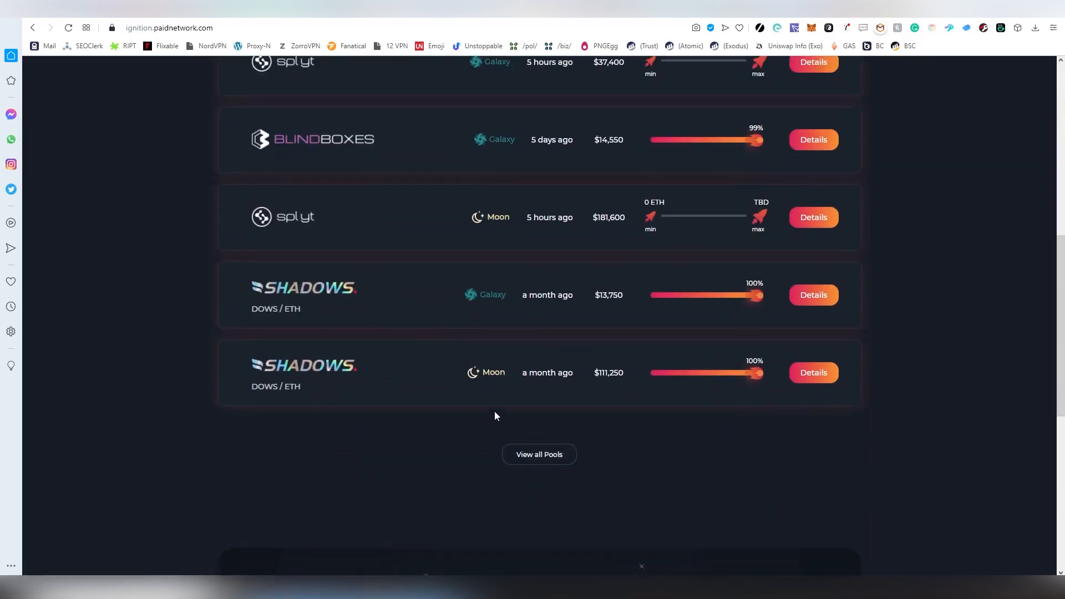
pyautogui.scroll(3)
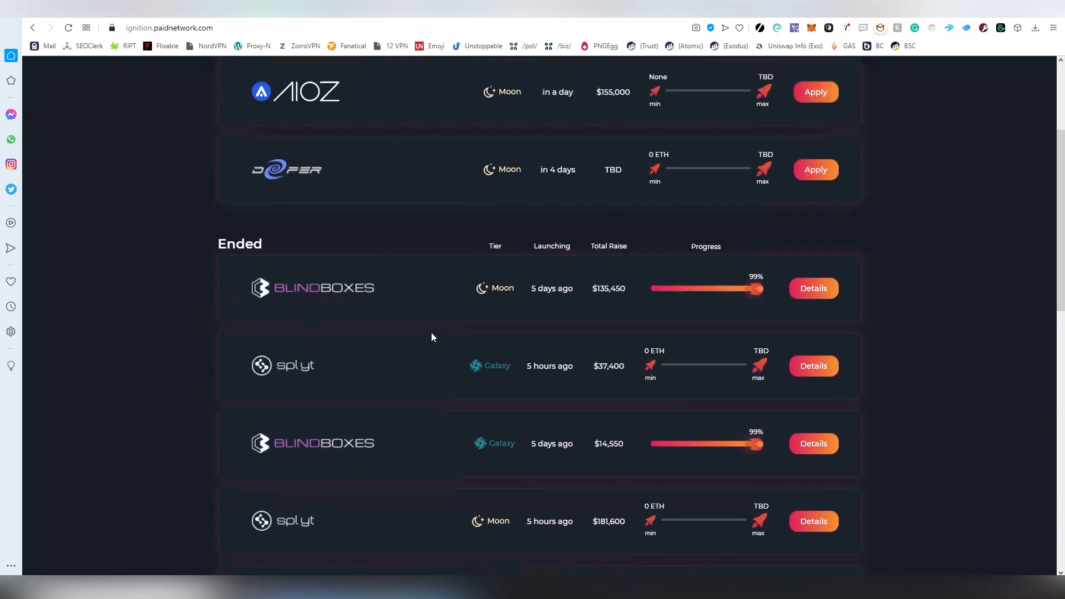
pyautogui.scroll(3)
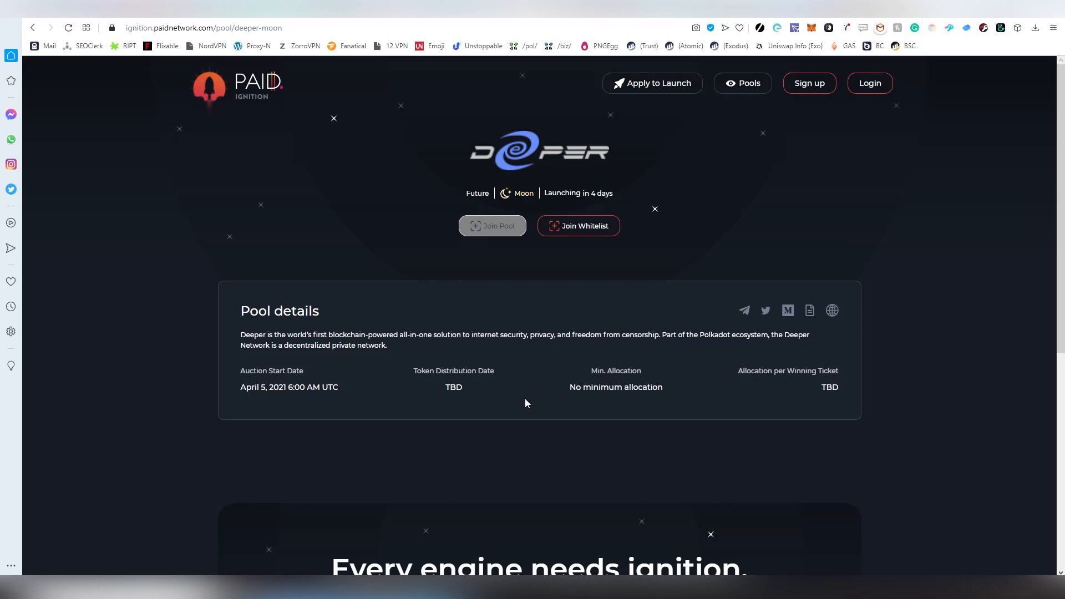
pyautogui.scroll(-3)
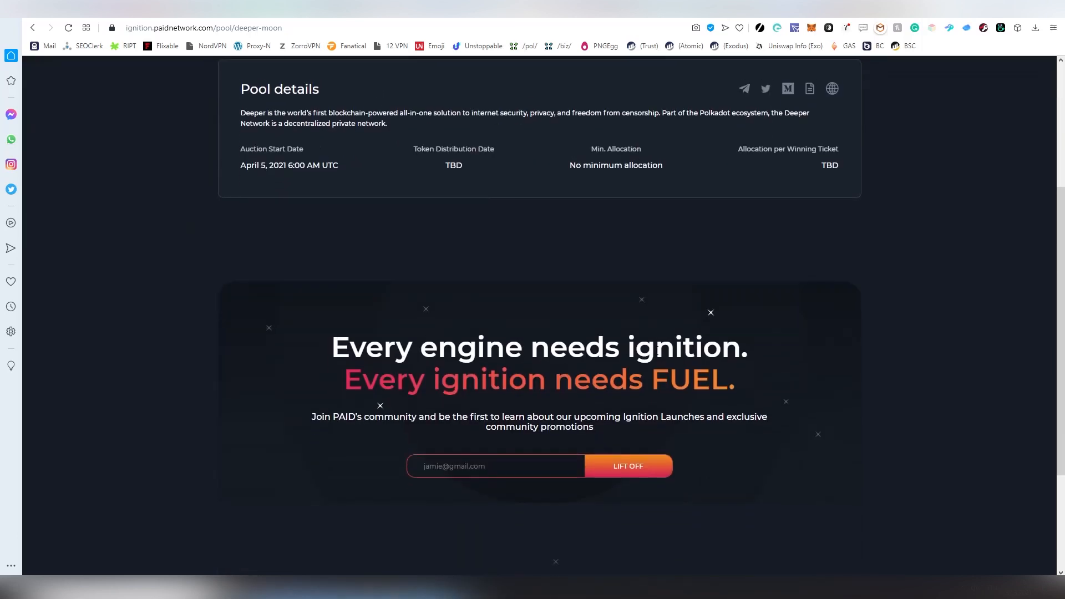
pyautogui.scroll(3)
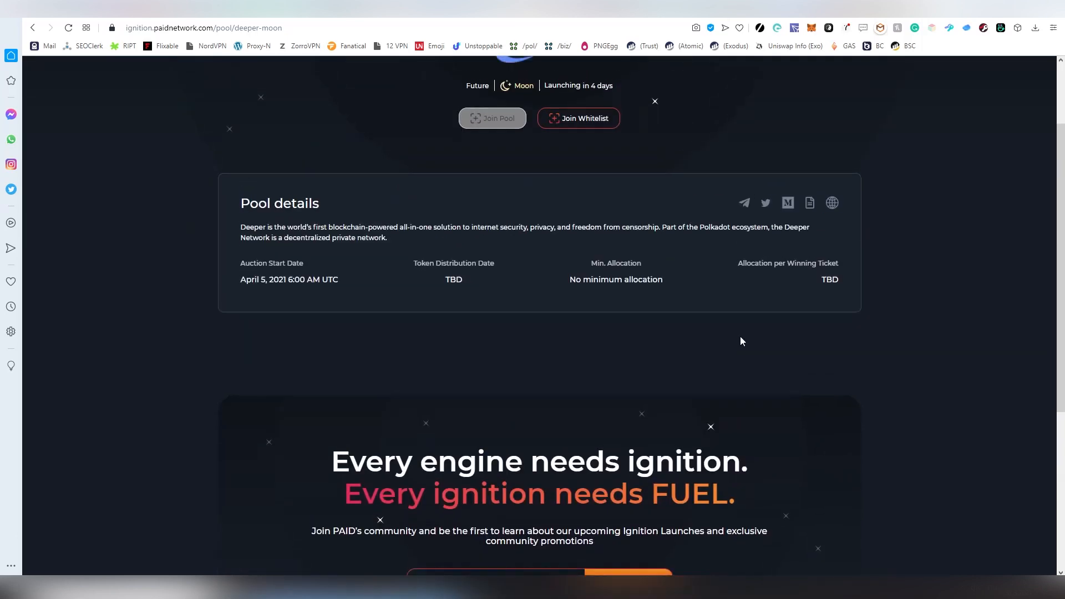
pyautogui.scroll(3)
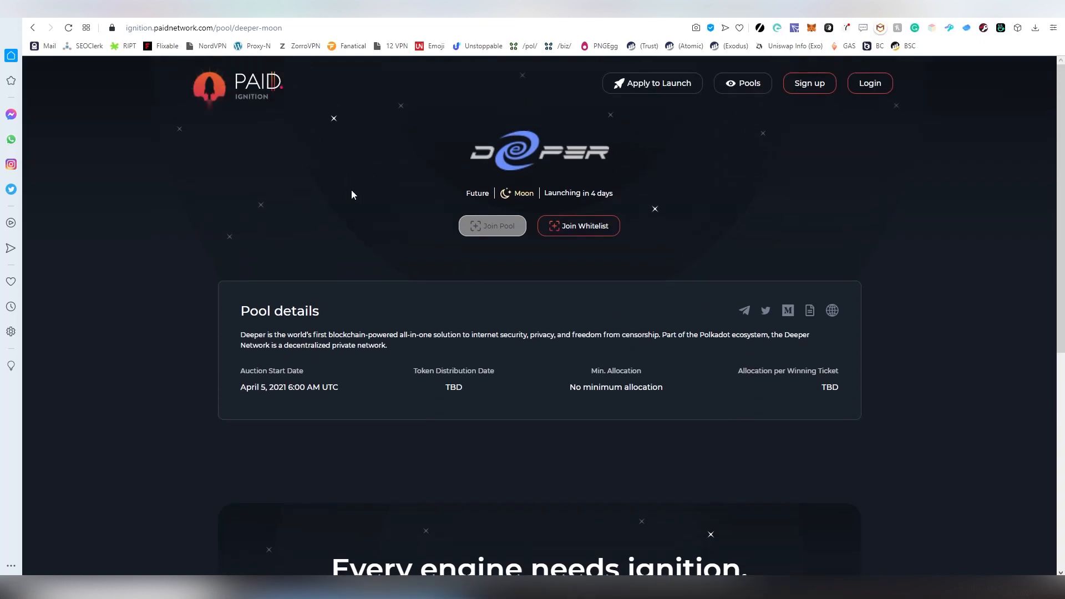
pyautogui.moveTo(270, 113)
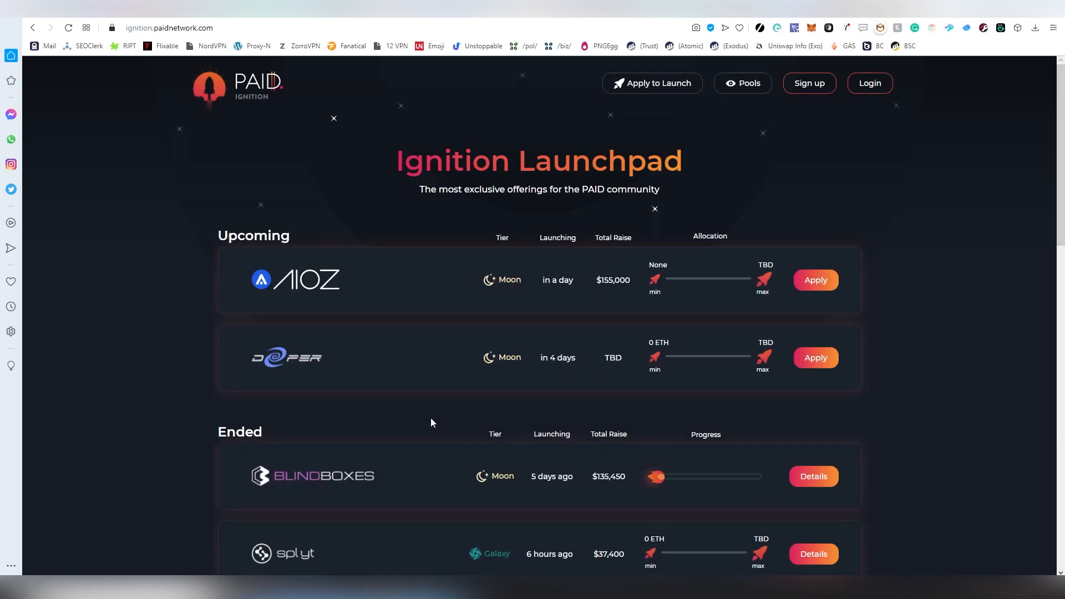
pyautogui.moveTo(460, 448)
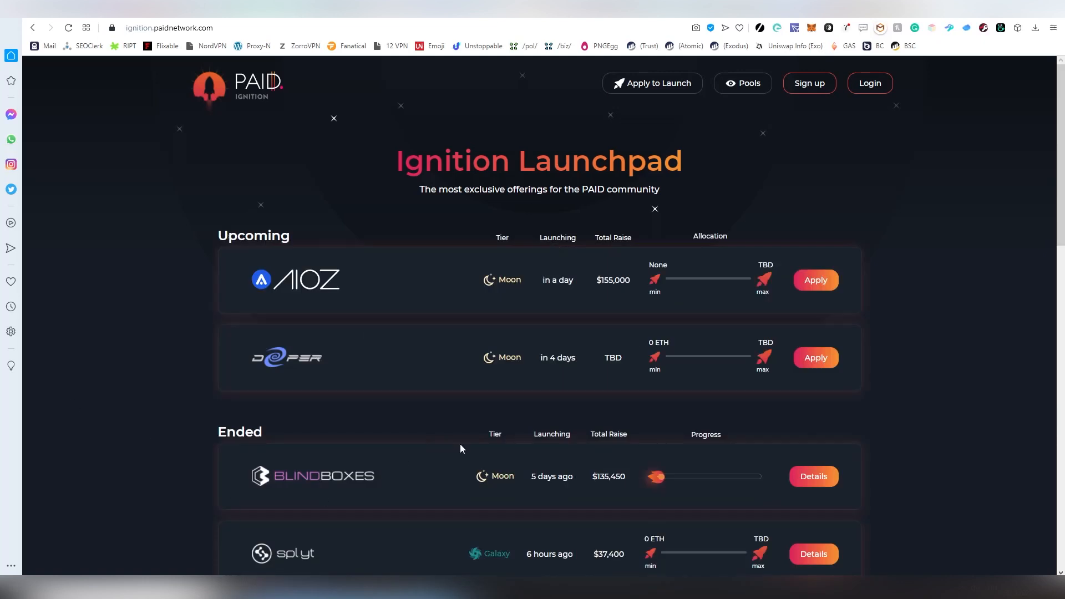